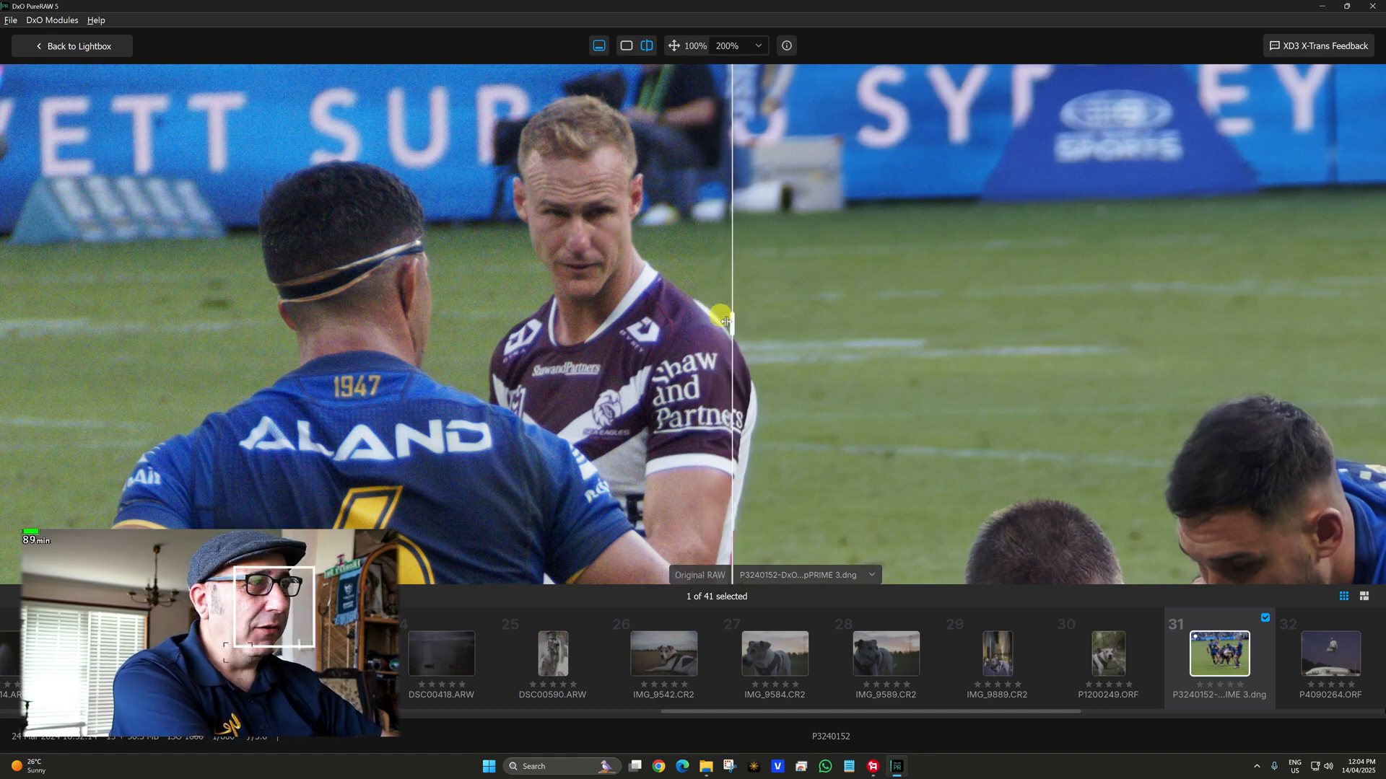
# Compare the rugby photo's original and processed halves, then switch to the dog portrait.
pyautogui.moveTo(722, 316); pyautogui.dragTo(426, 316)
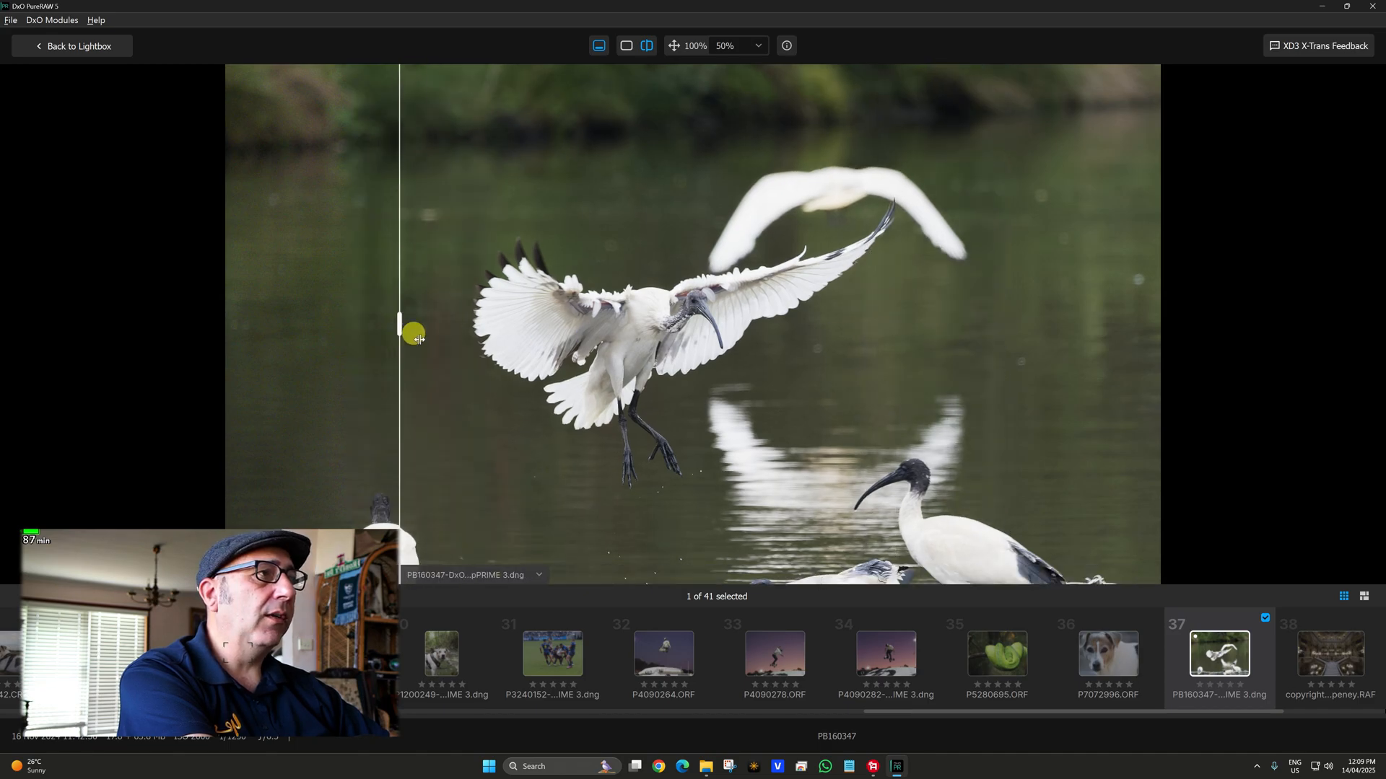
pyautogui.click(1106, 656)
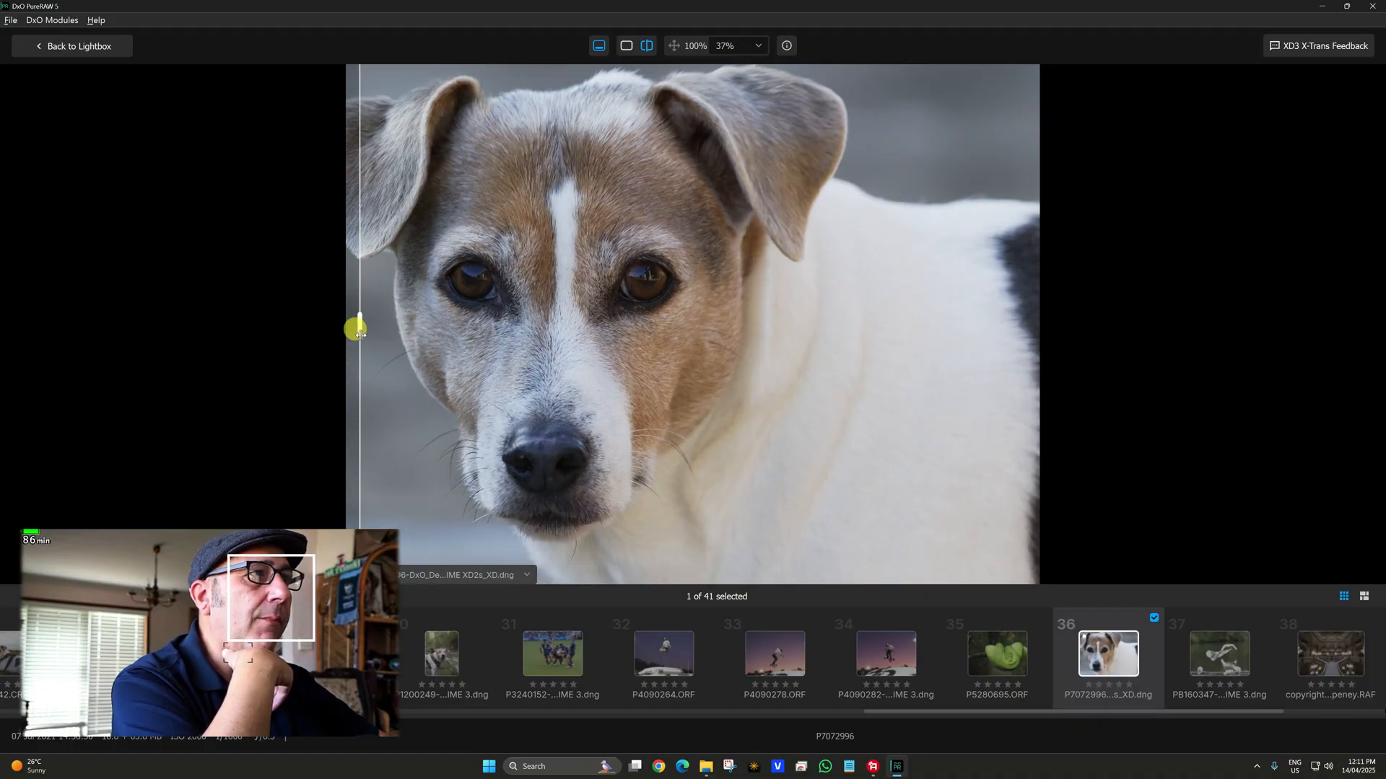
pyautogui.click(625, 46)
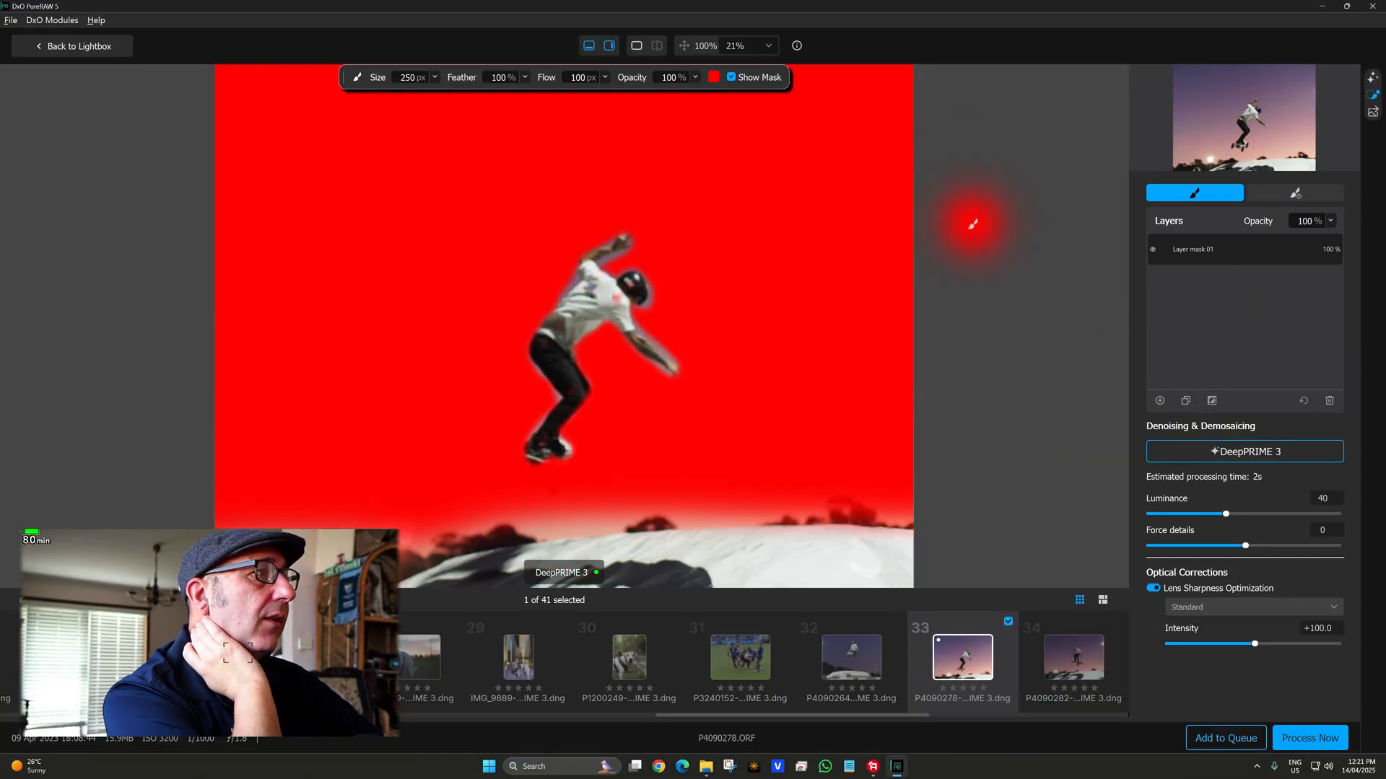
pyautogui.click(626, 45)
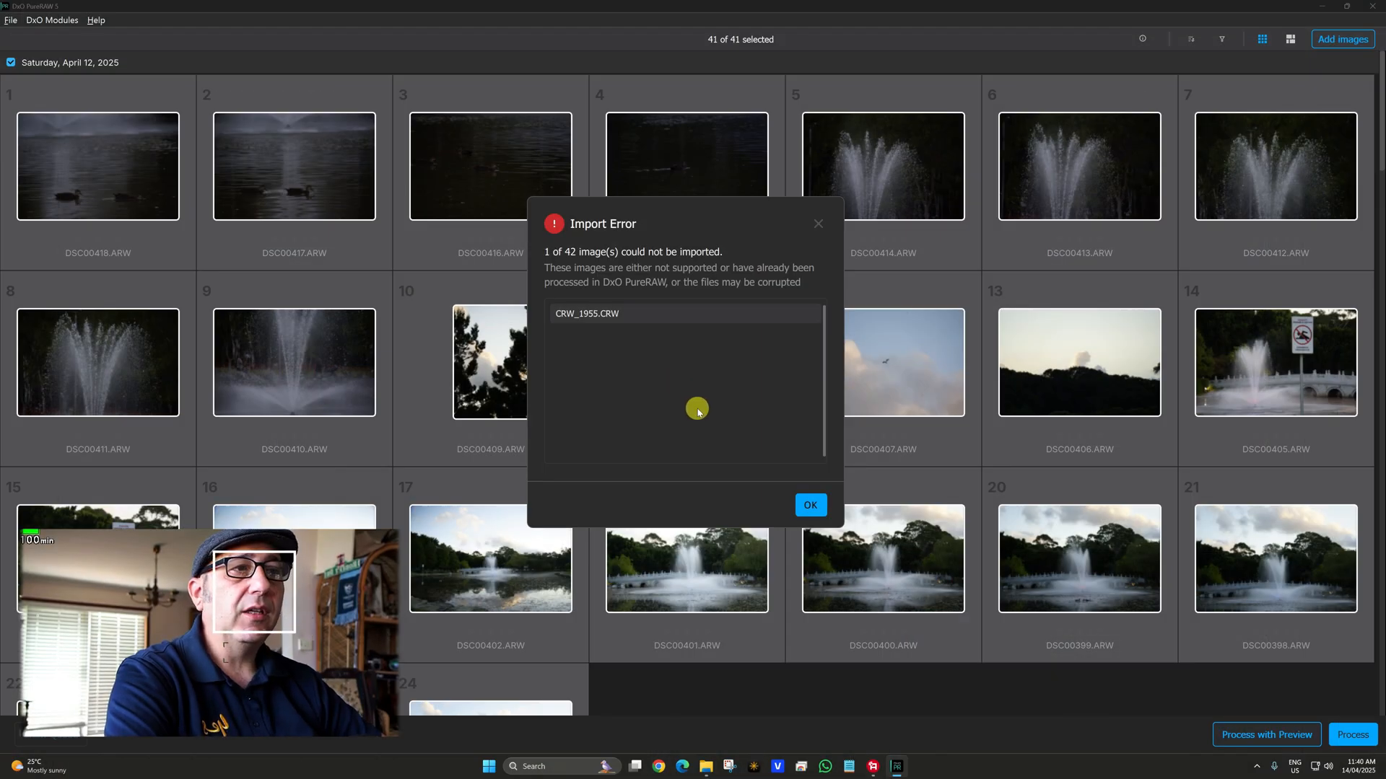
# Dismiss the import error report and scroll through the camera/lens module list.
pyautogui.click(808, 504)
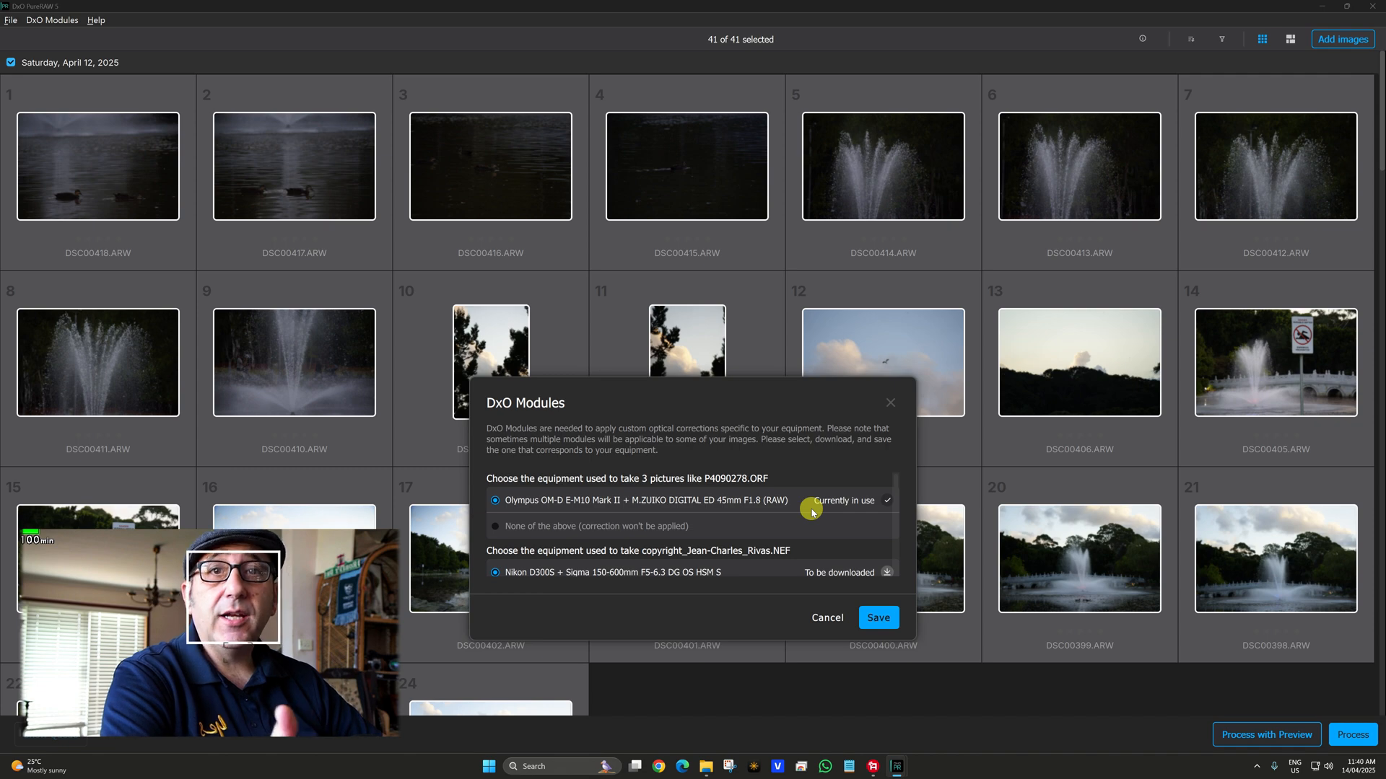
pyautogui.moveTo(697, 403)
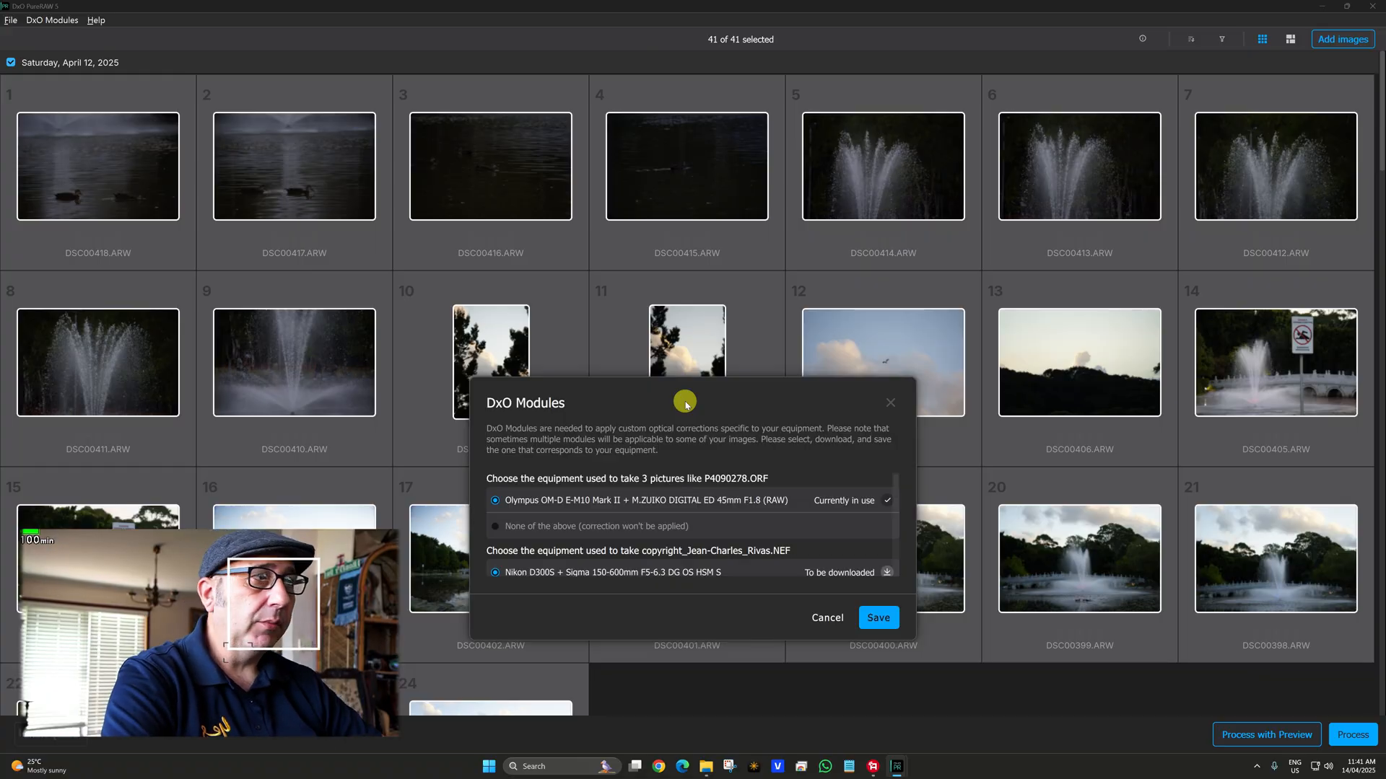
pyautogui.moveTo(705, 432)
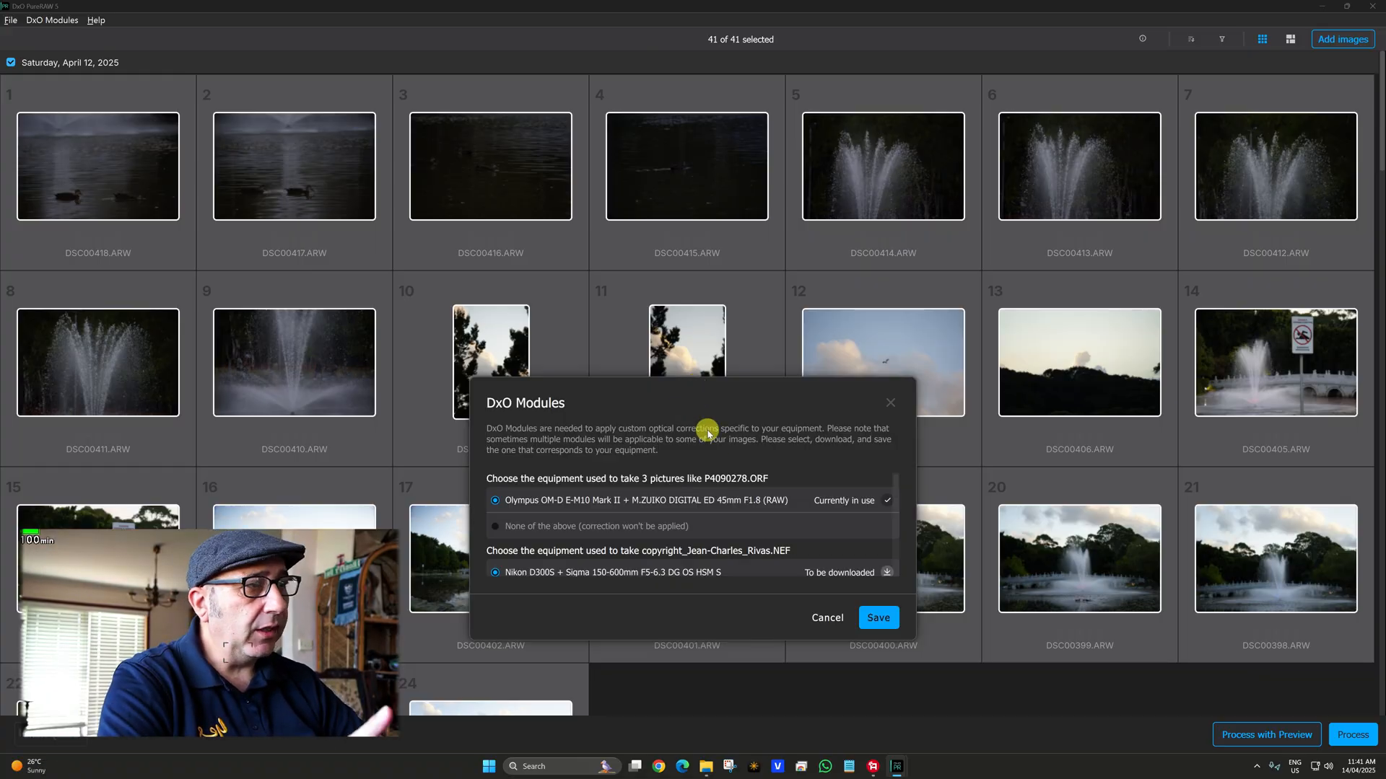
pyautogui.moveTo(712, 459)
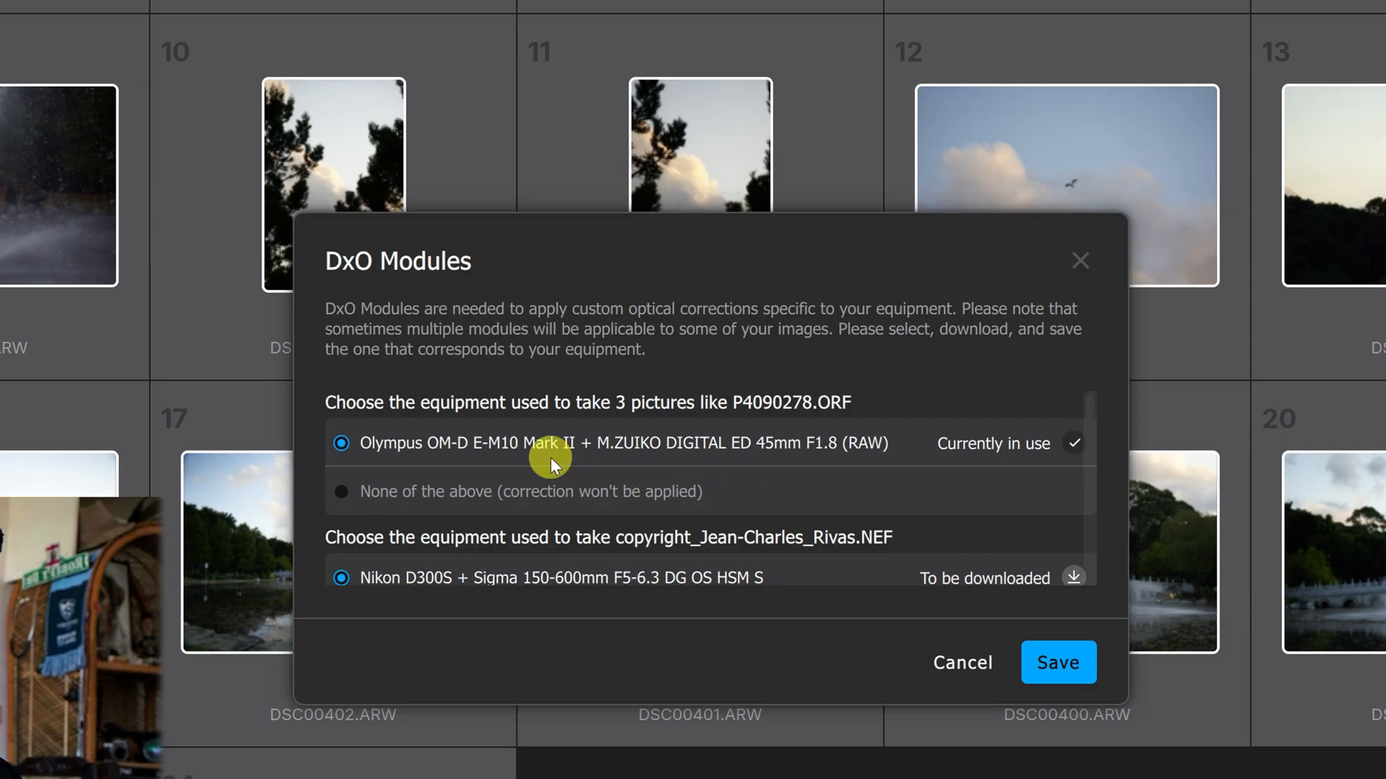
pyautogui.moveTo(760, 461)
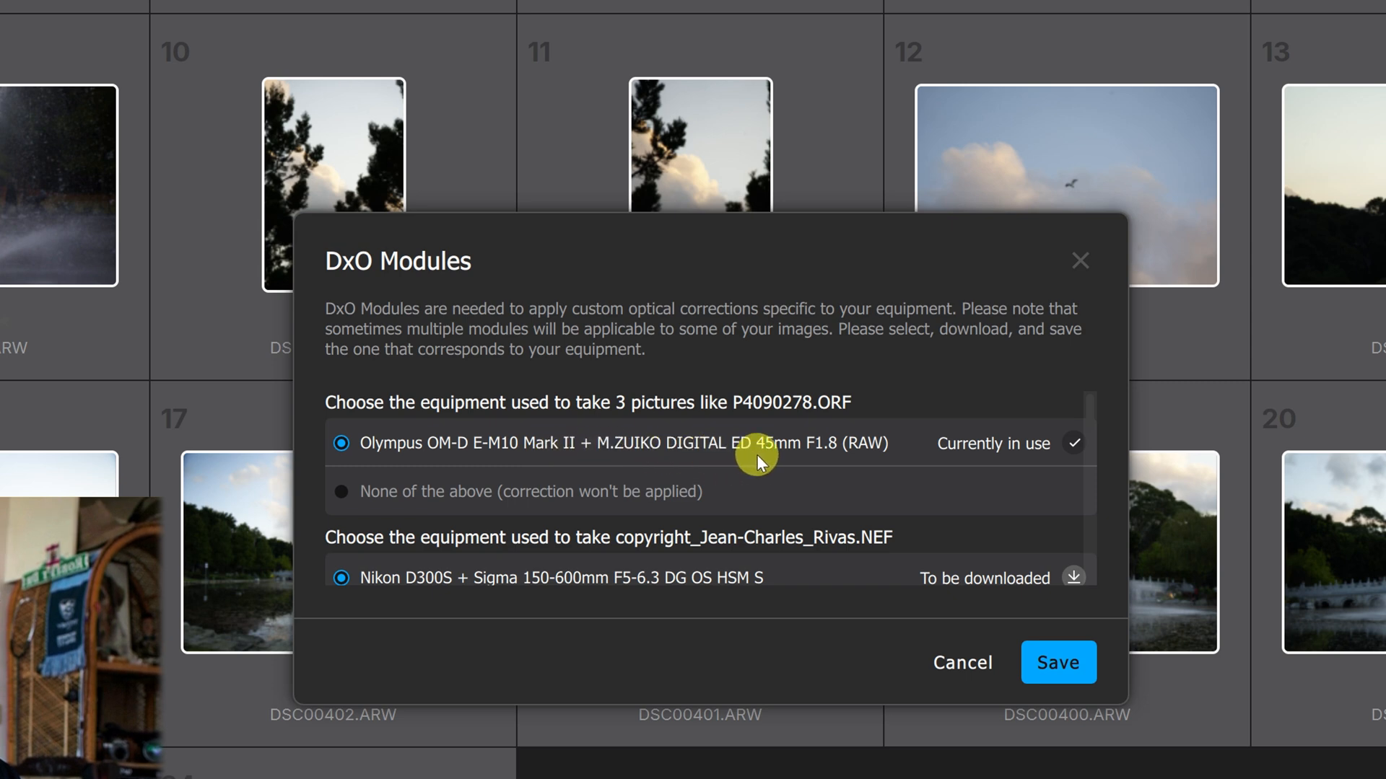
pyautogui.moveTo(863, 477)
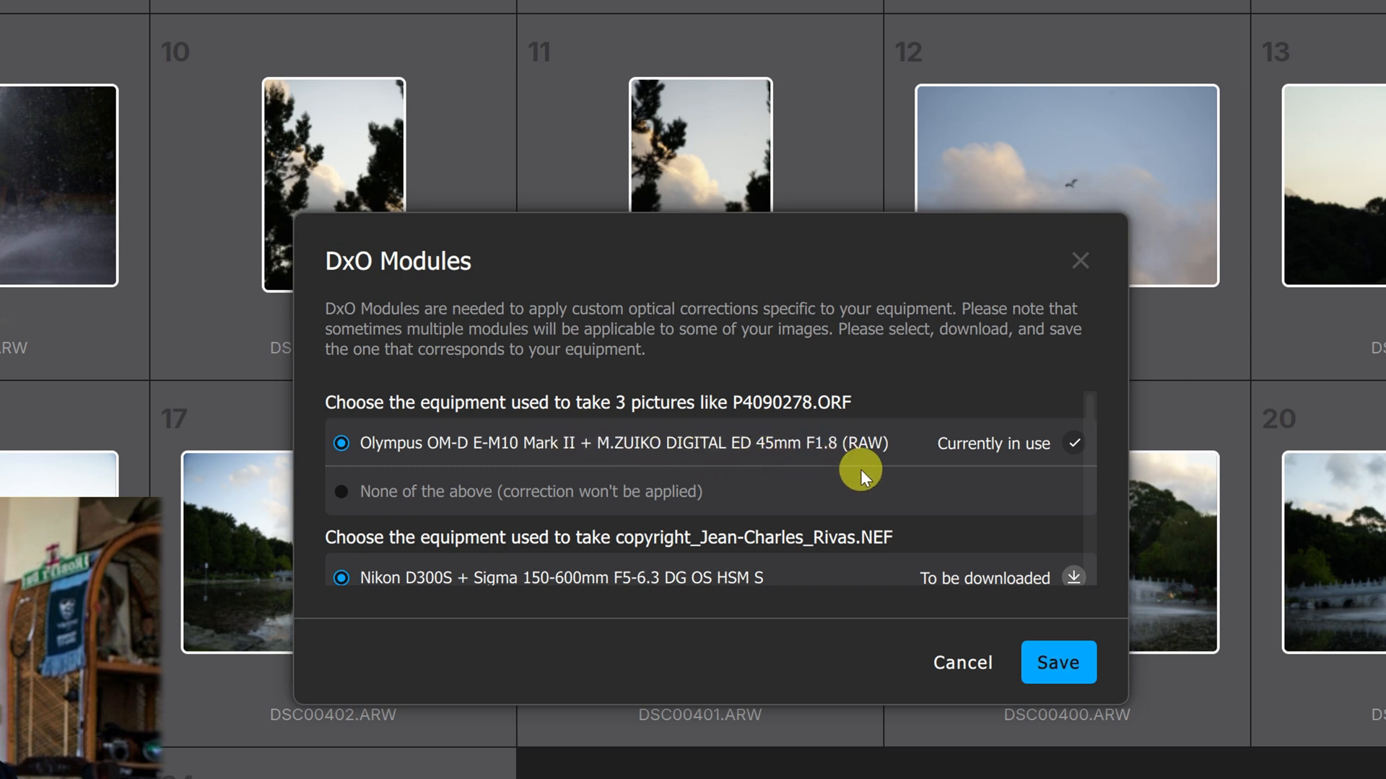
pyautogui.scroll(-3)
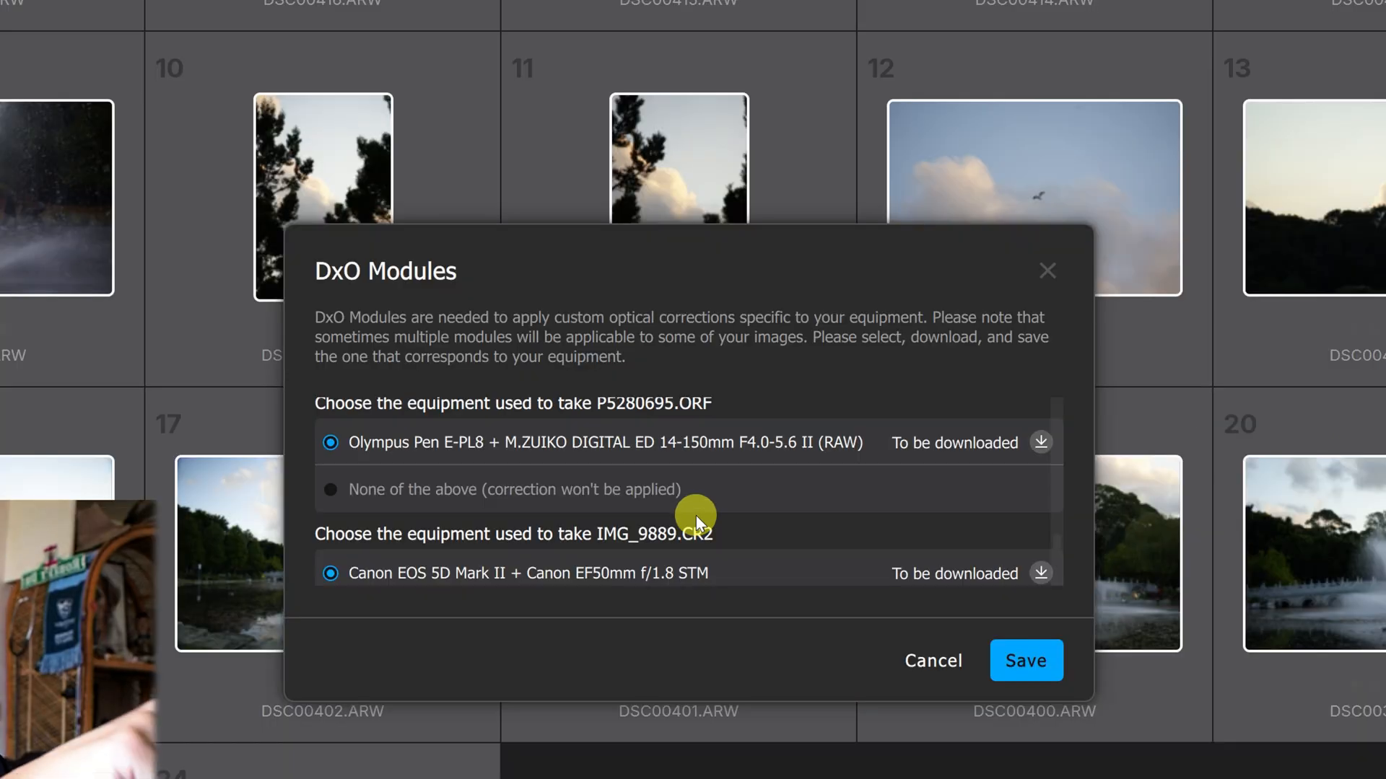
pyautogui.moveTo(707, 473)
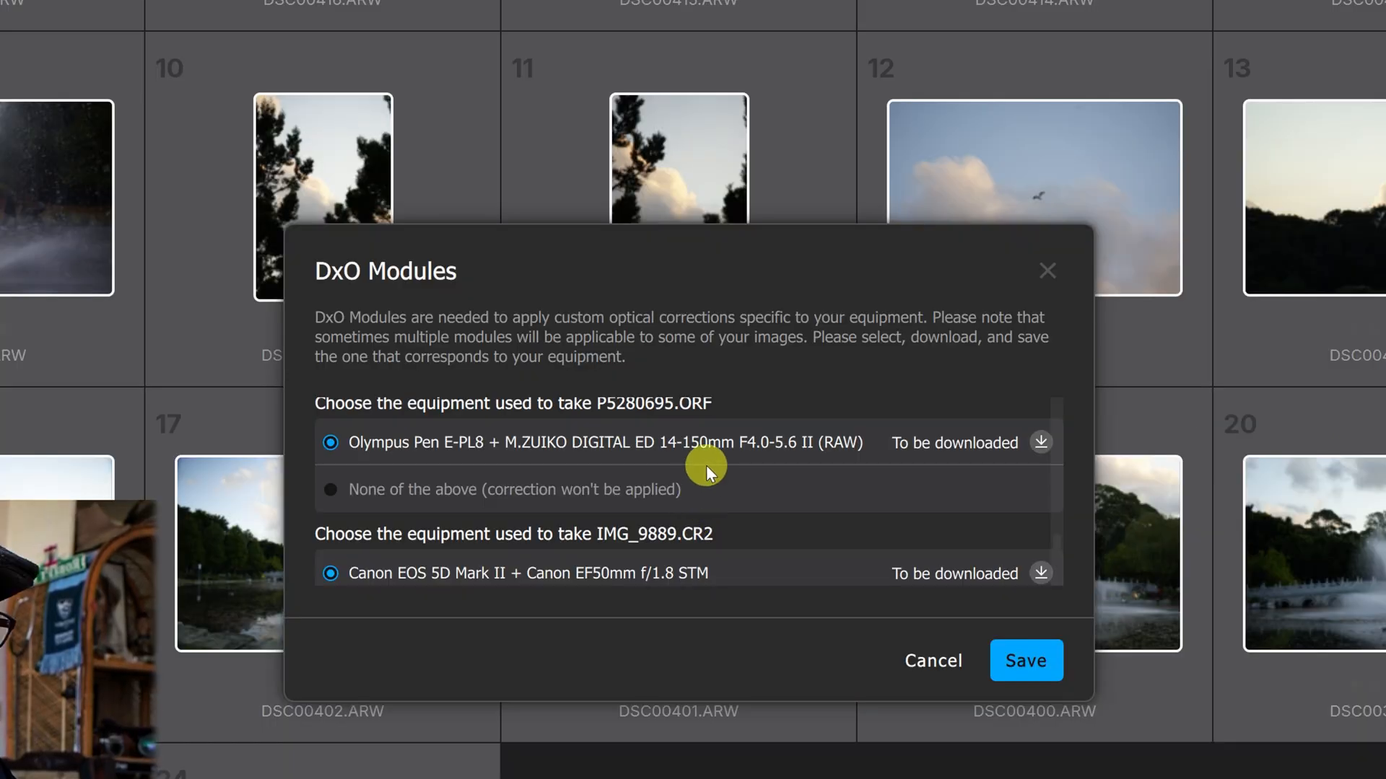
pyautogui.scroll(-3)
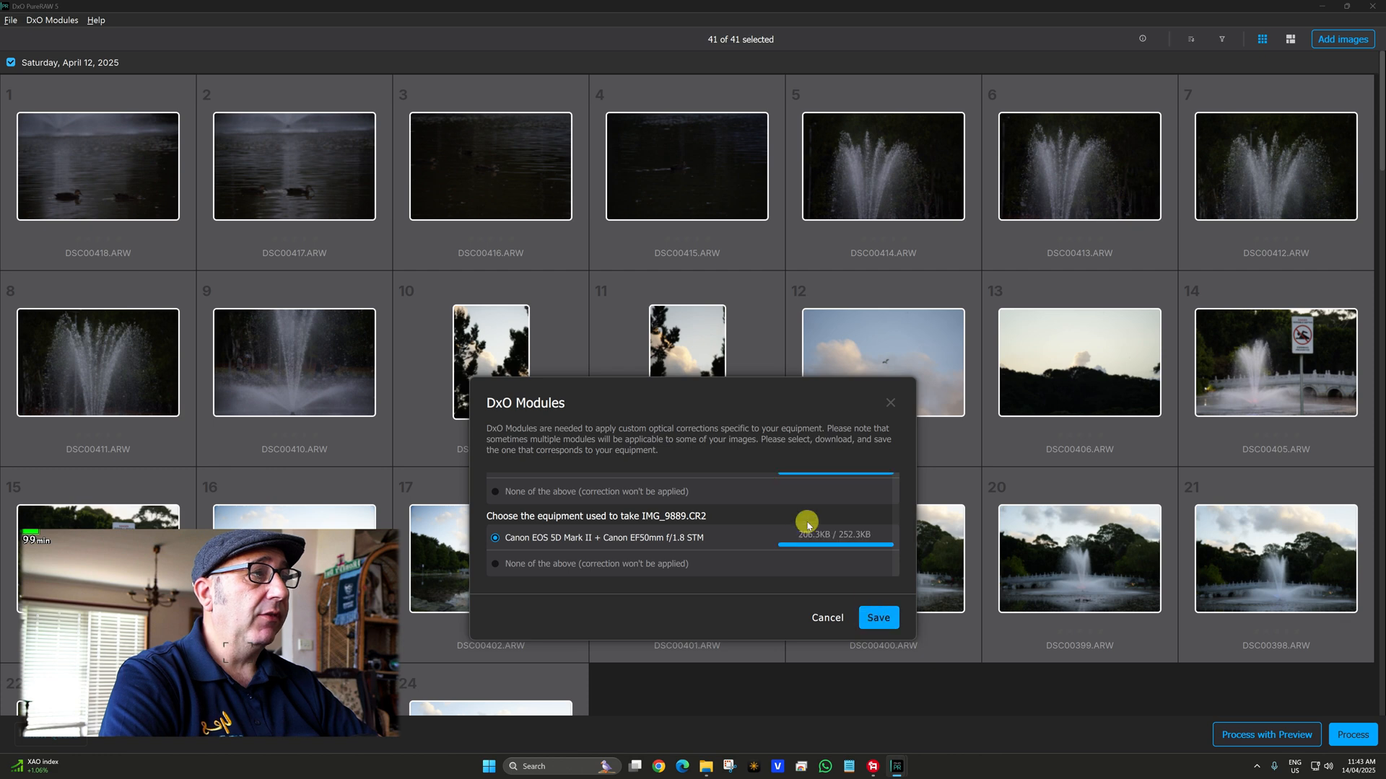
# Save the chosen lens modules and scroll through the 41-photo grid.
pyautogui.click(877, 617)
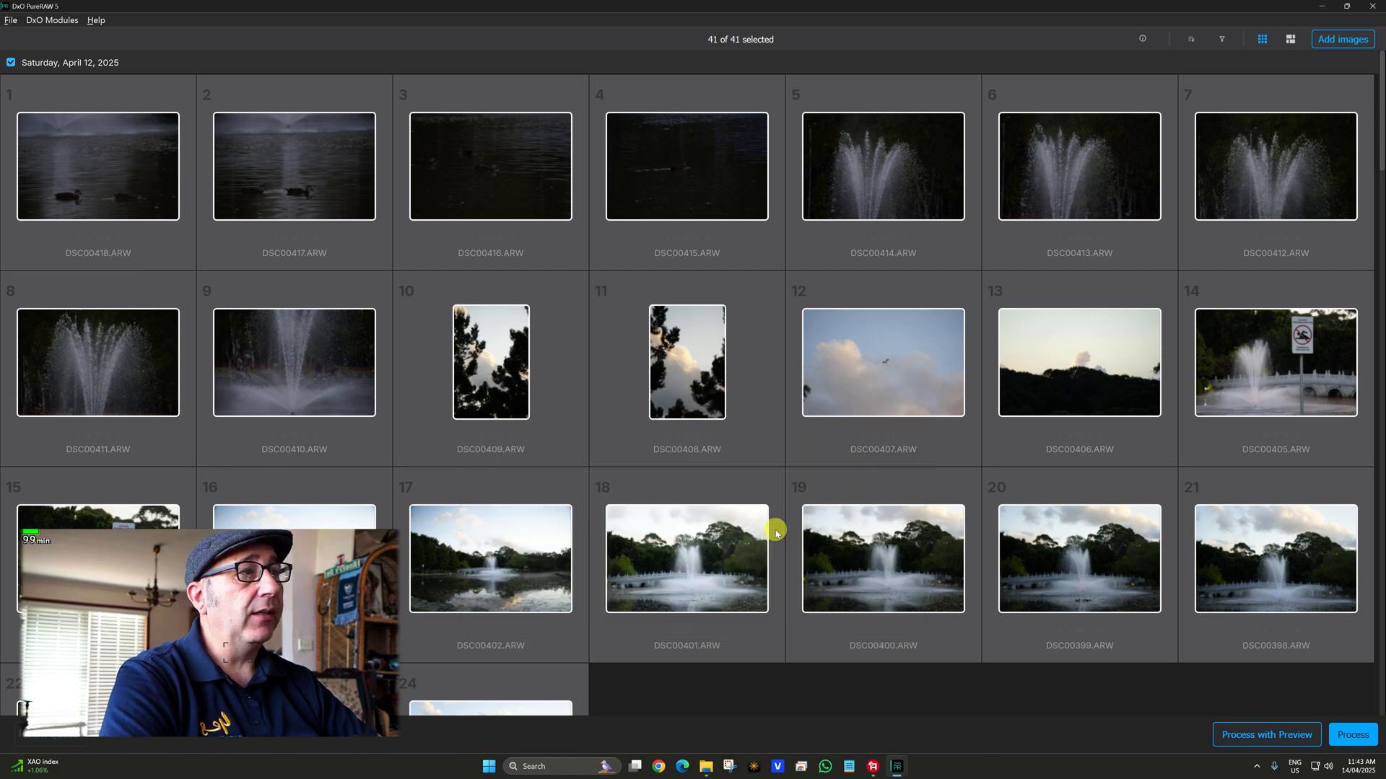
pyautogui.moveTo(751, 520)
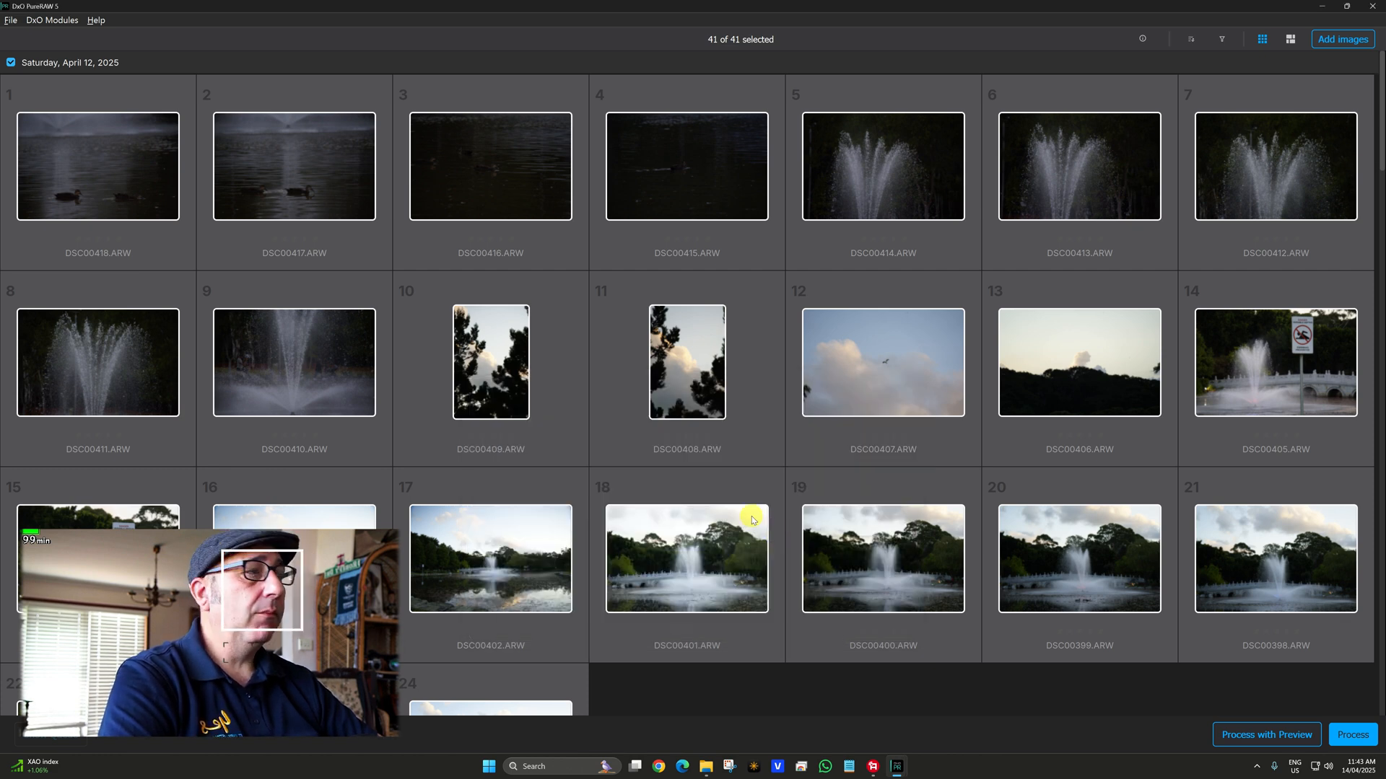
pyautogui.scroll(-3)
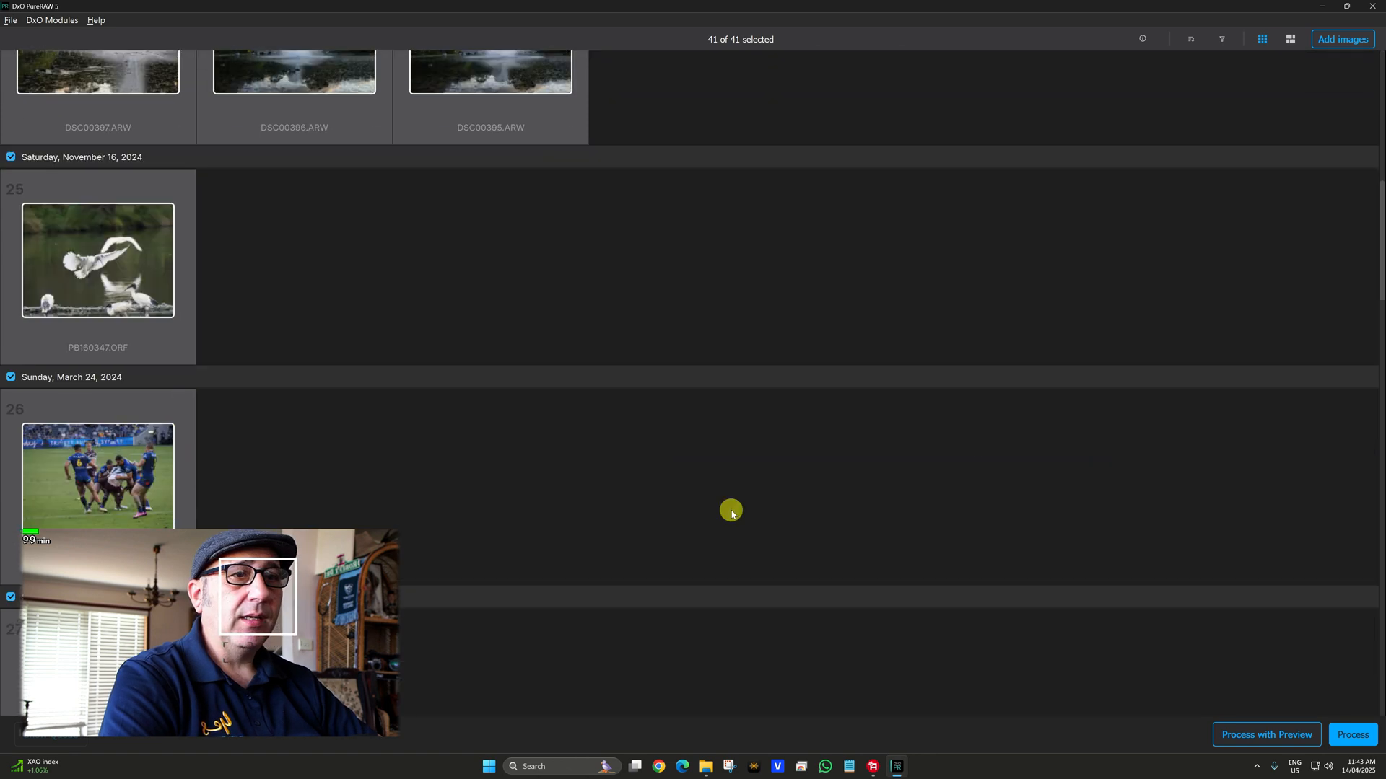
pyautogui.scroll(-3)
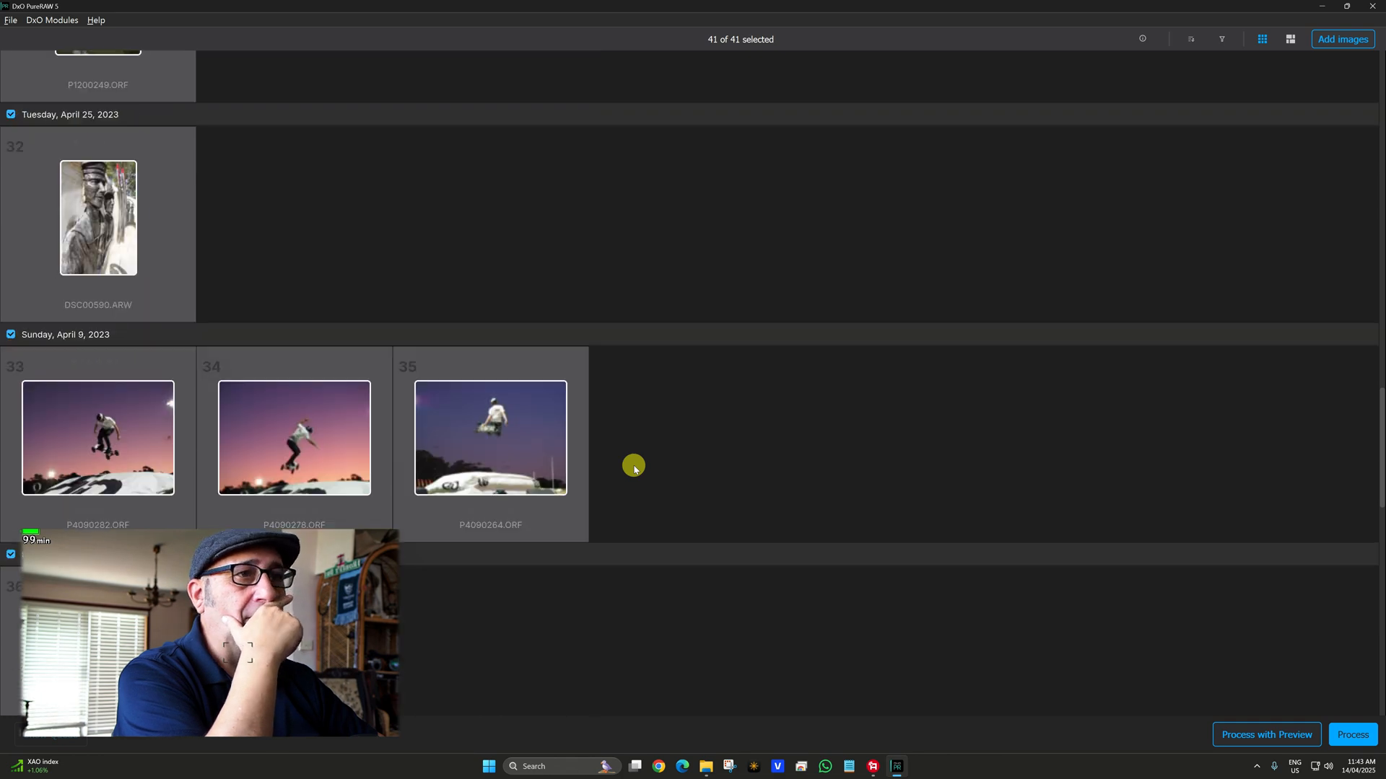
pyautogui.scroll(-3)
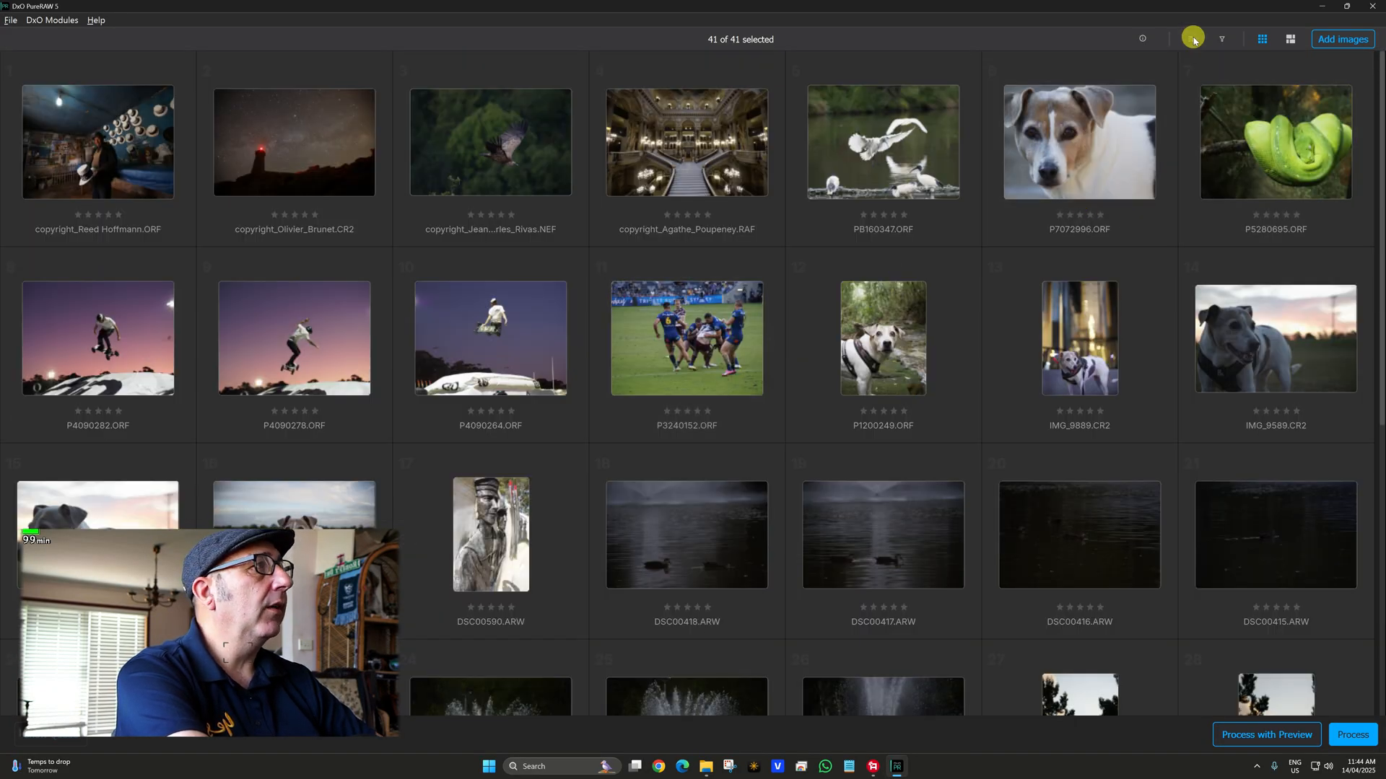
pyautogui.scroll(-3)
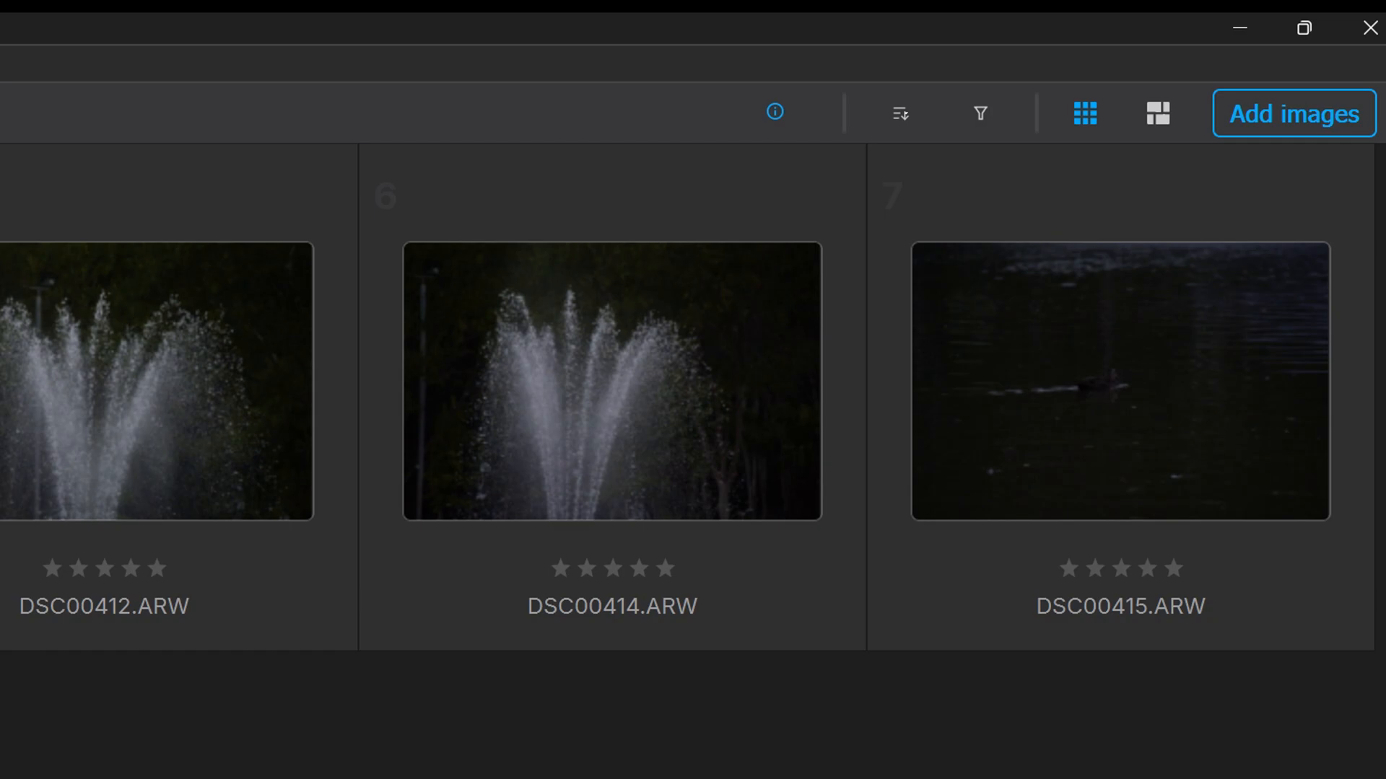
# Show shooting details for DSC00410 and DSC00412 (ISO 12800, f/6.3, 1/4000s, 240 mm).
pyautogui.click(774, 113)
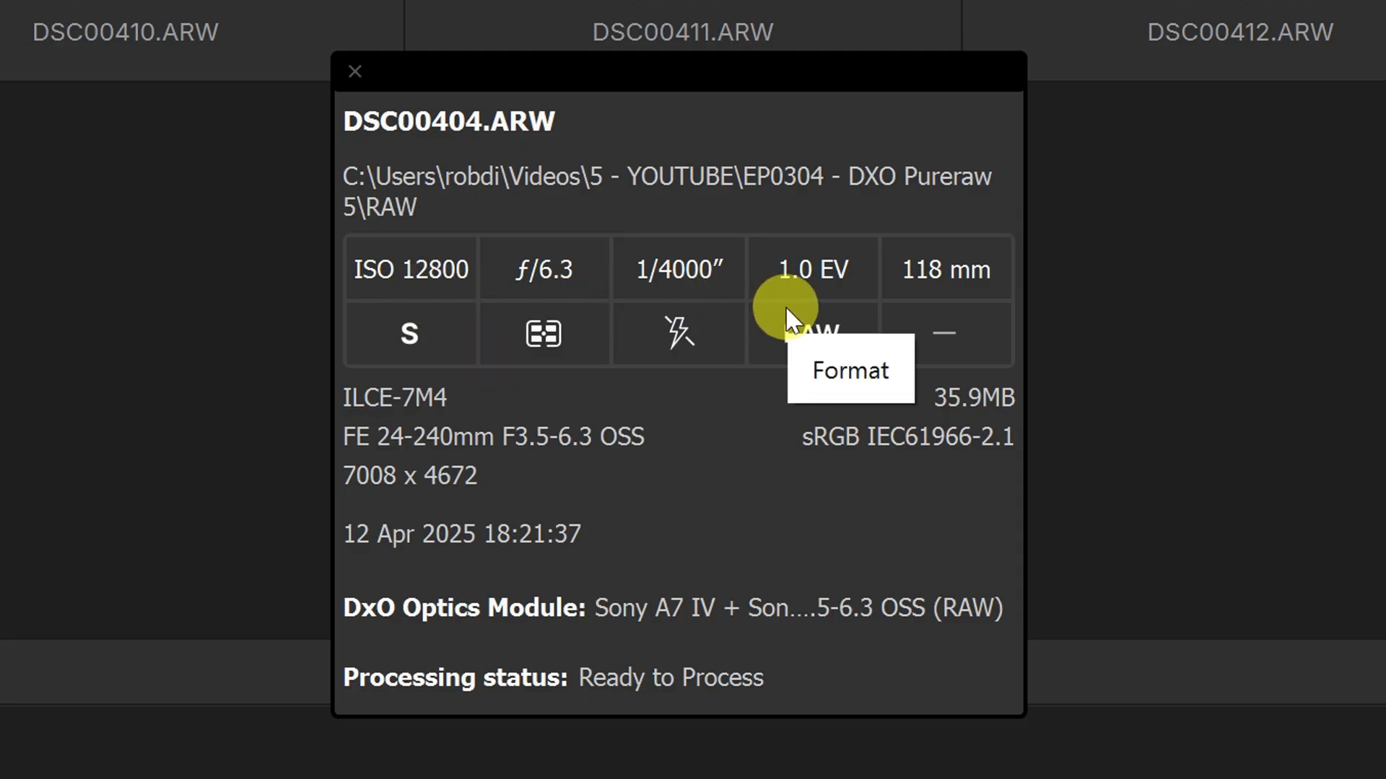
pyautogui.moveTo(548, 543)
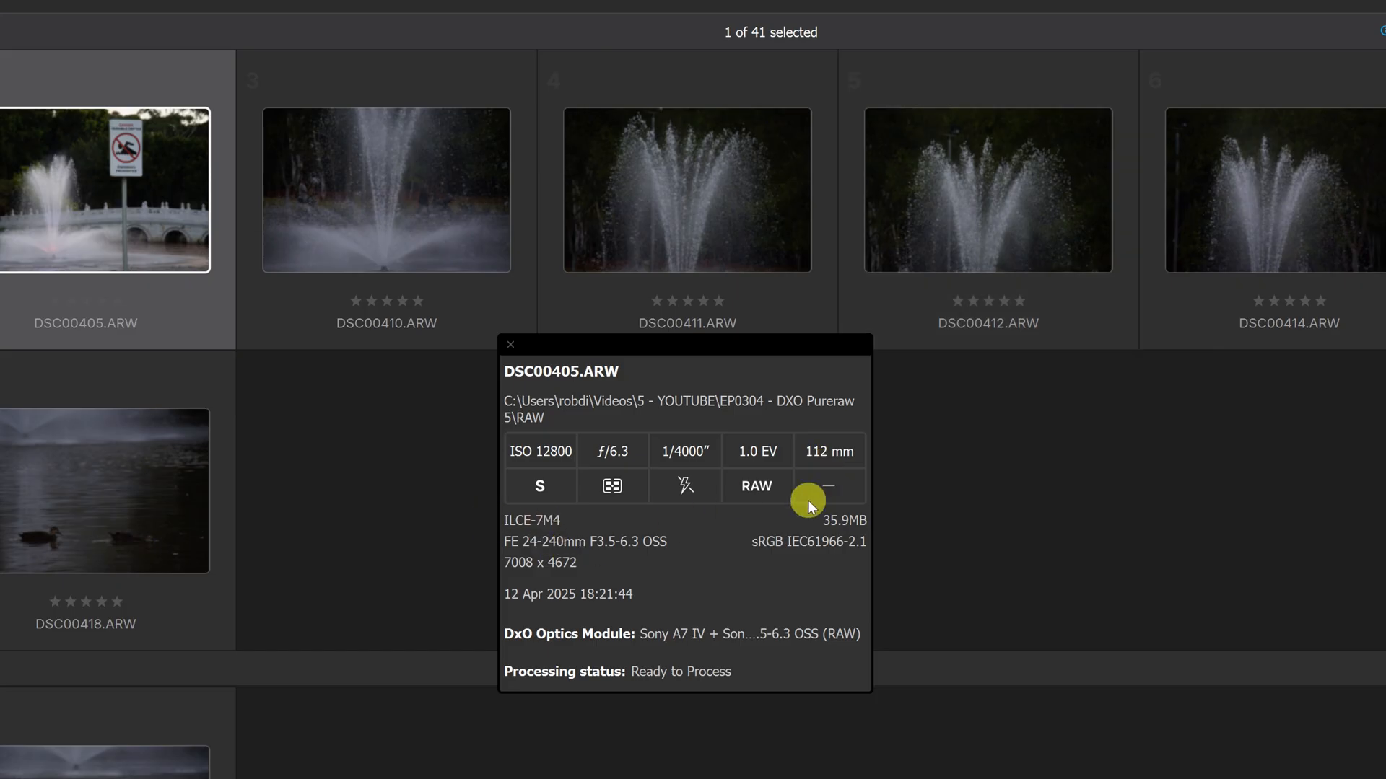
pyautogui.click(387, 189)
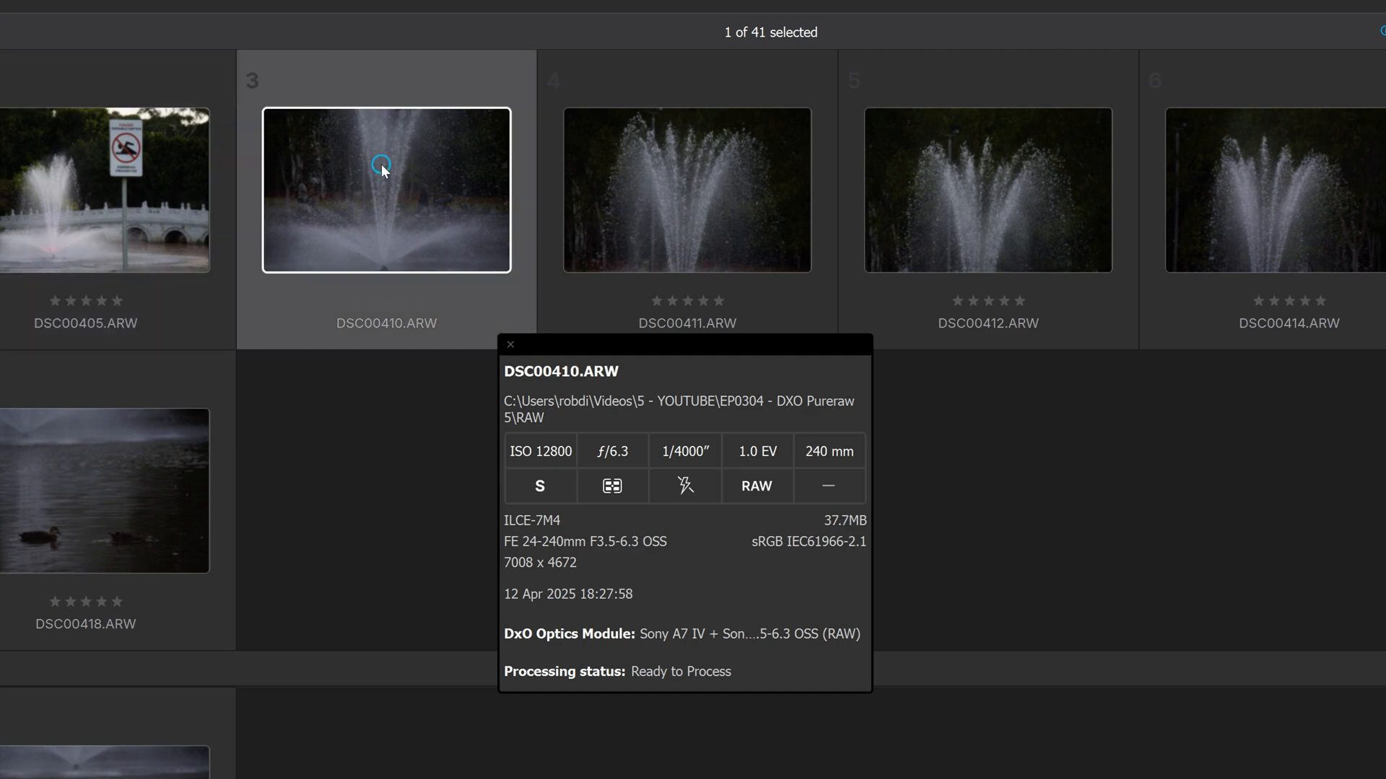
pyautogui.click(987, 190)
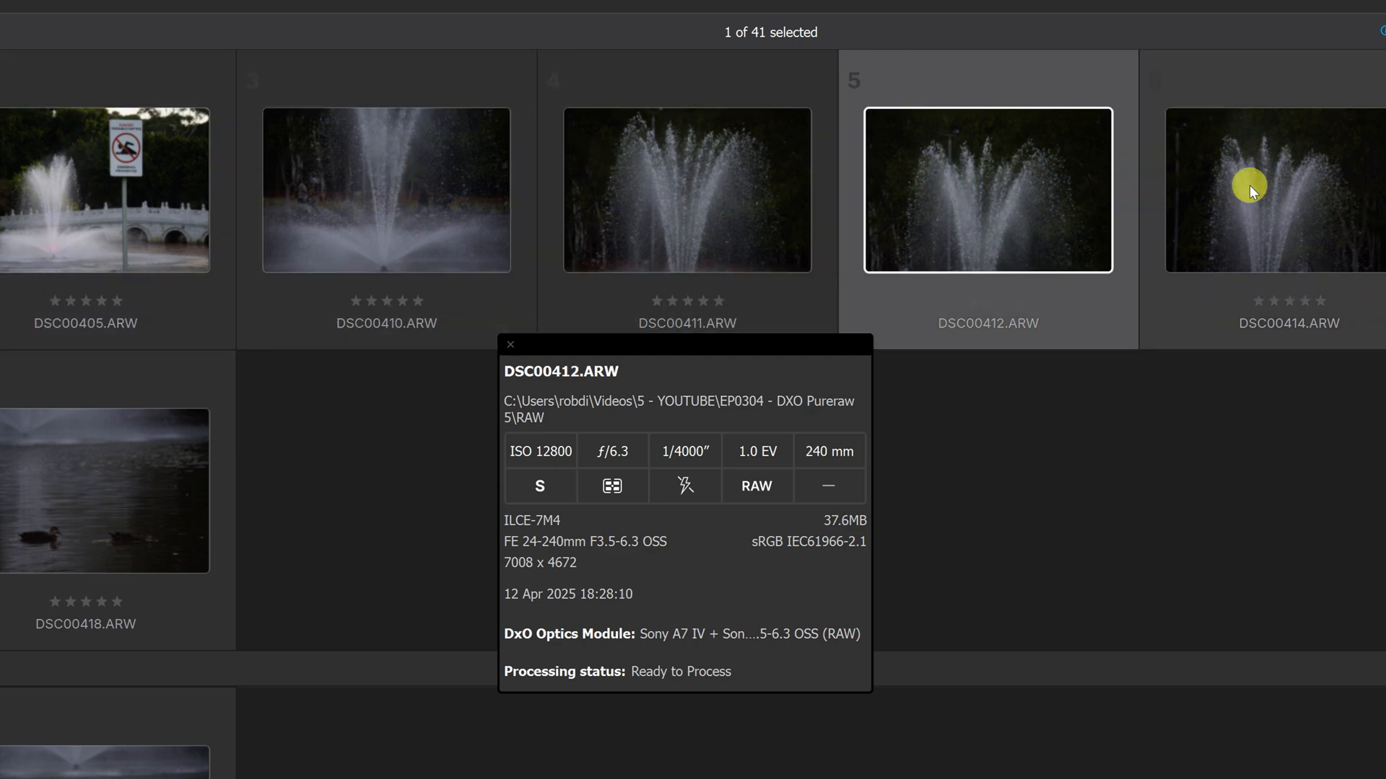
pyautogui.moveTo(1316, 190)
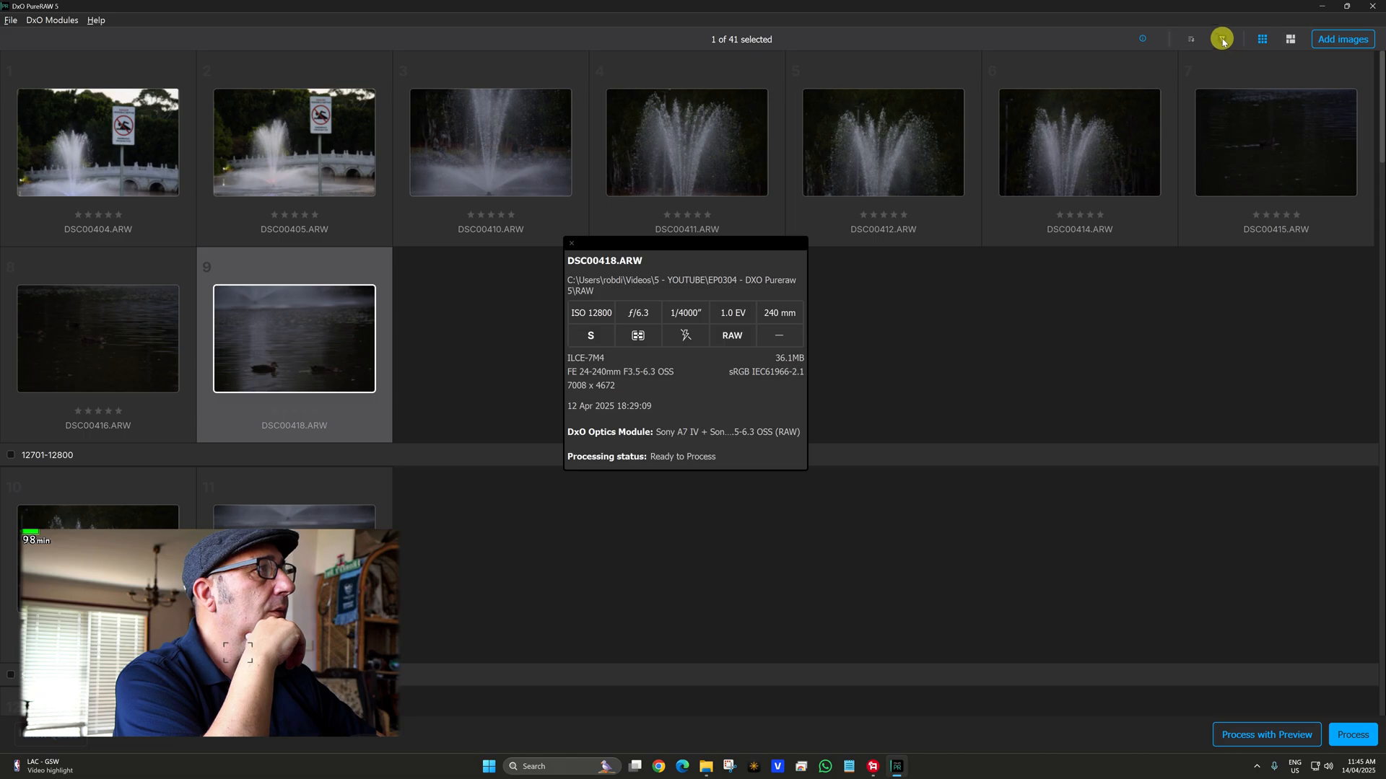
# Show the Filter by panel with counts by state, rating, label, ISO and f-stop.
pyautogui.click(1191, 39)
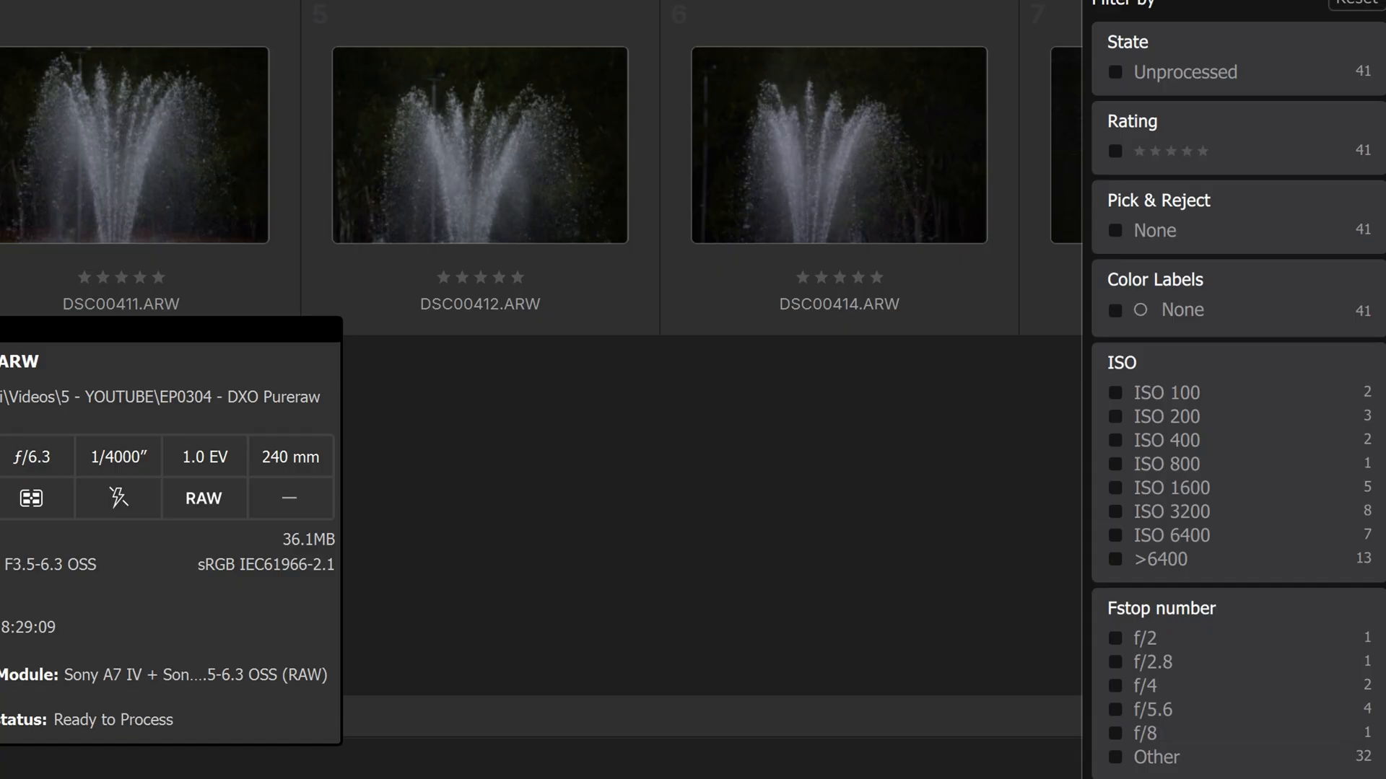
pyautogui.moveTo(1198, 41)
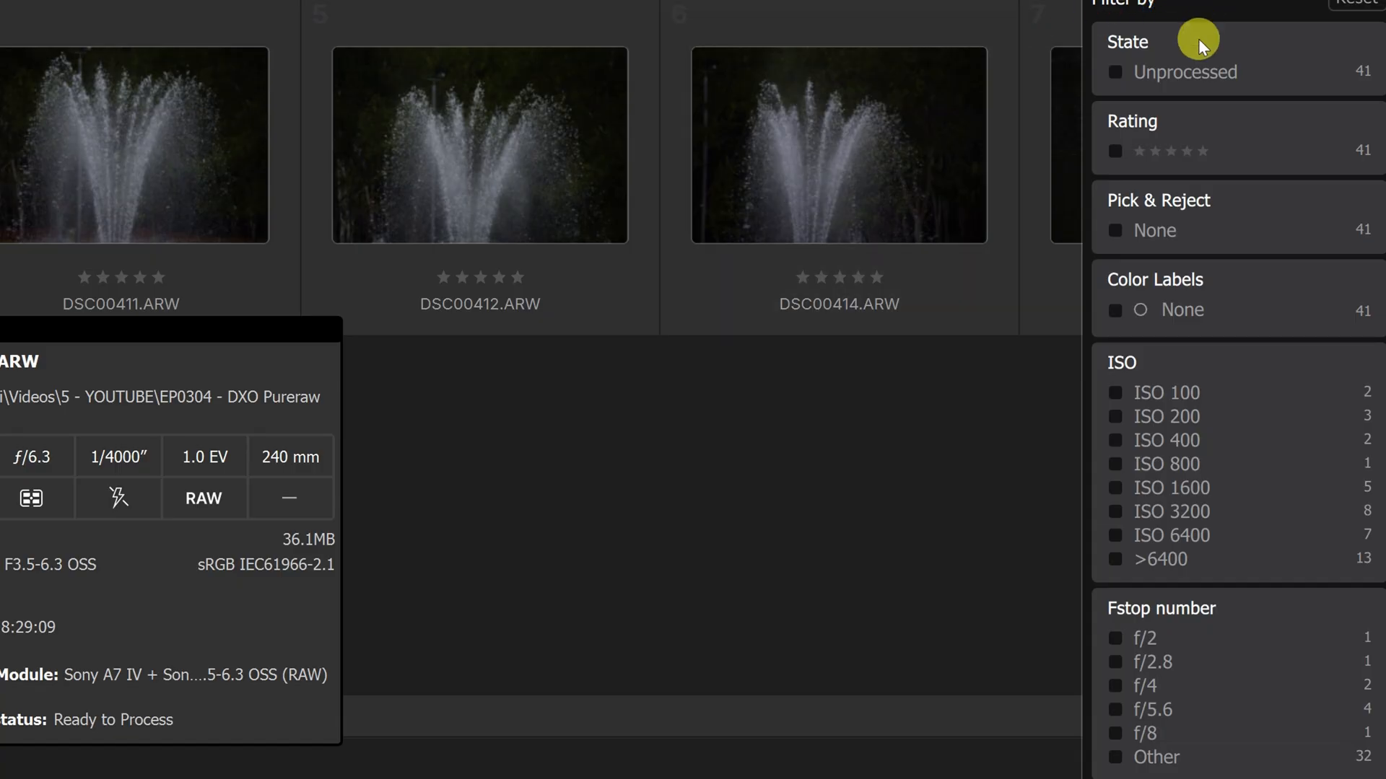
pyautogui.moveTo(1217, 293)
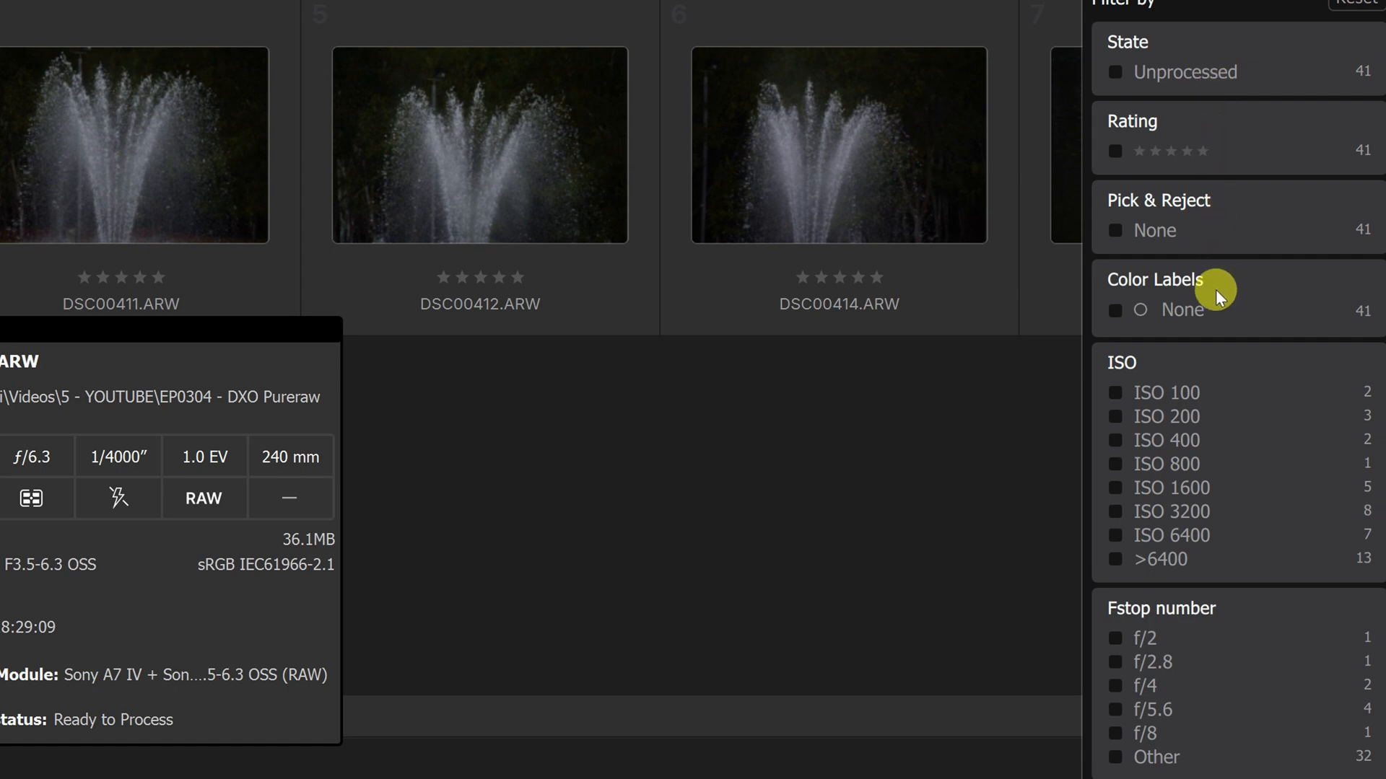
pyautogui.moveTo(1231, 405)
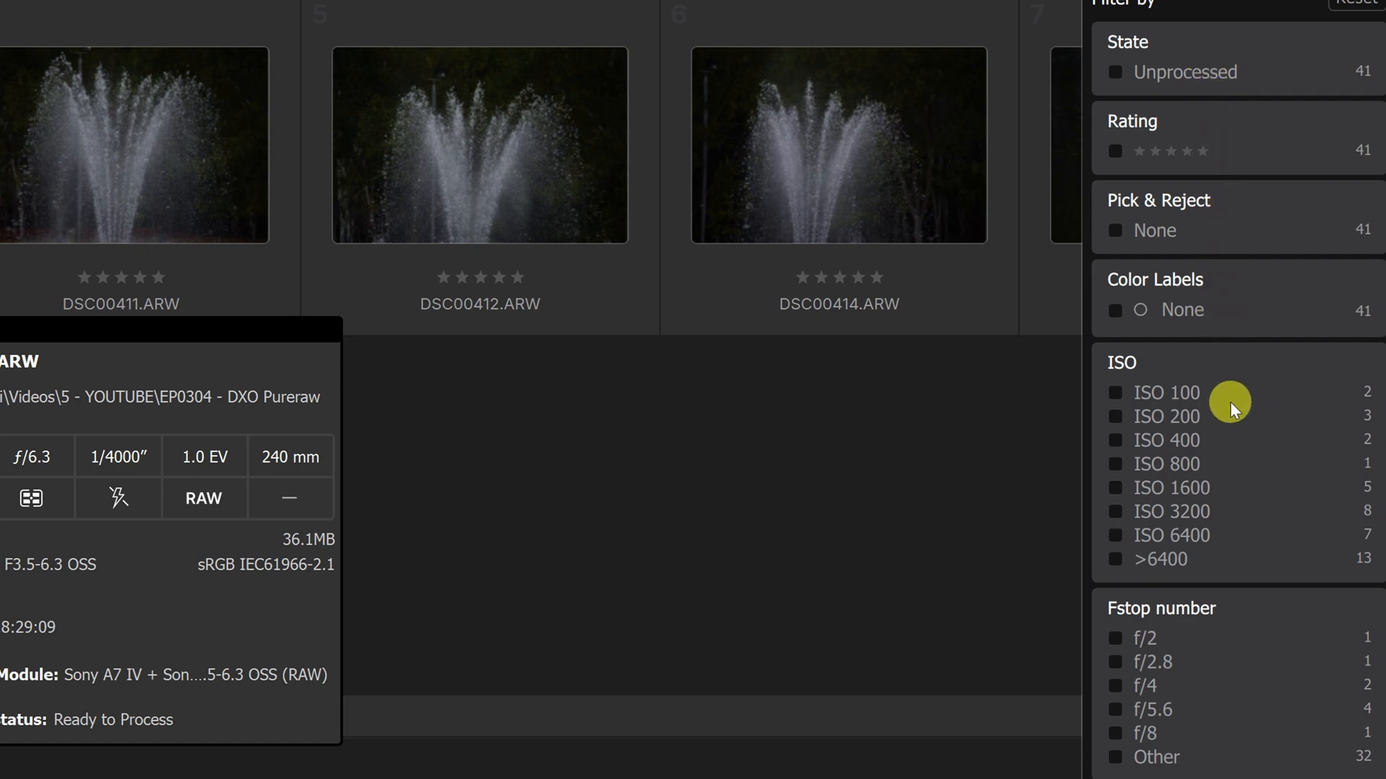
pyautogui.moveTo(1222, 426)
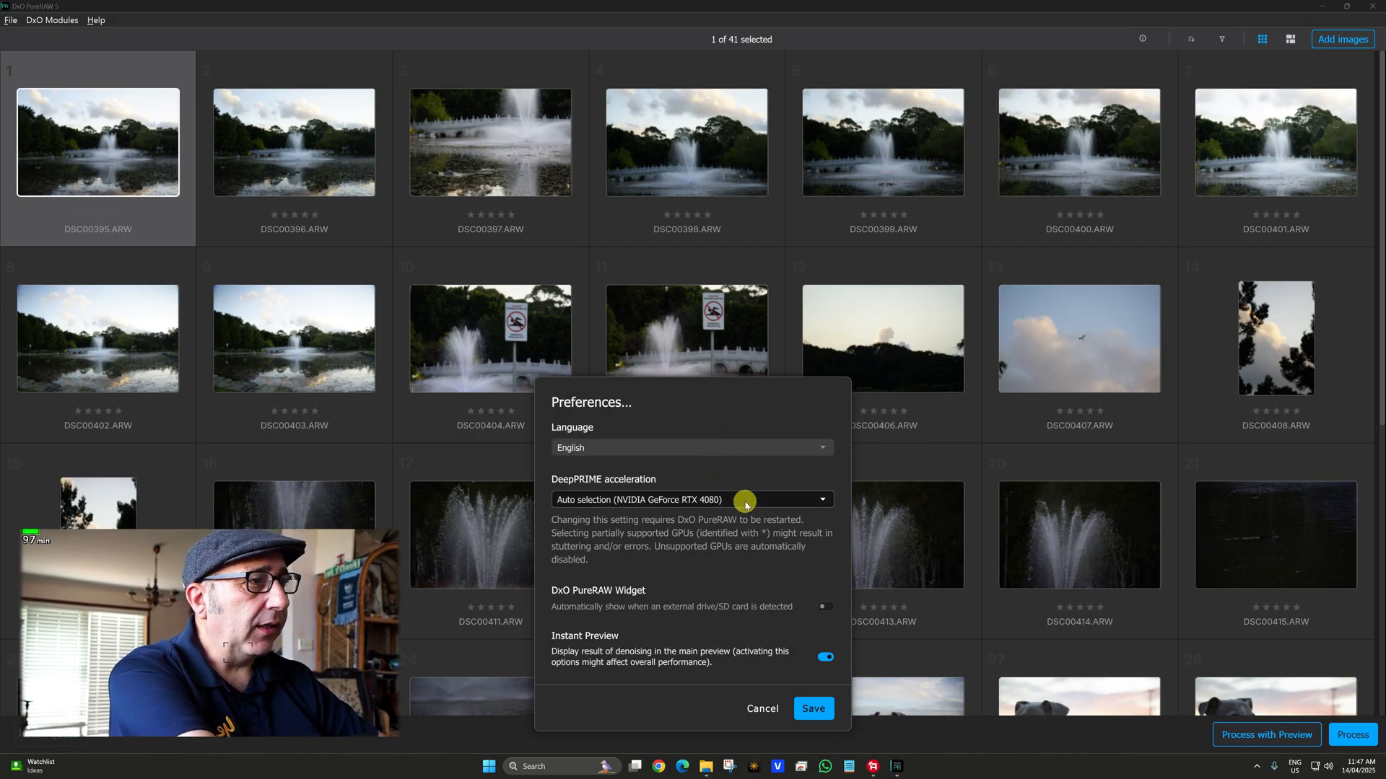
# Keep DeepPRIME acceleration on Auto selection (NVIDIA GeForce RTX 4080).
pyautogui.click(690, 500)
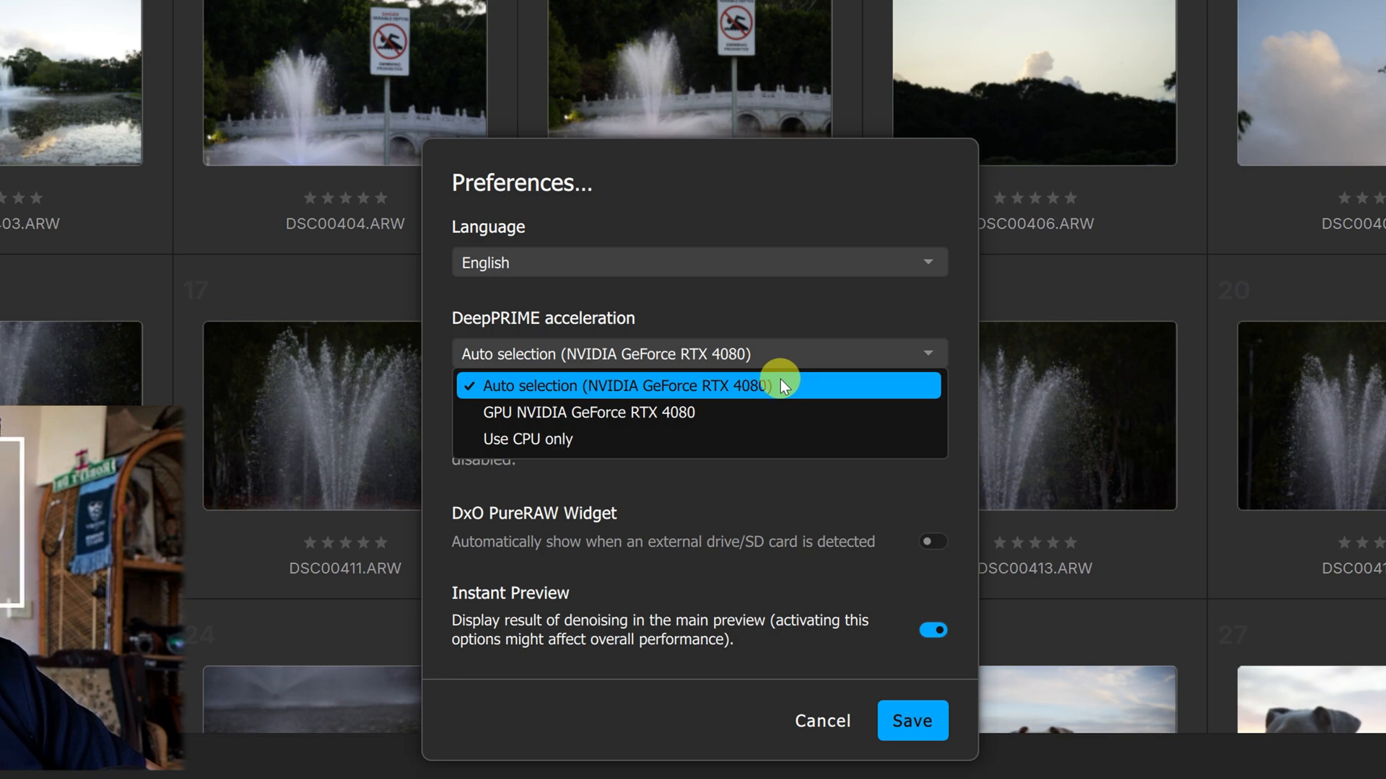
pyautogui.click(607, 386)
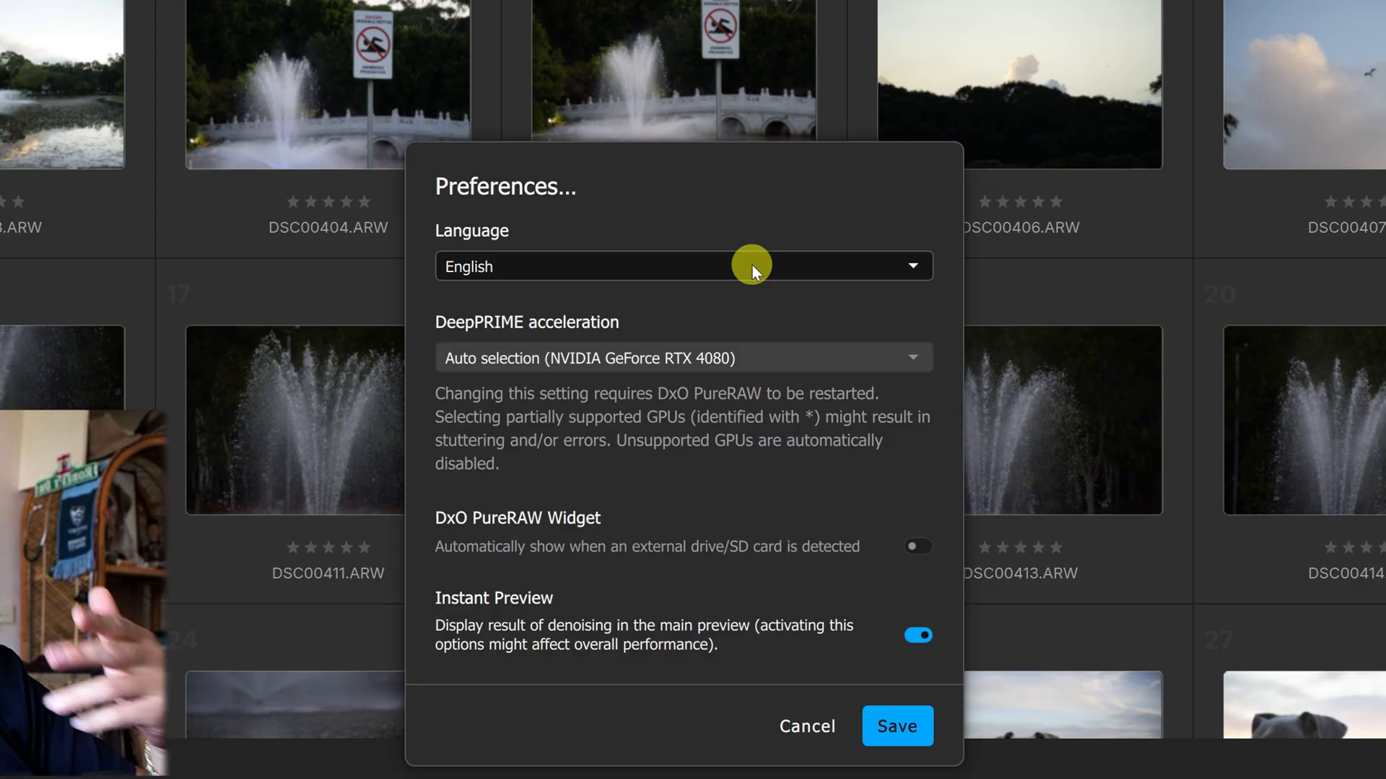
pyautogui.click(96, 20)
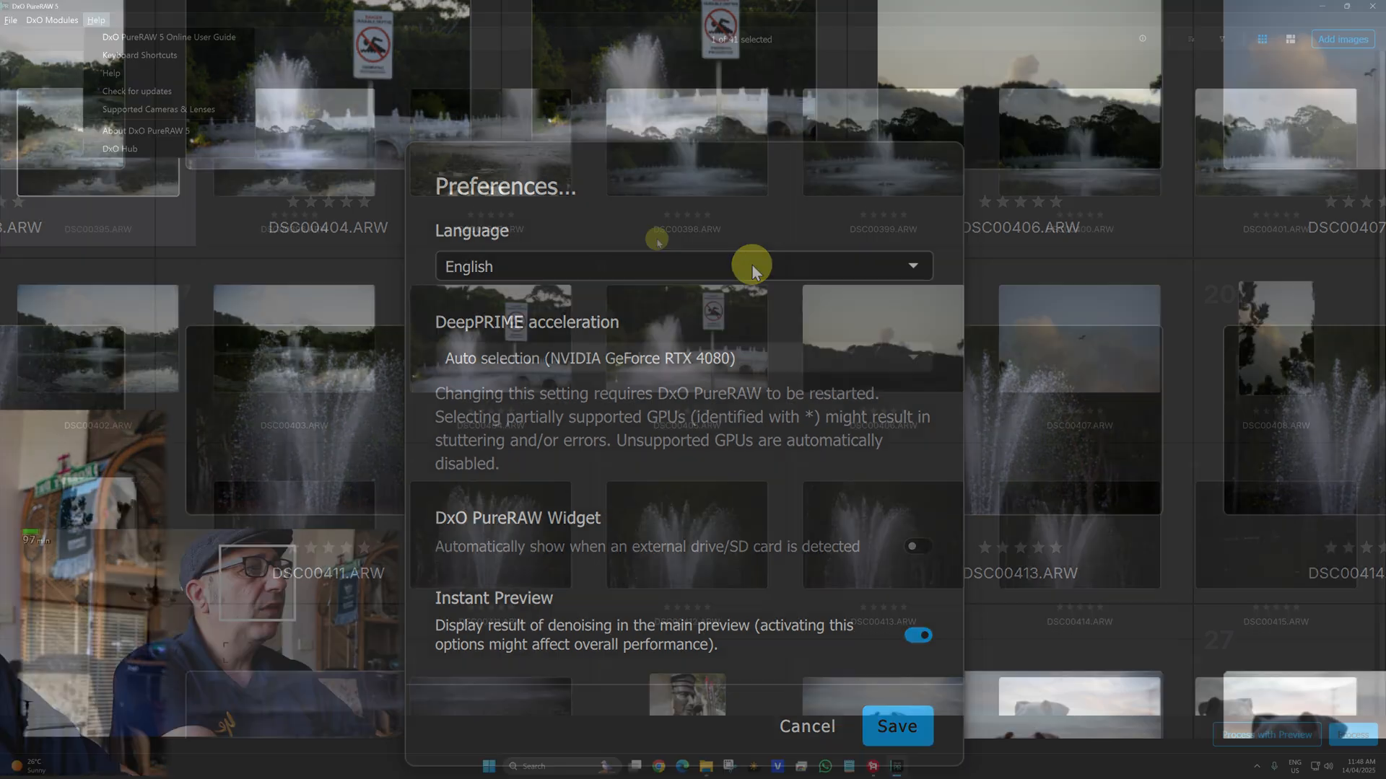
# Browse the Help menu's user guide, shortcuts and update check options.
pyautogui.click(805, 727)
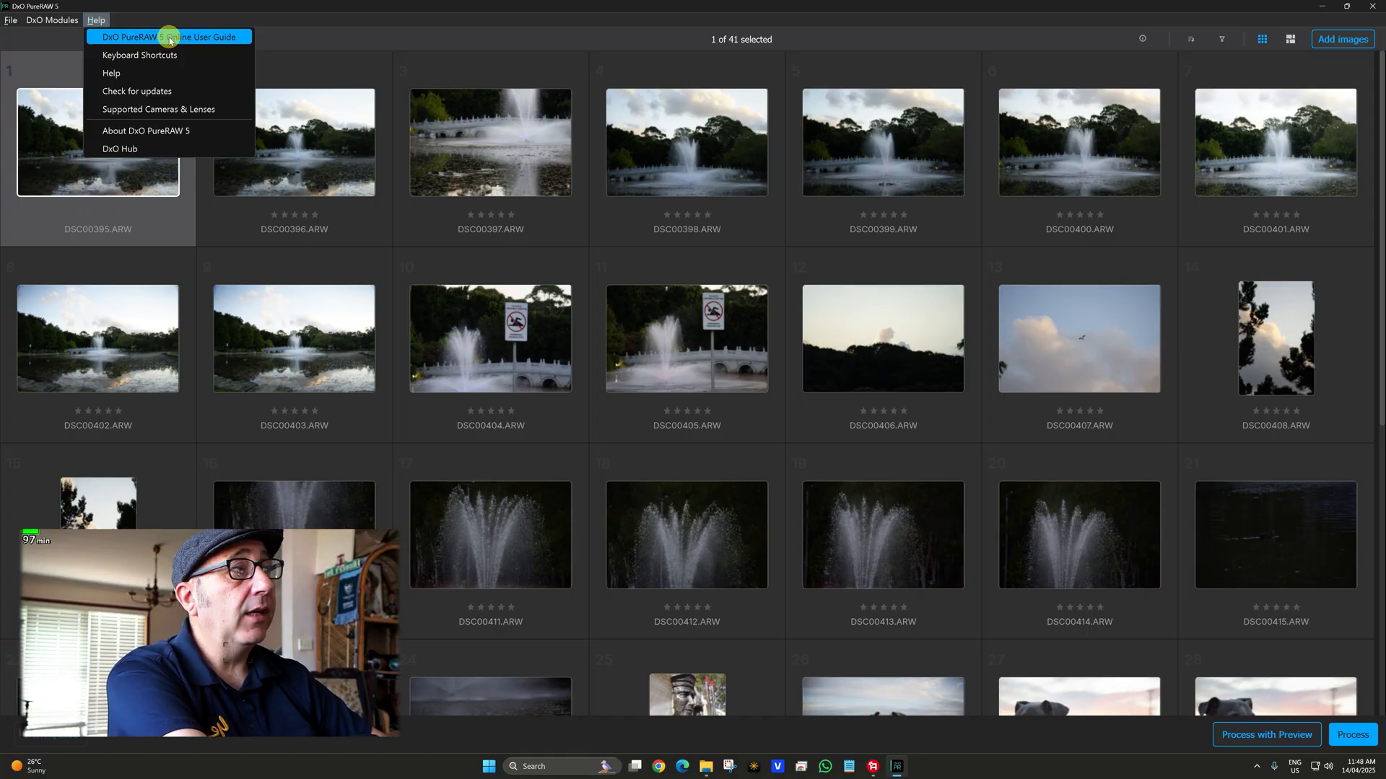
pyautogui.moveTo(512, 36)
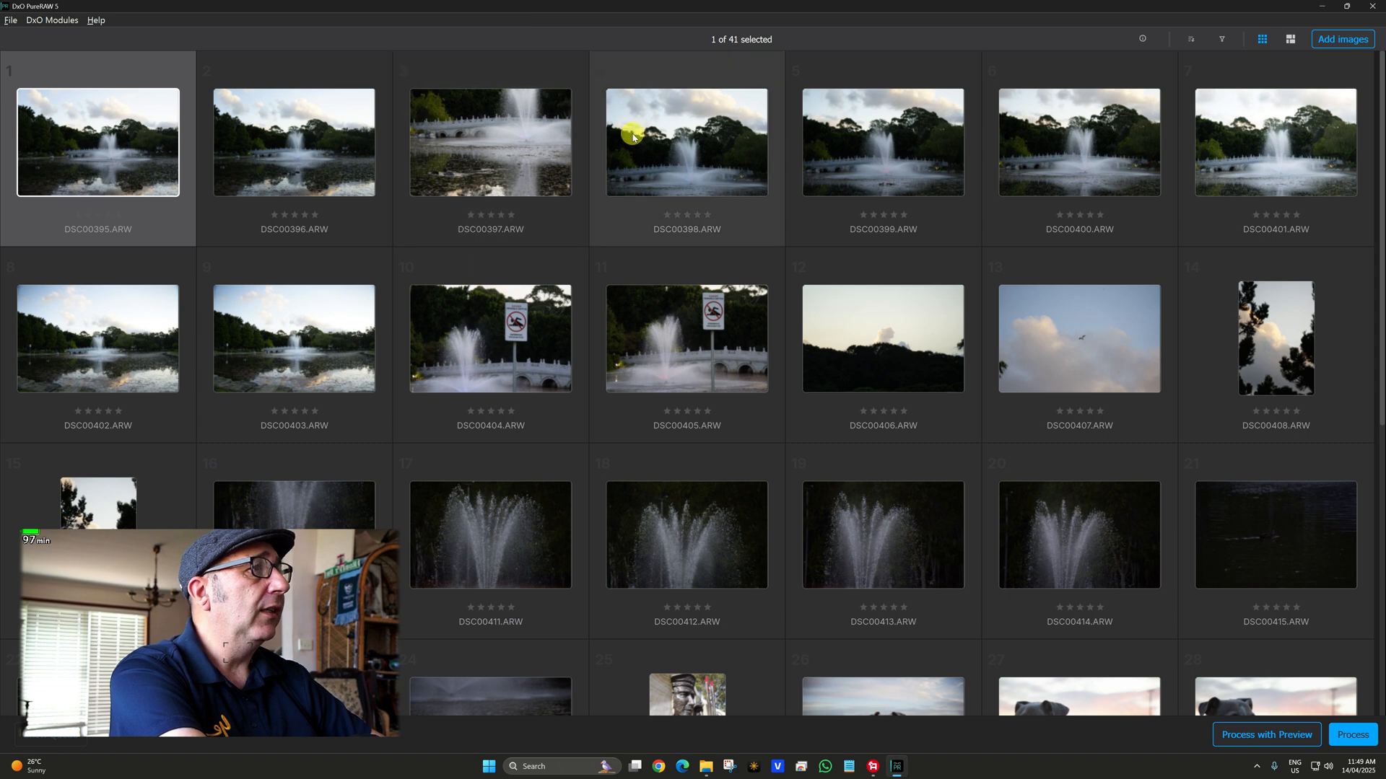
pyautogui.moveTo(1196, 637)
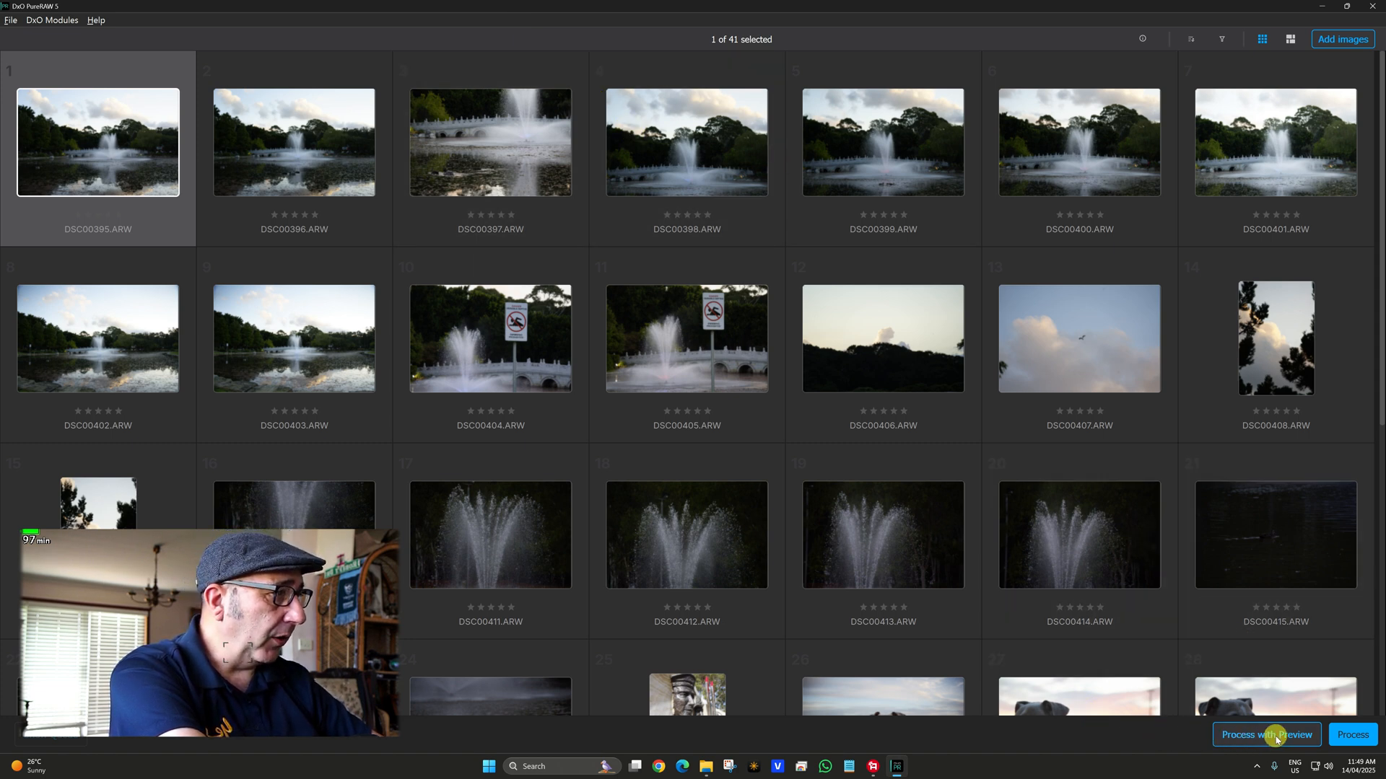
pyautogui.moveTo(650, 320)
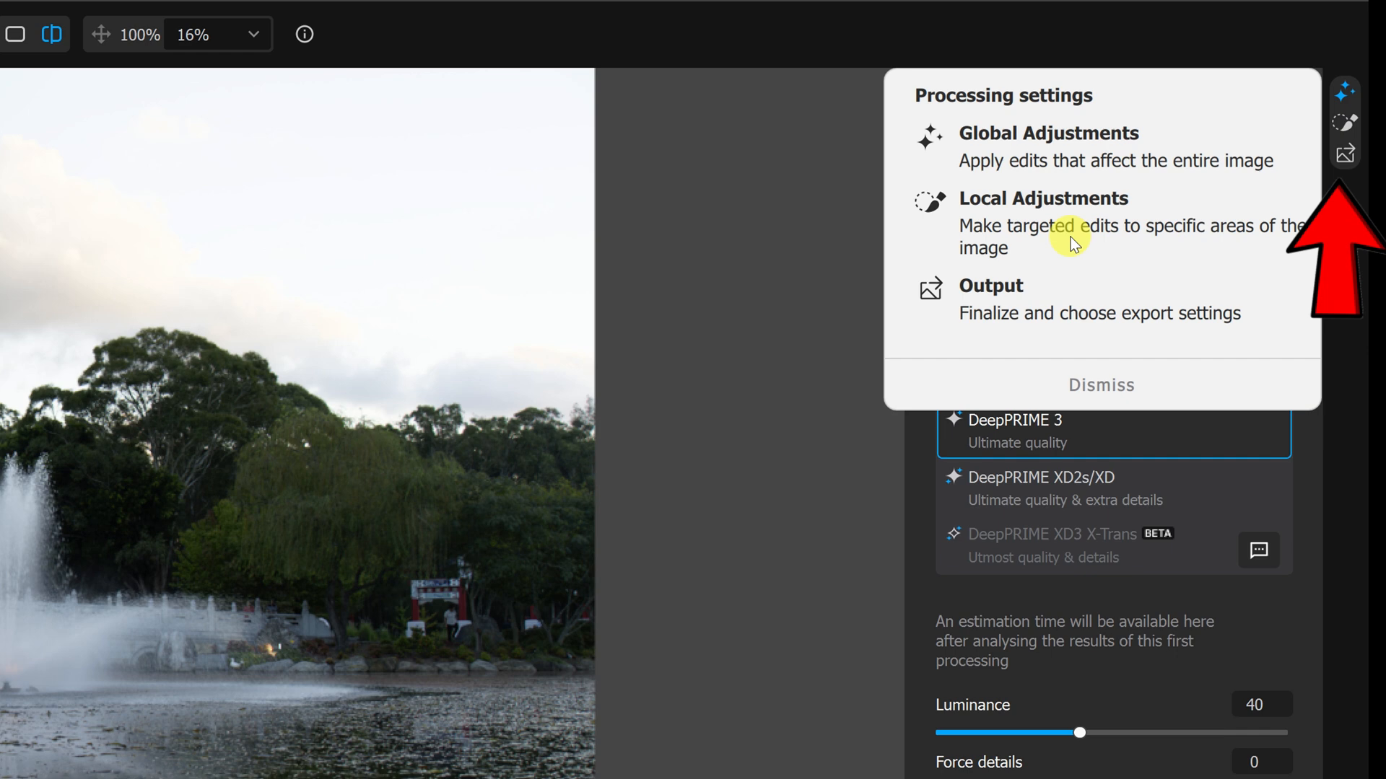
pyautogui.moveTo(1067, 262)
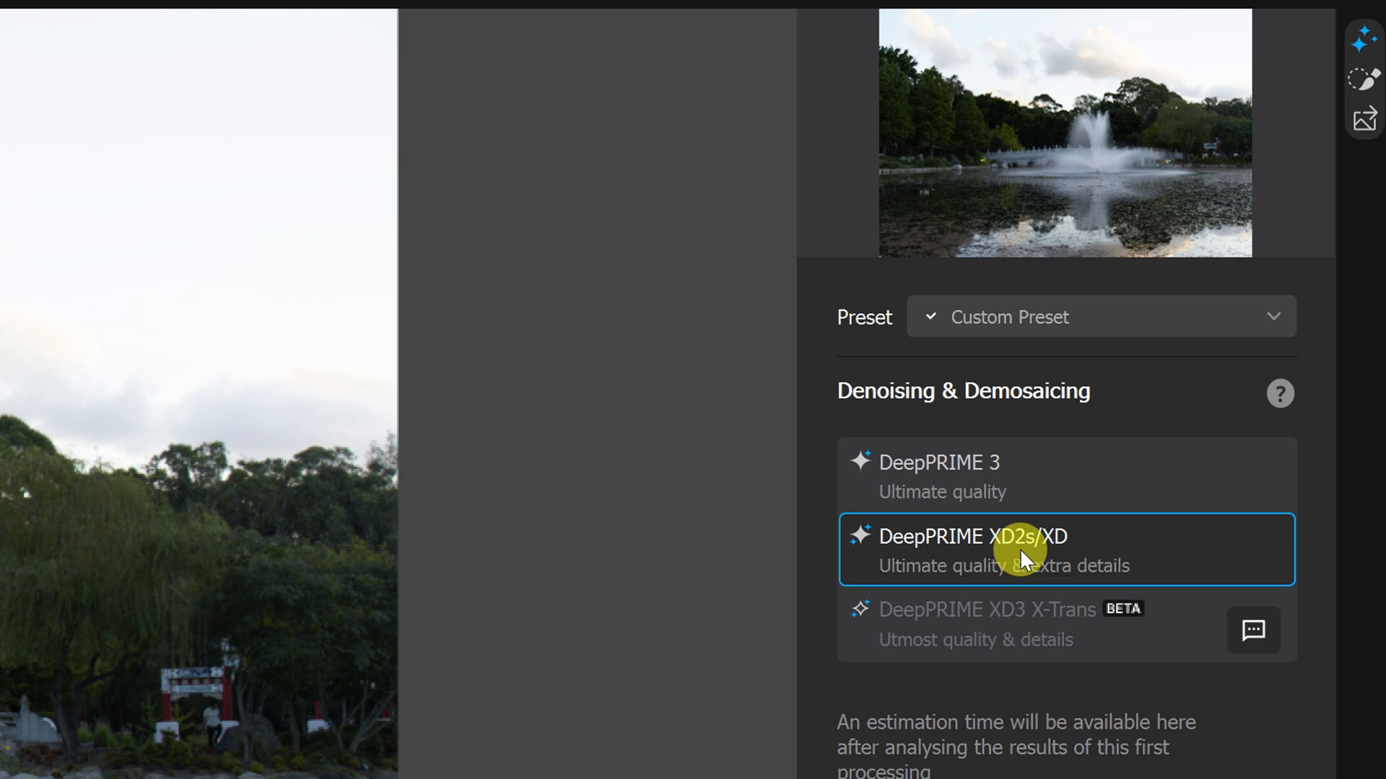
pyautogui.moveTo(998, 570)
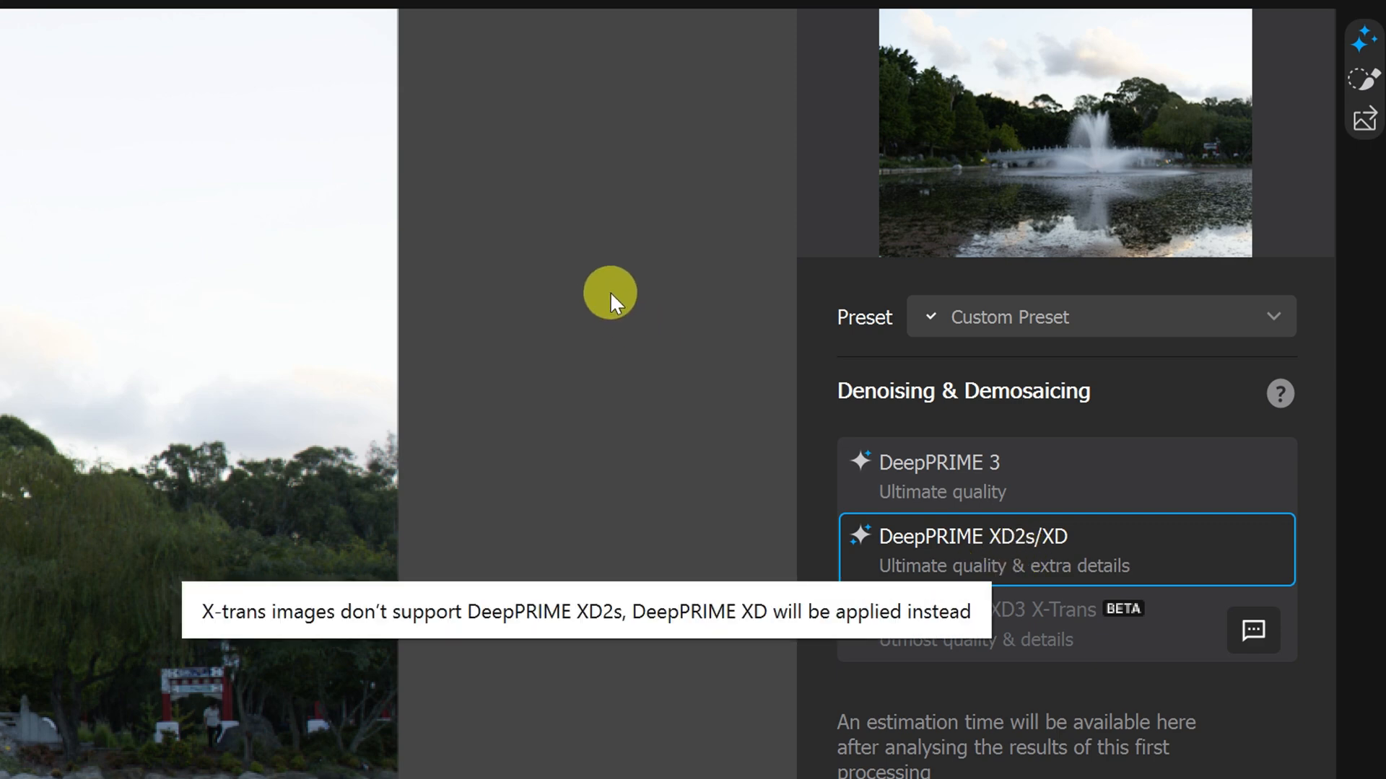
# Review the Lens Sharpness options for DSC00395 and keep it at Standard.
pyautogui.scroll(-3)
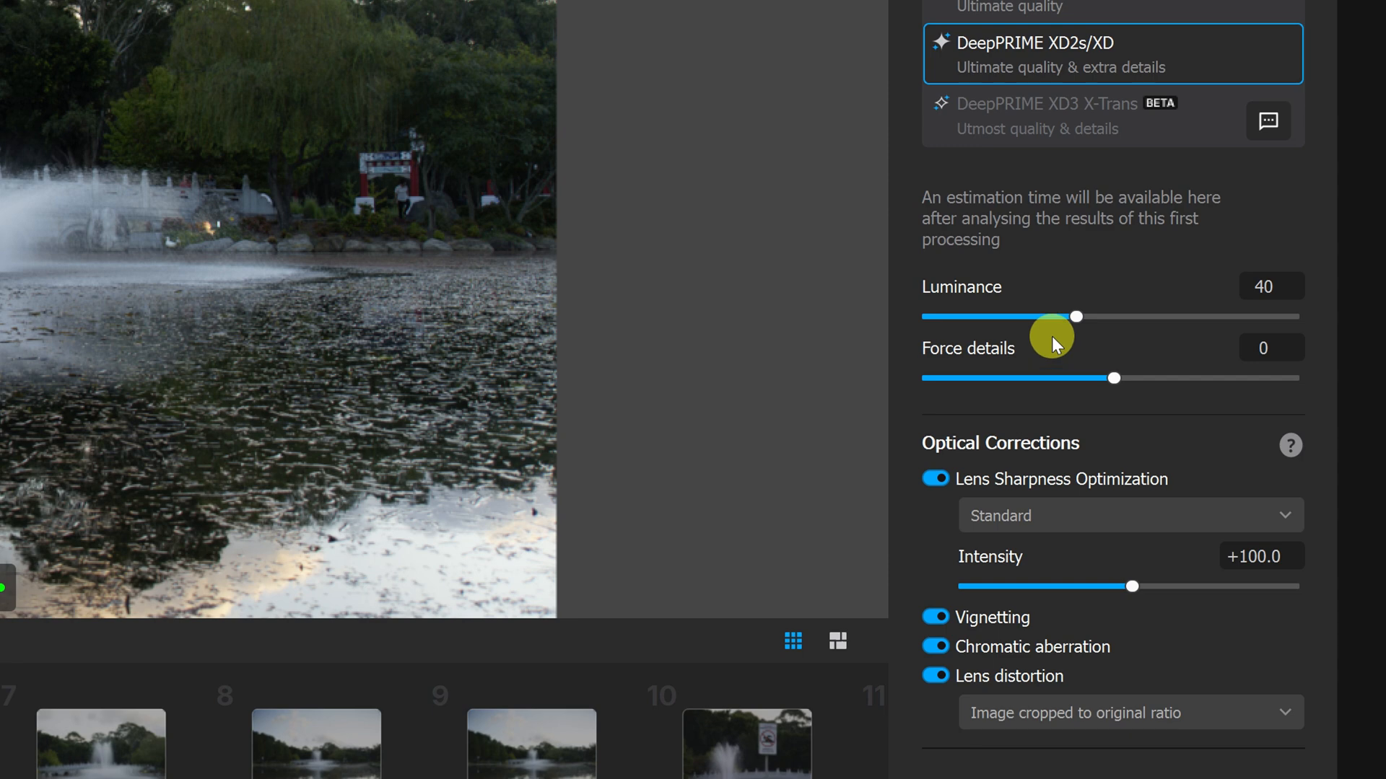
pyautogui.moveTo(1089, 410)
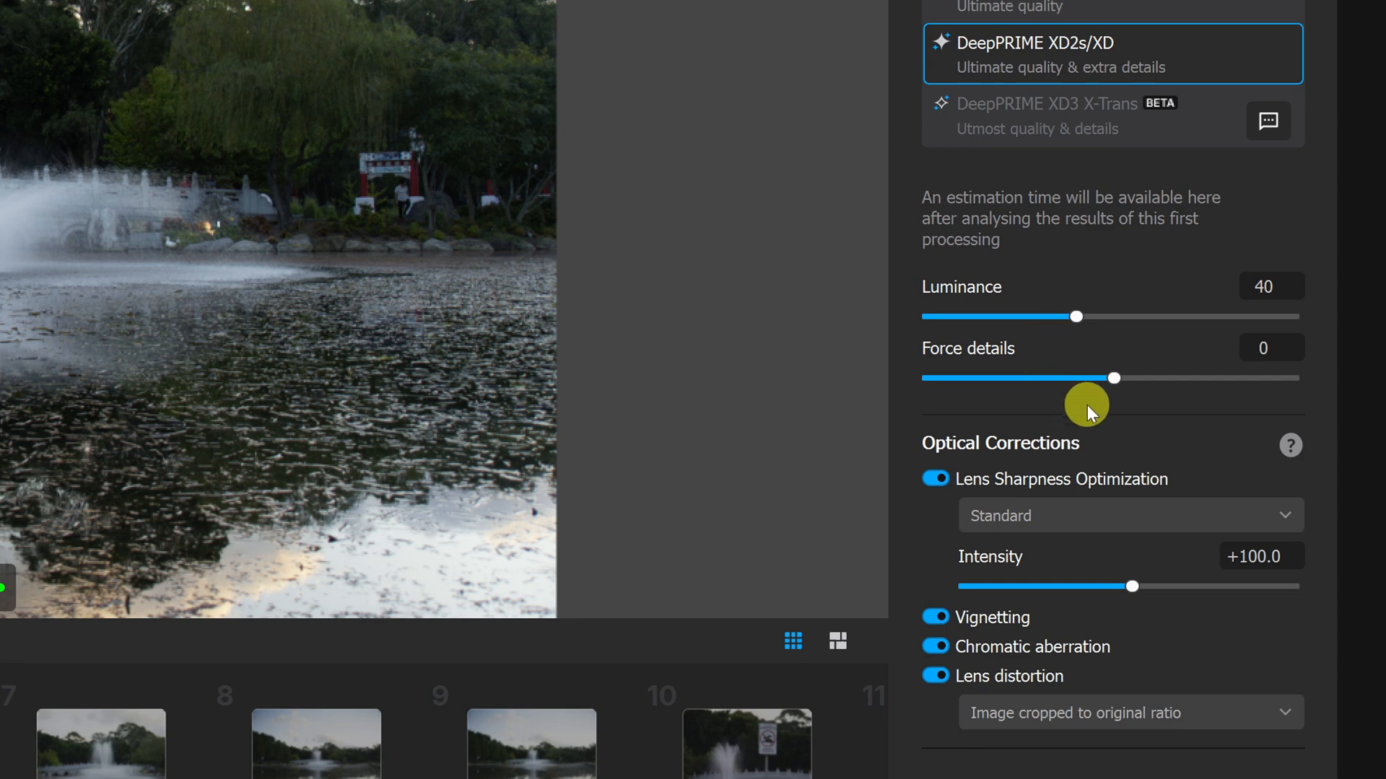
pyautogui.moveTo(1098, 516)
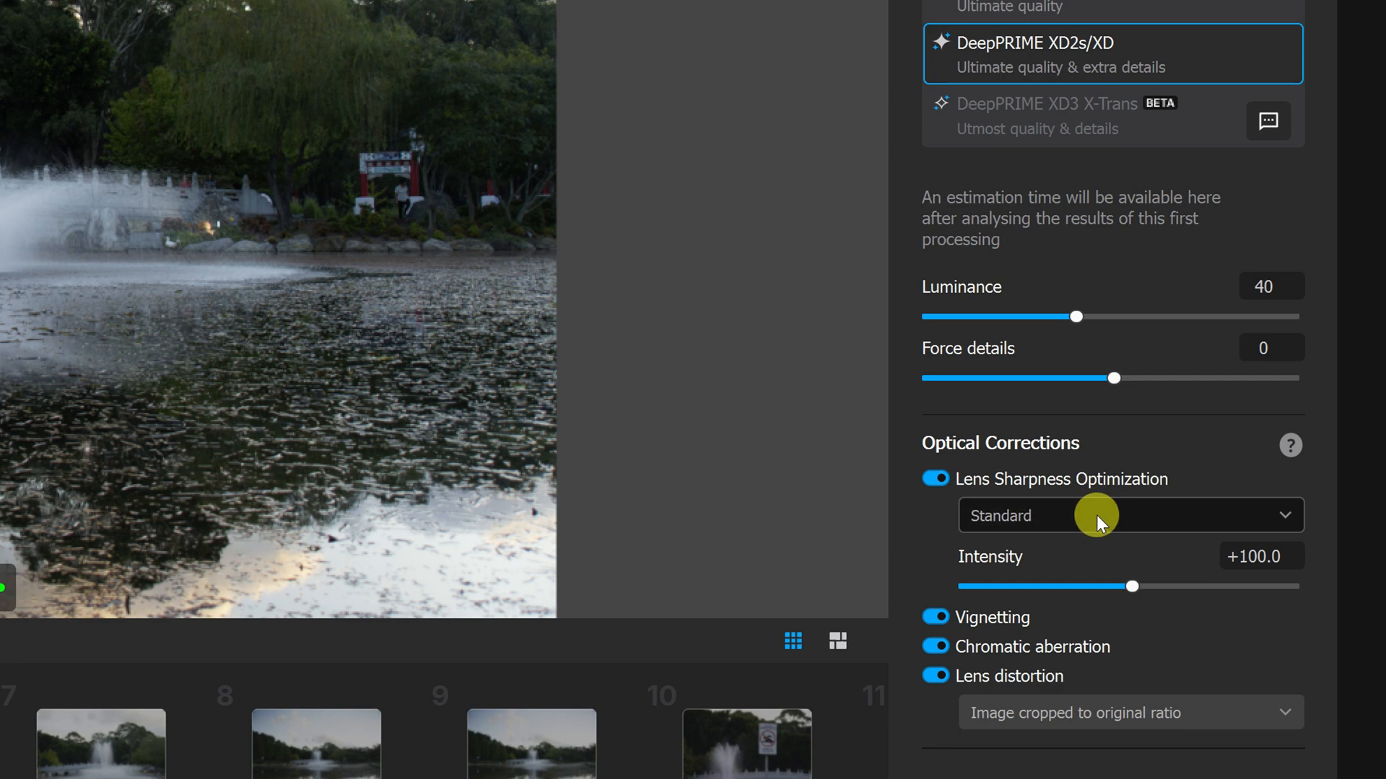
pyautogui.click(1130, 515)
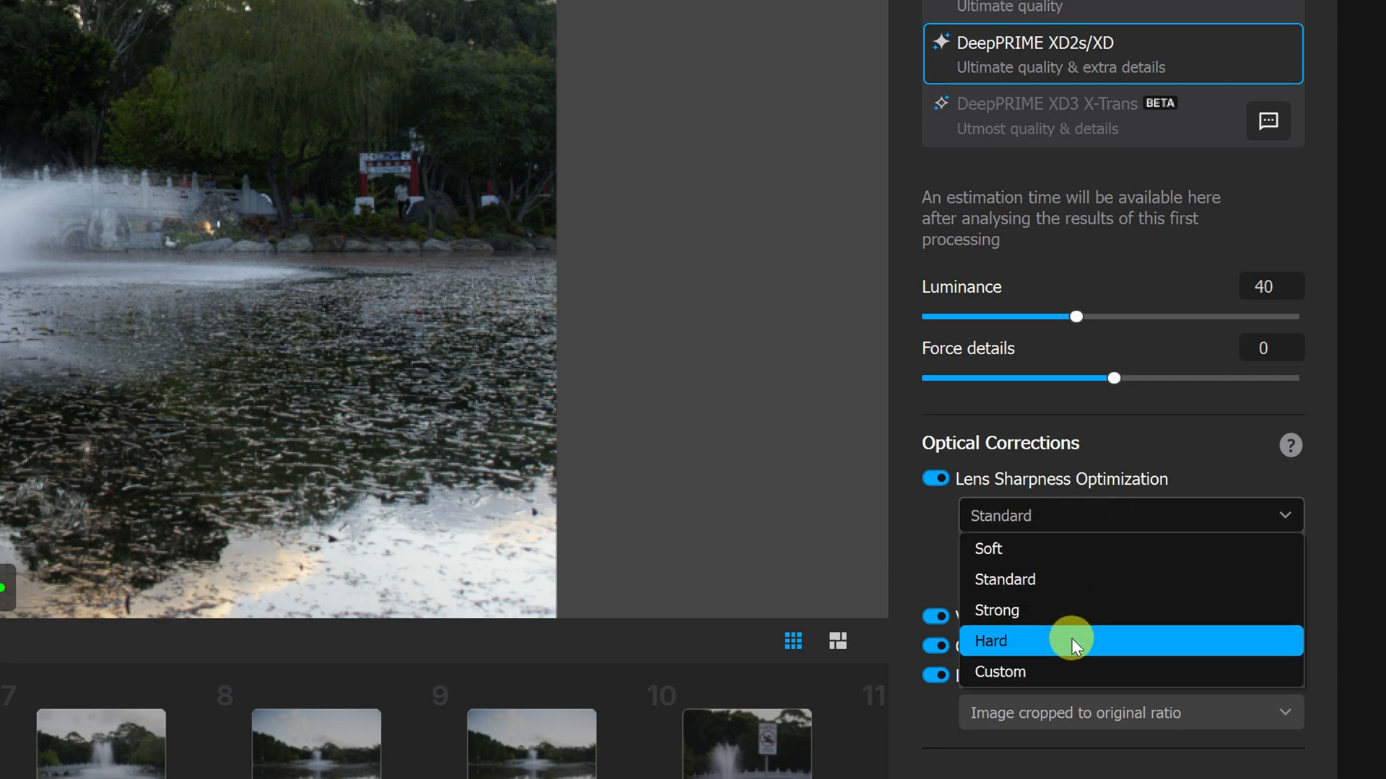
pyautogui.click(1290, 445)
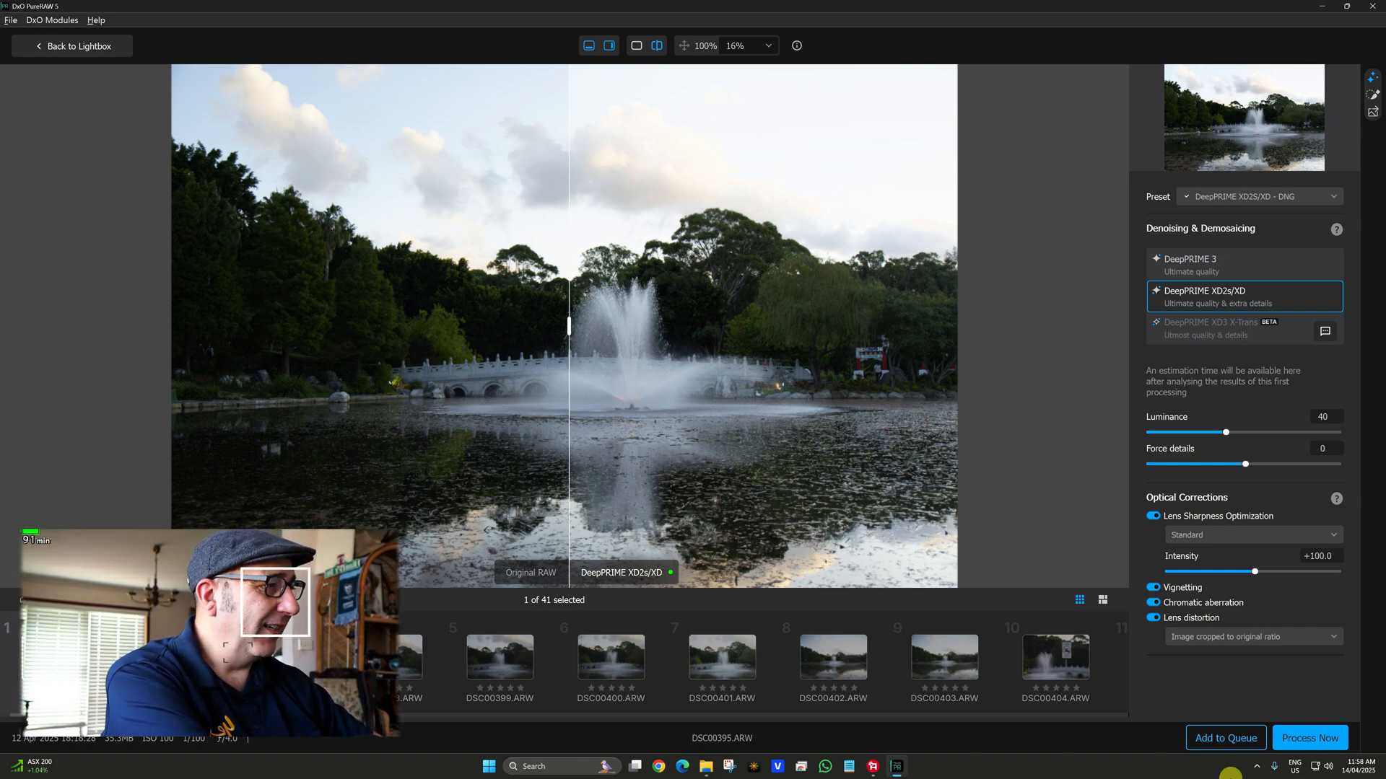
# Process fountain photo DSC00411 with DeepPRIME 3 into a DNG and view the results.
pyautogui.click(72, 45)
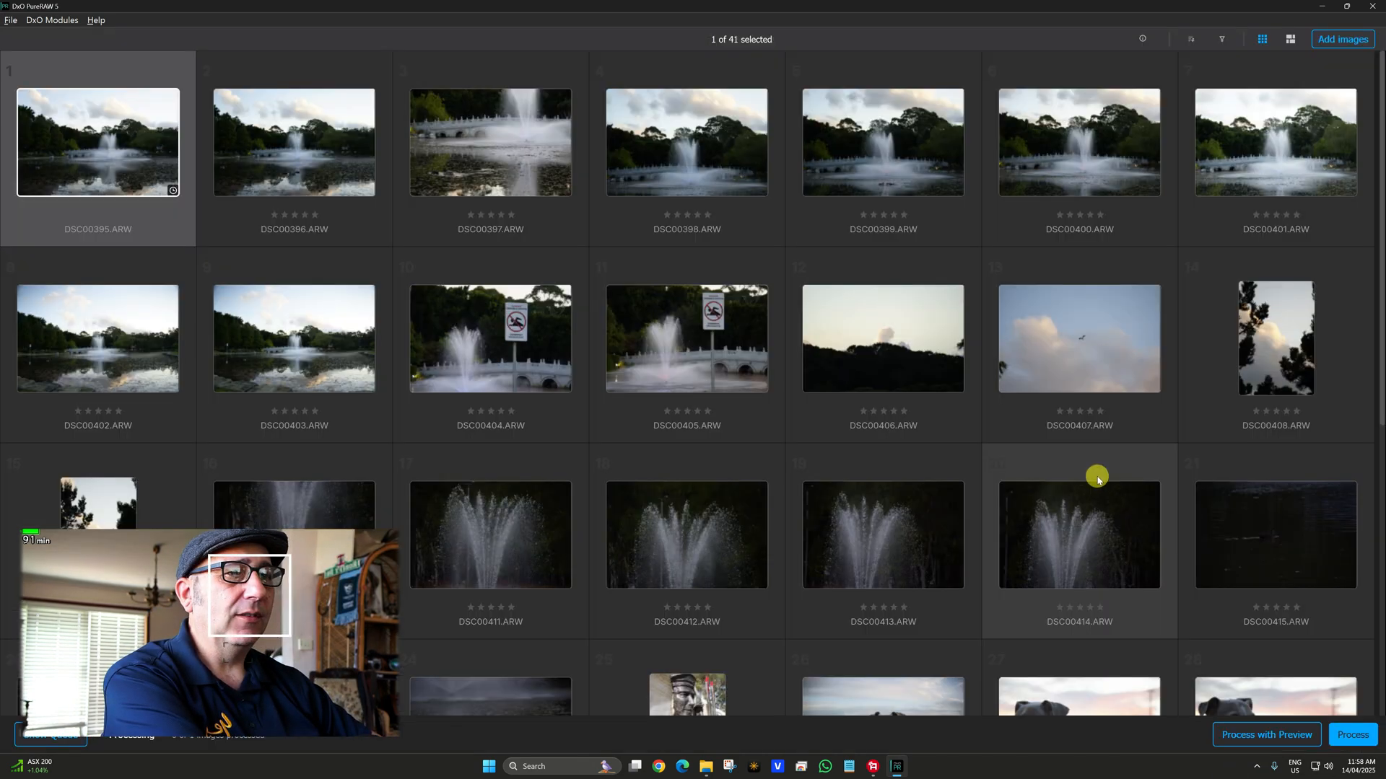
pyautogui.click(1350, 734)
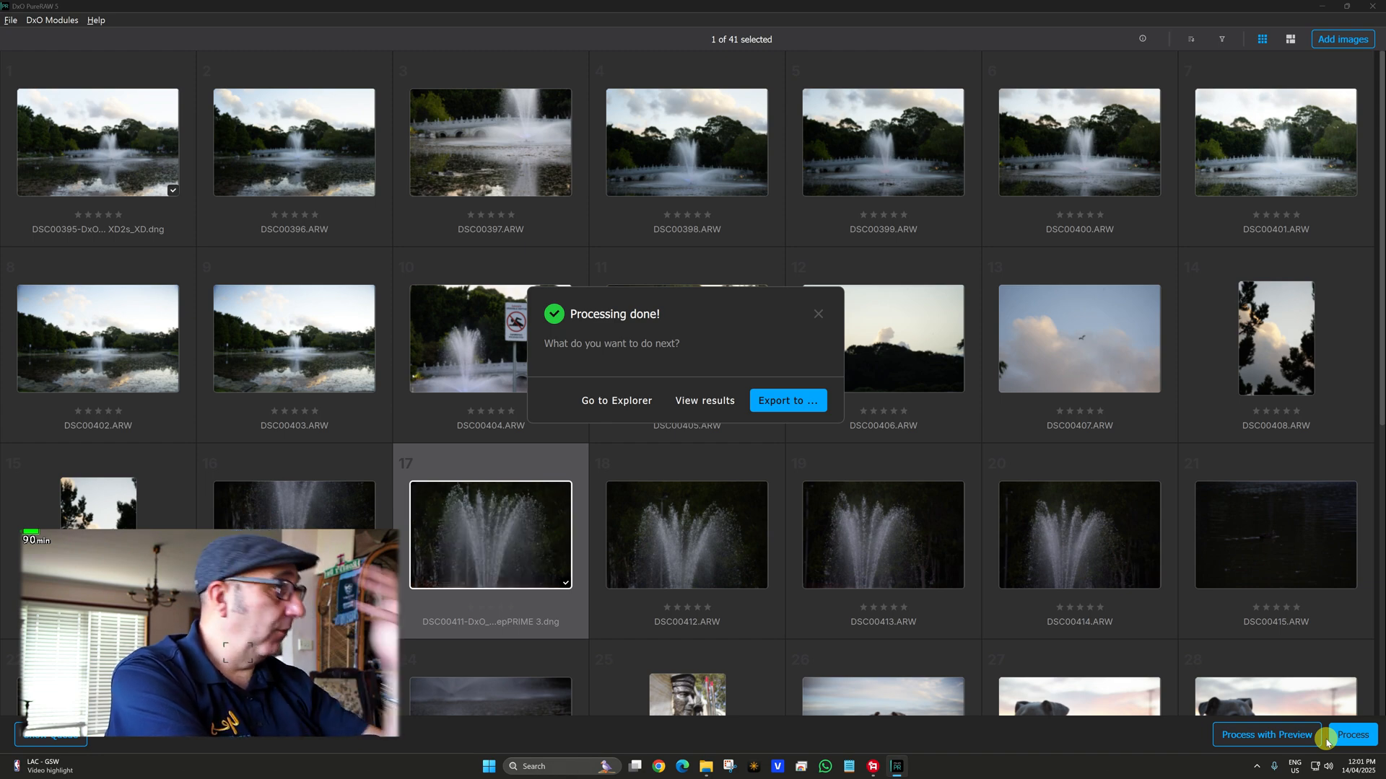
pyautogui.moveTo(736, 428)
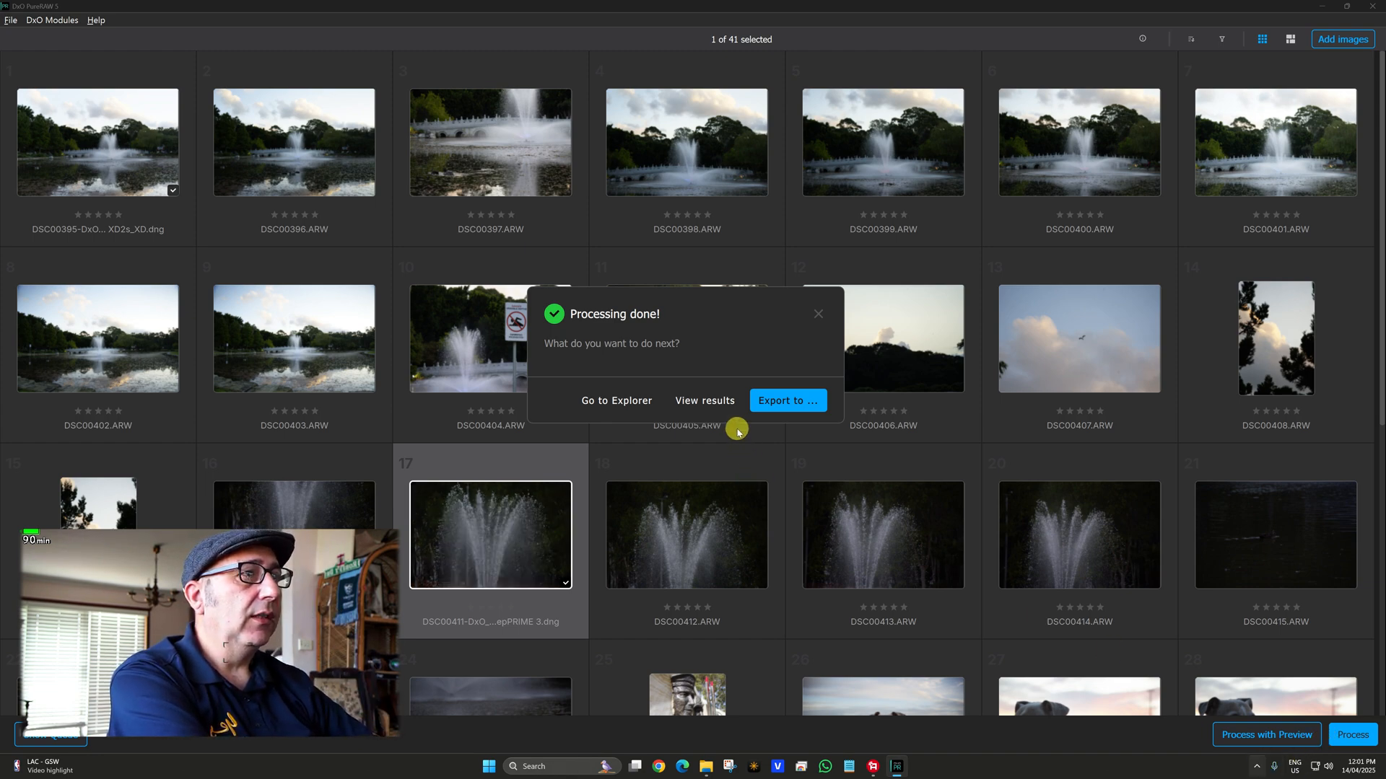
pyautogui.click(705, 401)
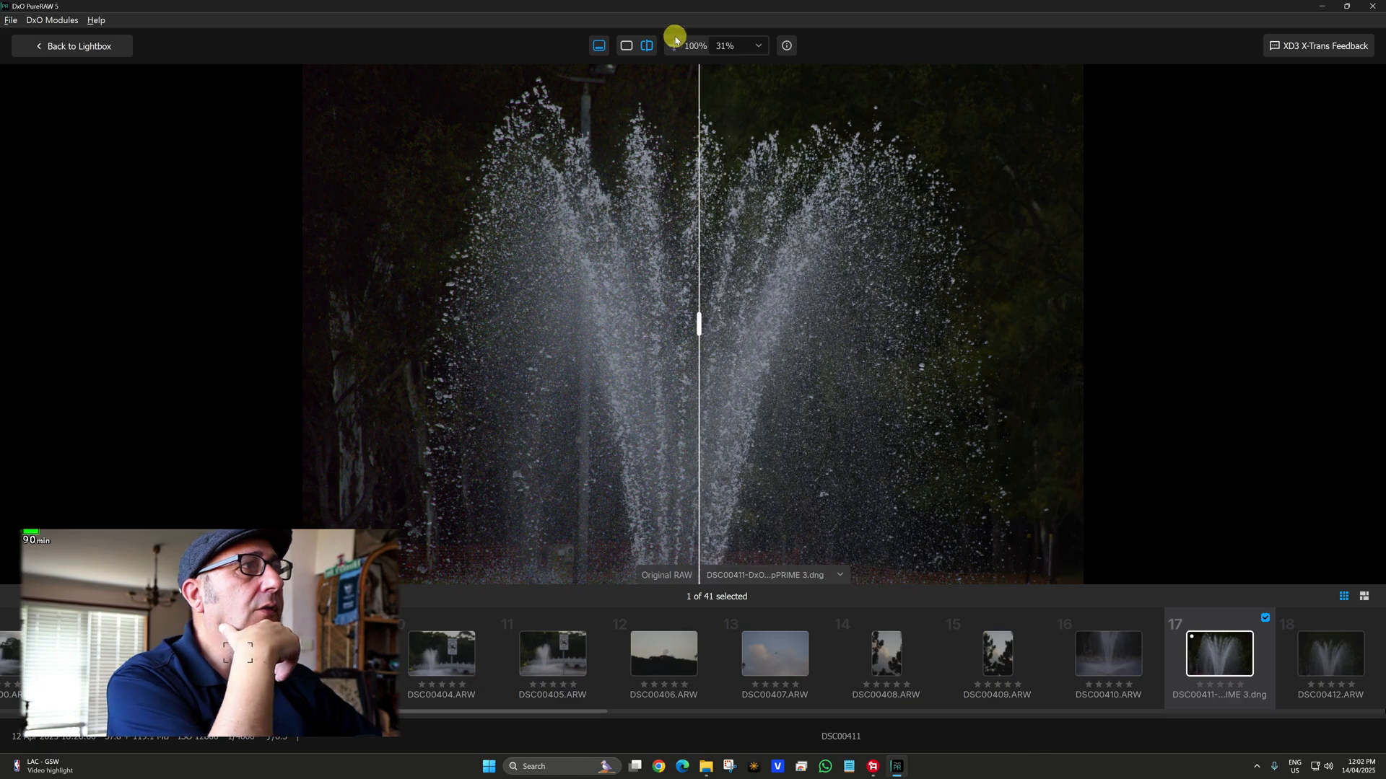
# Drag the split divider to show more of the denoised fountain, then return to the grid.
pyautogui.click(785, 44)
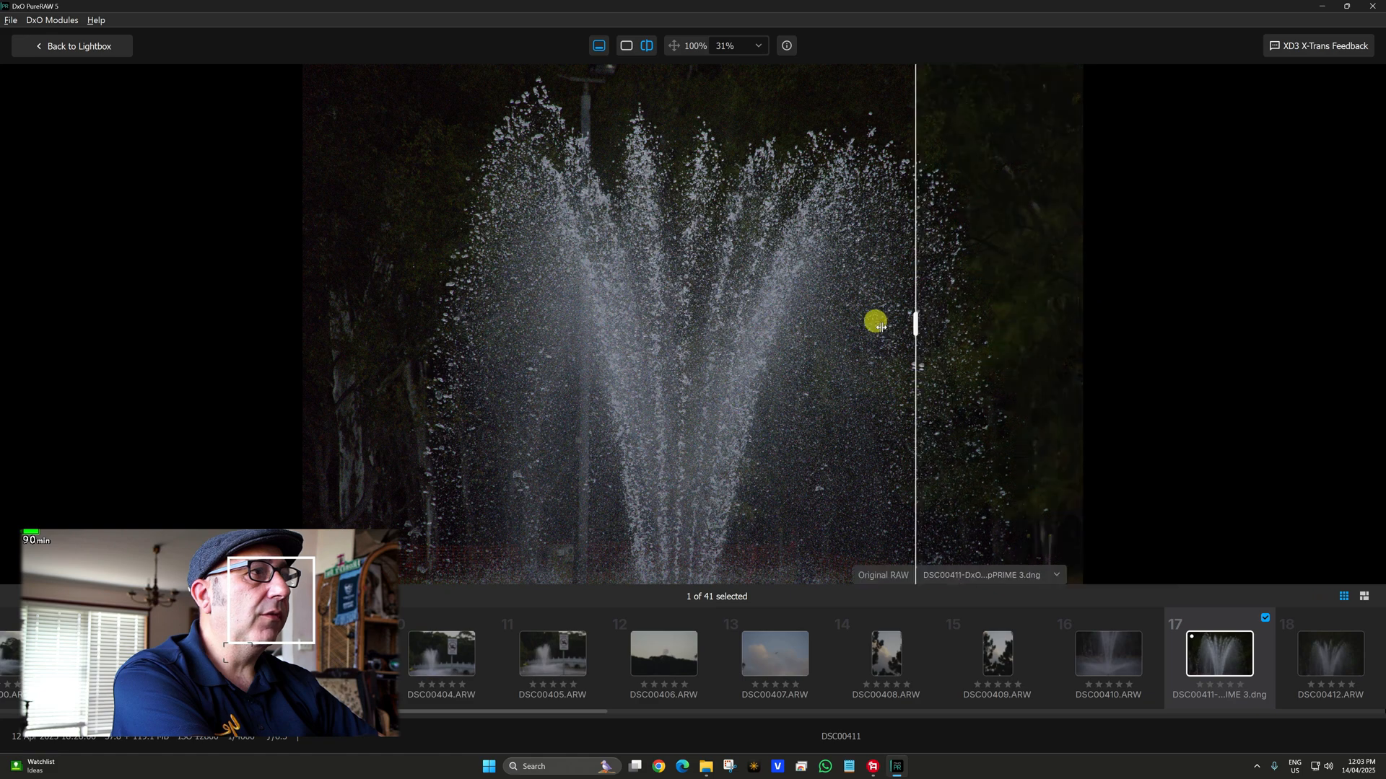
pyautogui.moveTo(875, 320); pyautogui.dragTo(336, 350)
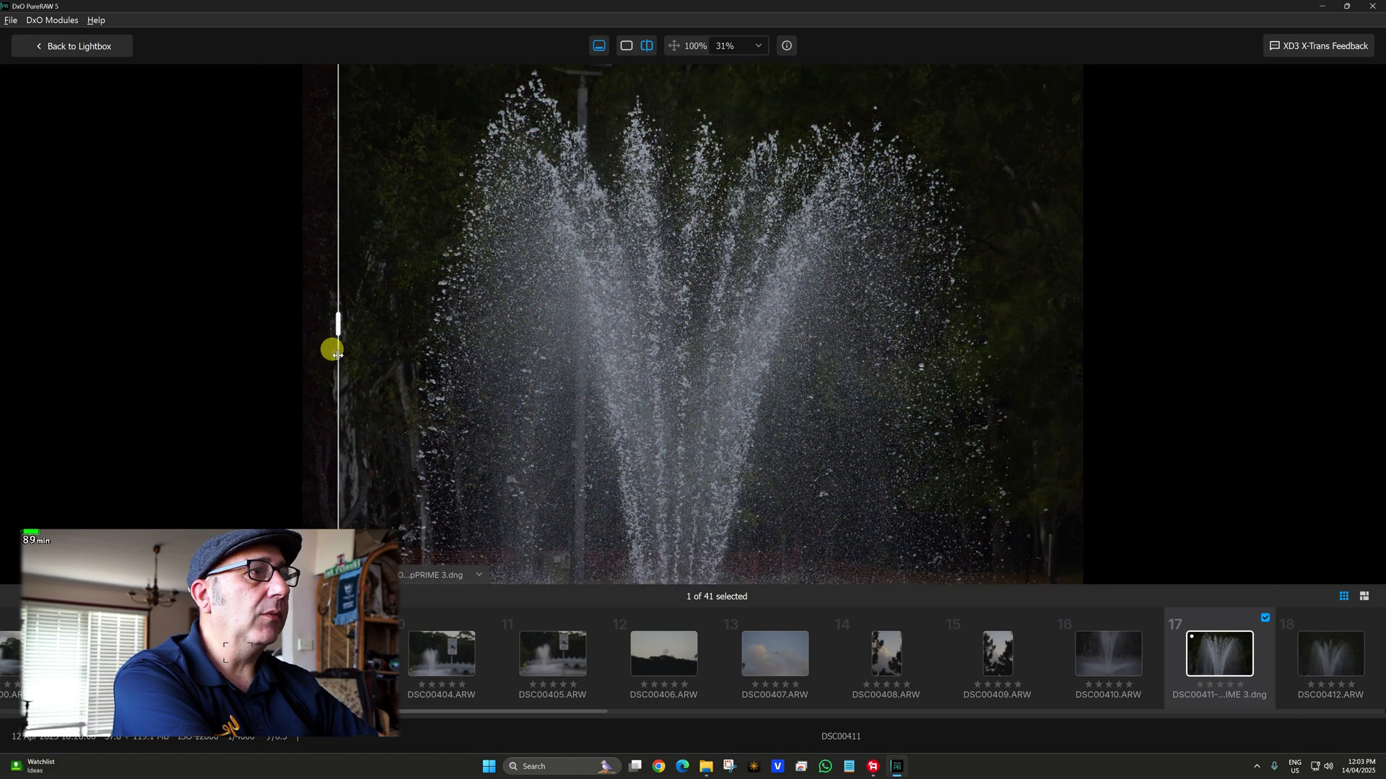
pyautogui.click(72, 46)
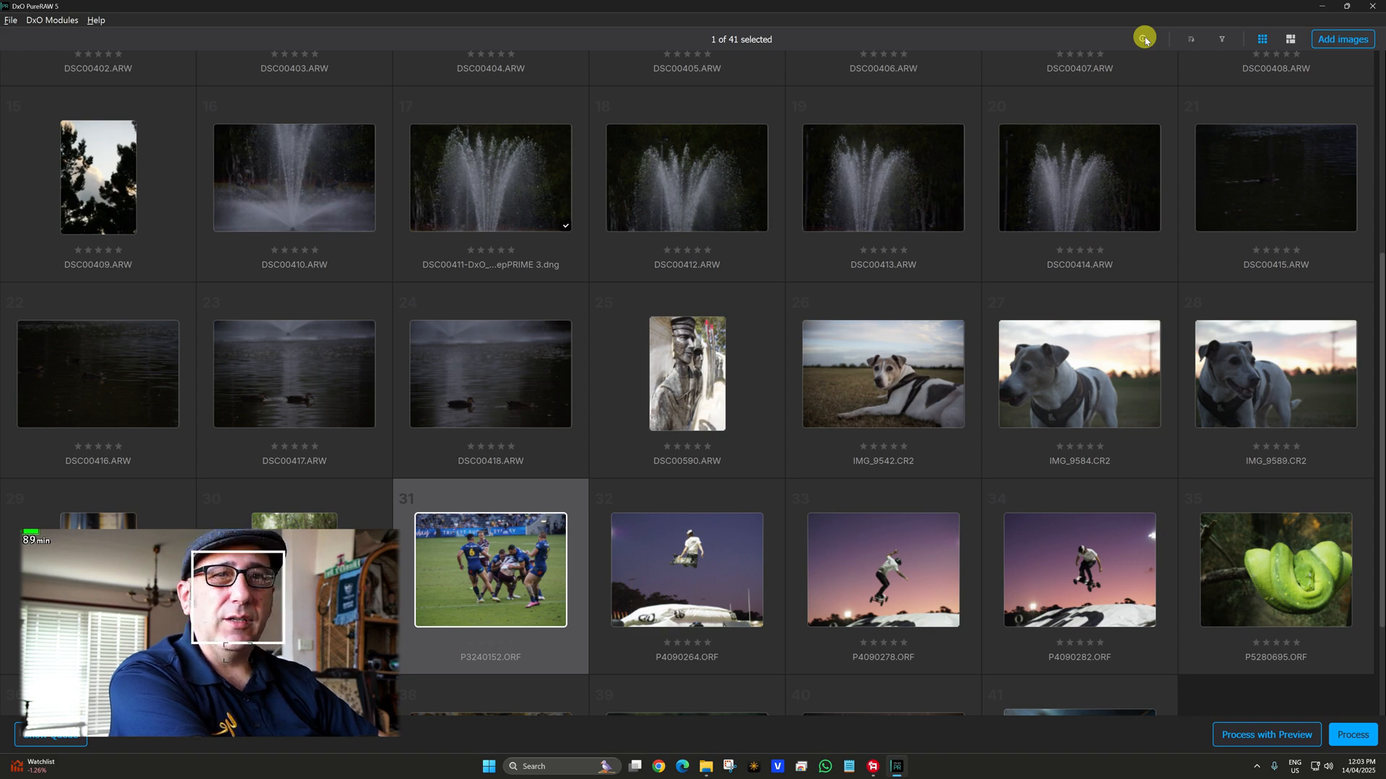
# Process rugby photo P3240152 with DeepPRIME 3 and view the results.
pyautogui.doubleClick(489, 570)
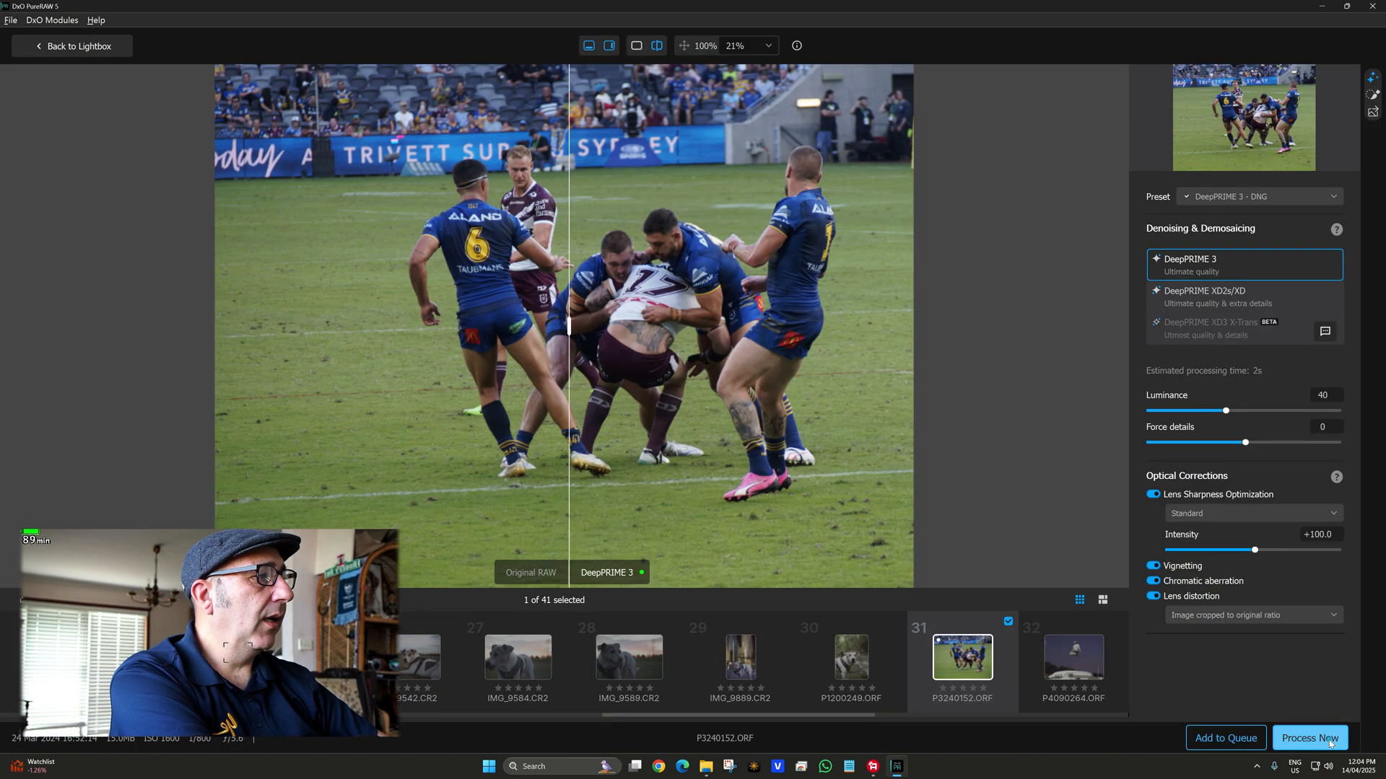
pyautogui.click(1308, 736)
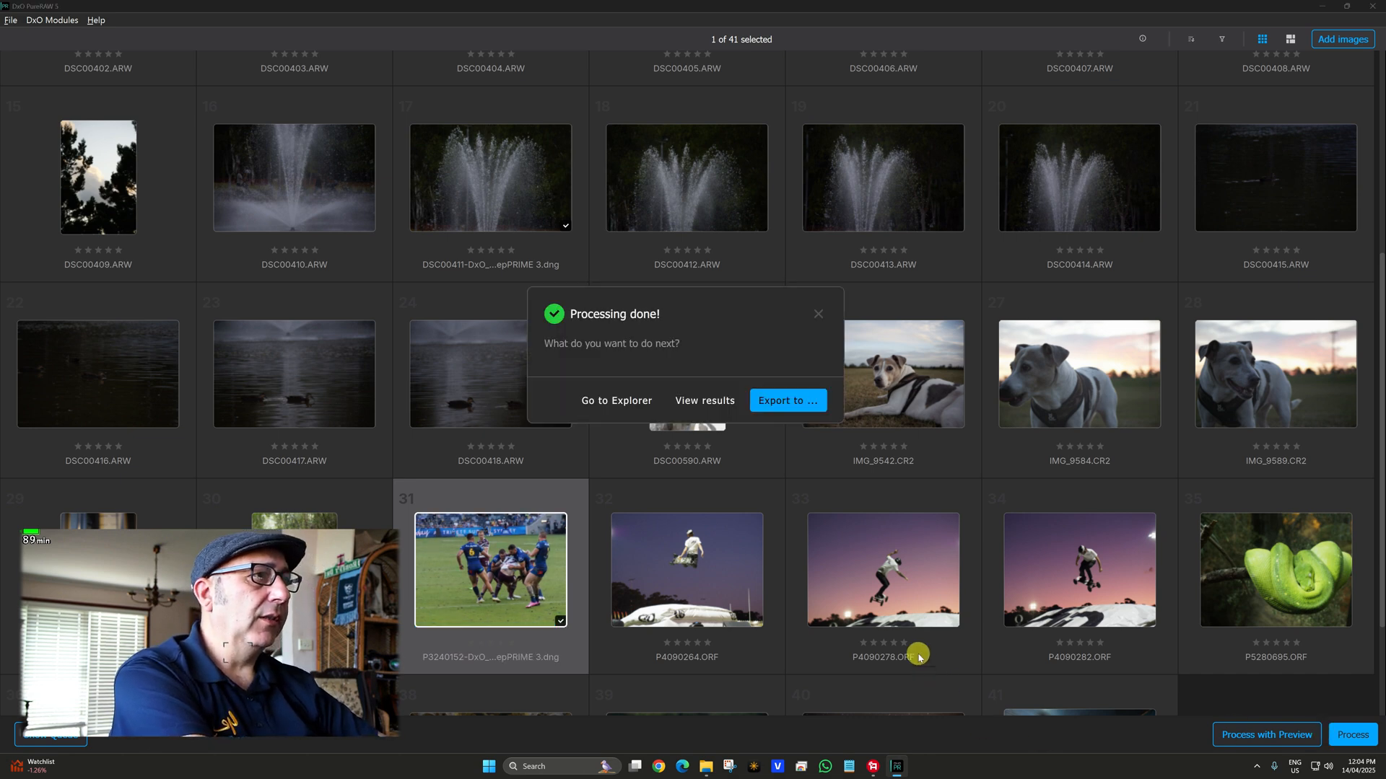
pyautogui.click(704, 401)
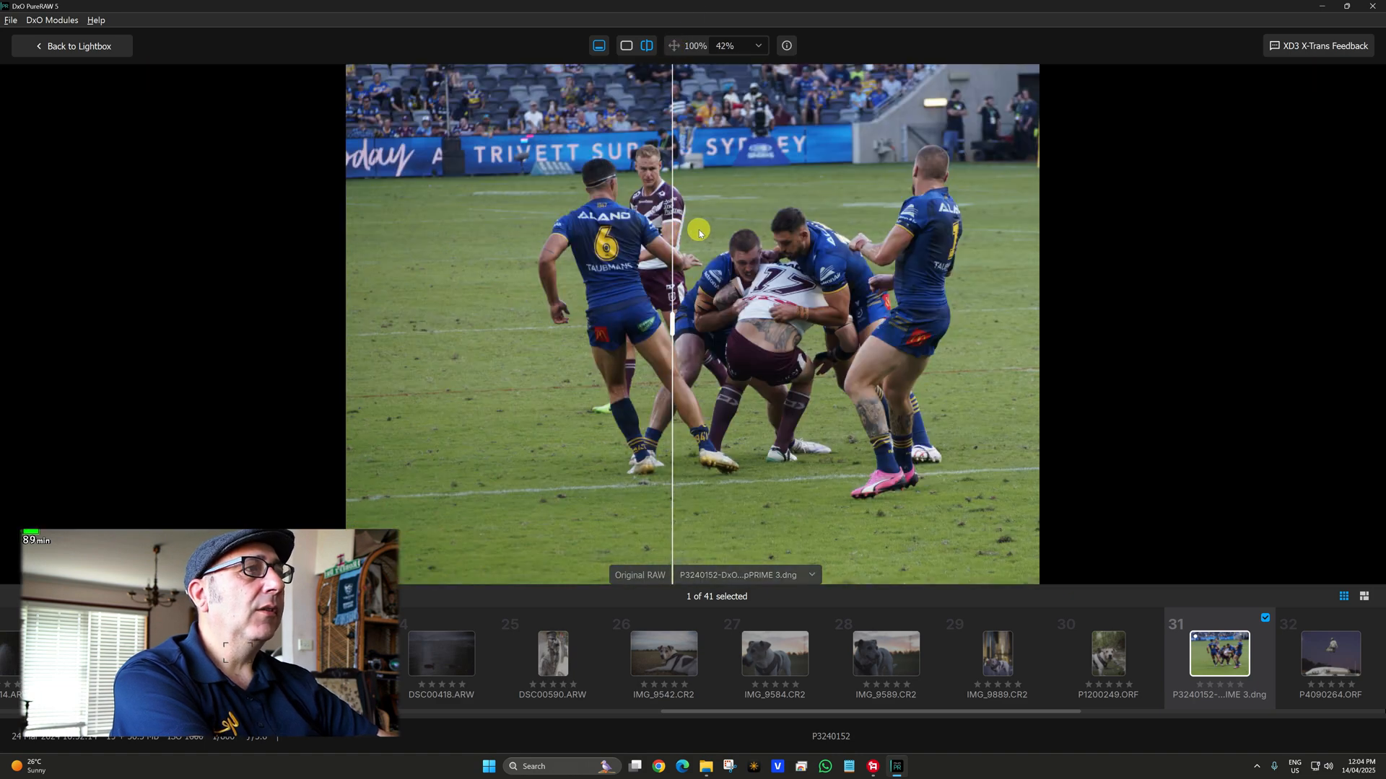
# Toggle single view between the Original RAW and the DeepPRIME 3 DNG, then return to the grid.
pyautogui.click(625, 46)
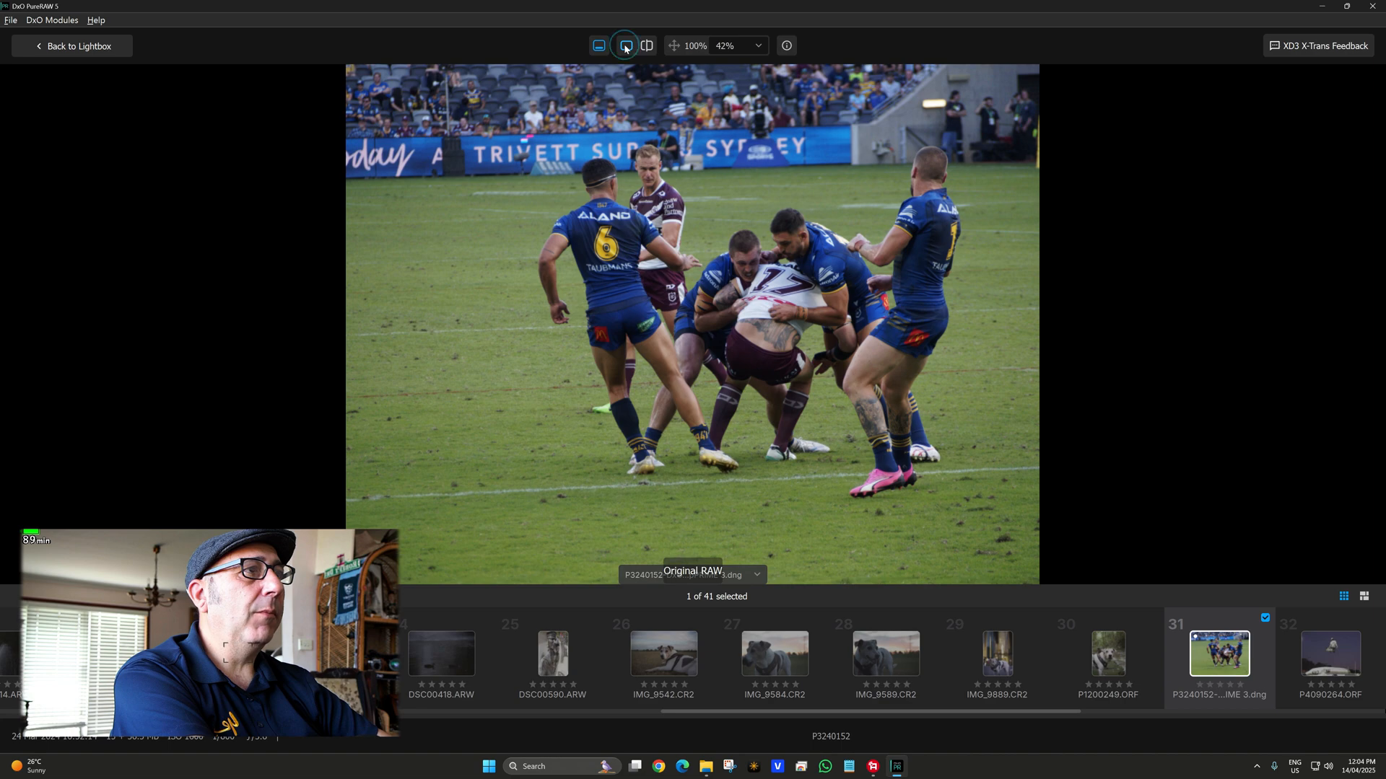
pyautogui.click(626, 45)
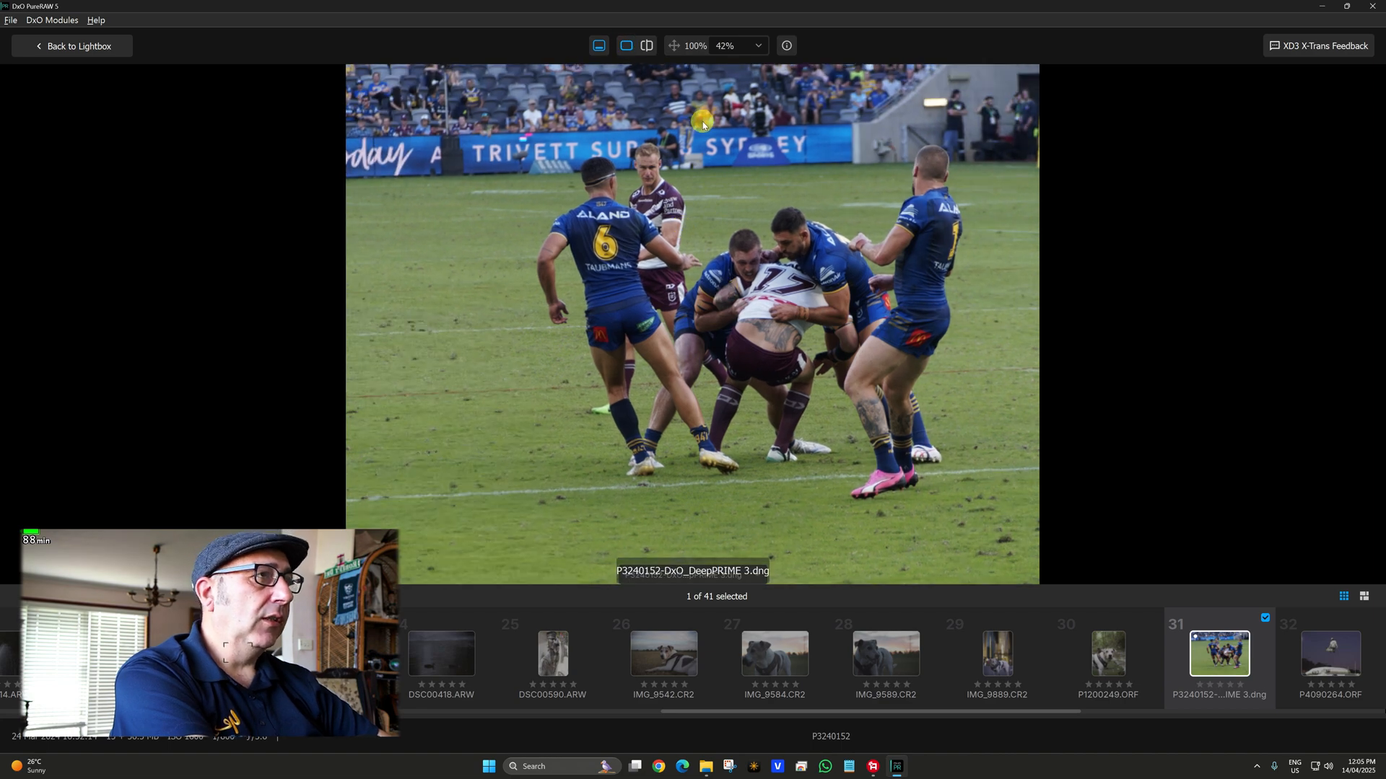
pyautogui.click(72, 46)
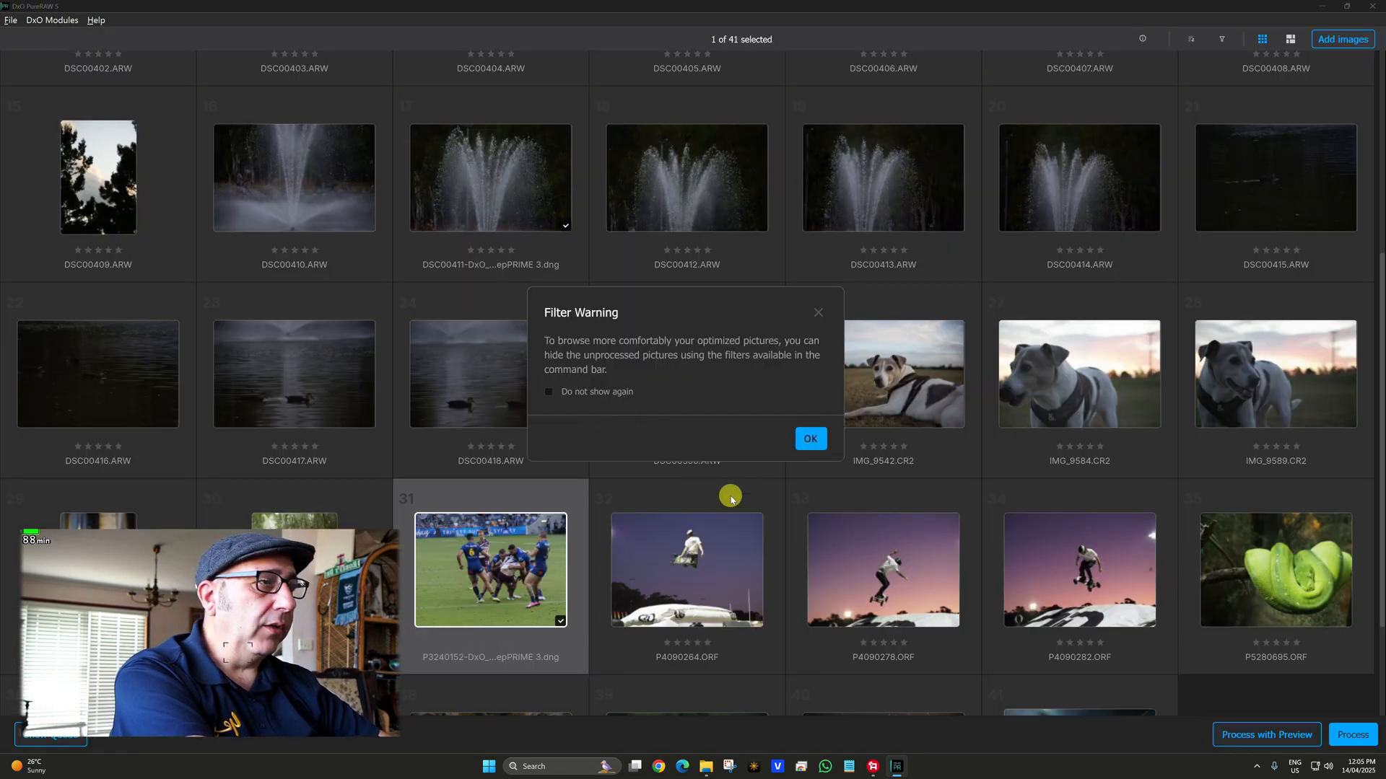
# Dismiss the filter warning and let the next selected image finish processing.
pyautogui.click(808, 438)
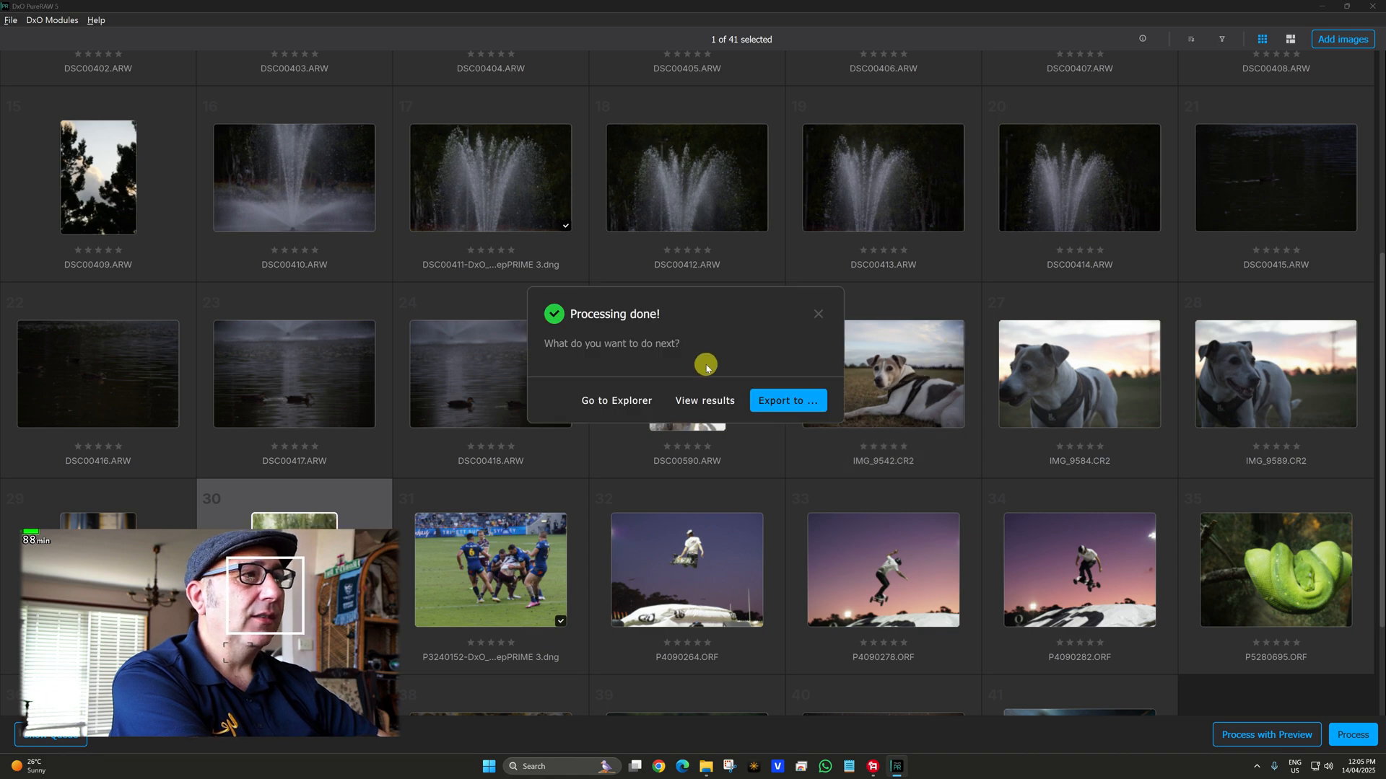
# View dog photo P1200249's DeepPRIME 3 result and zoom the split view onto its face.
pyautogui.click(704, 401)
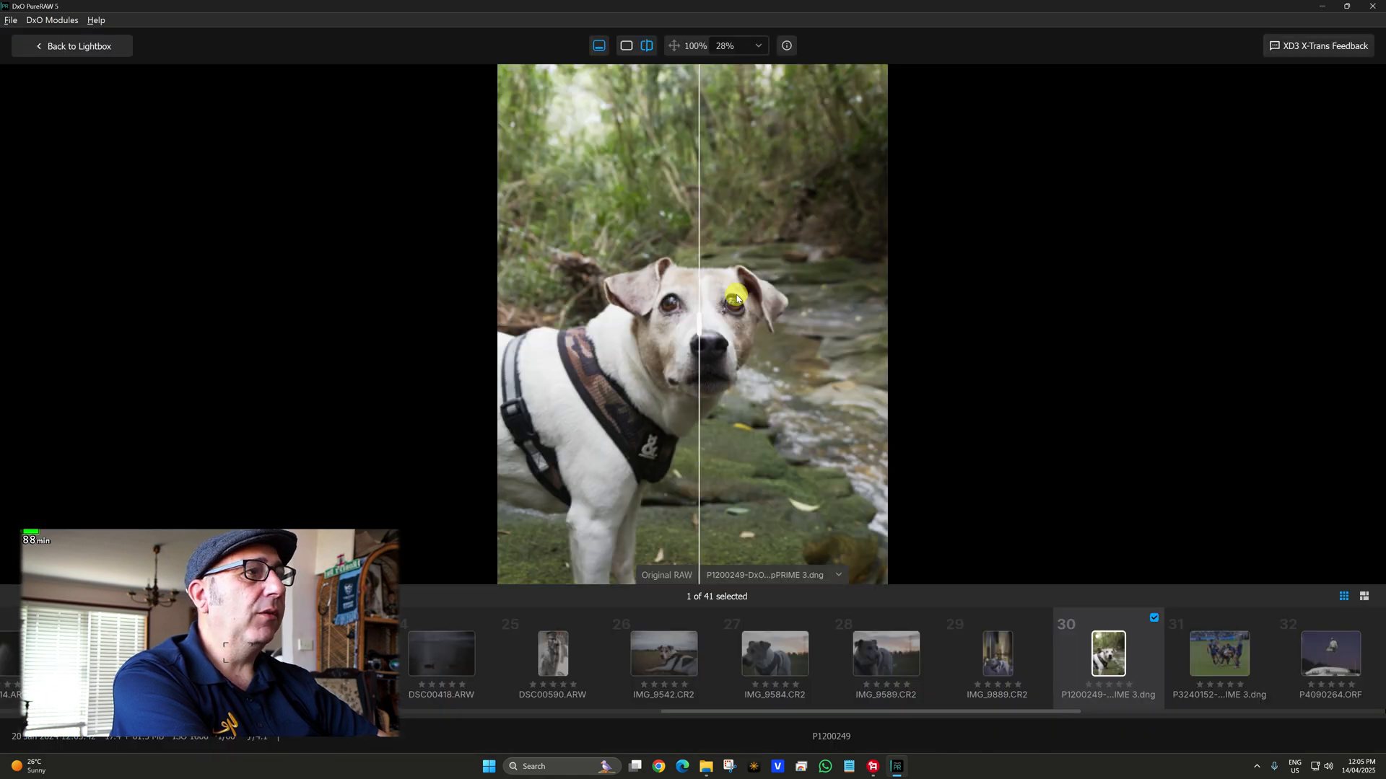
pyautogui.click(740, 45)
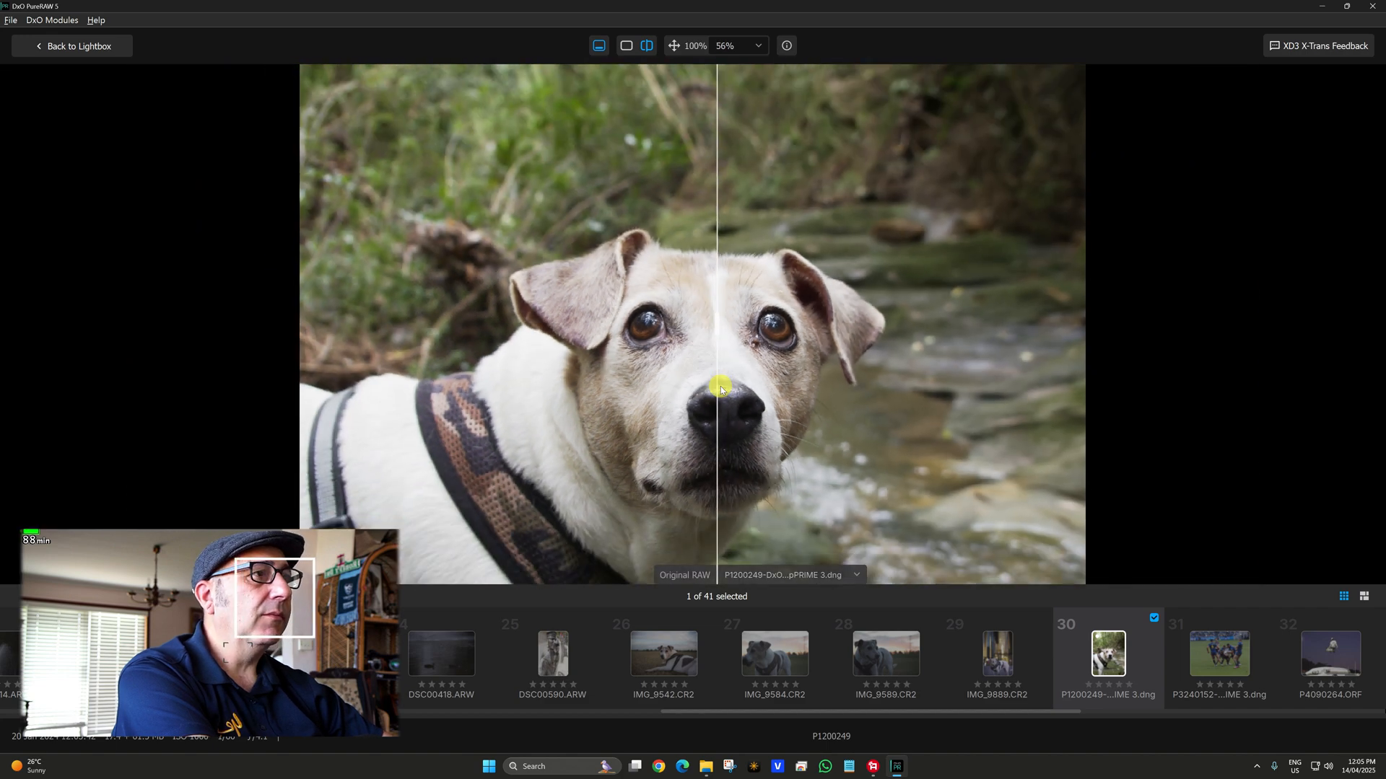
pyautogui.moveTo(716, 328)
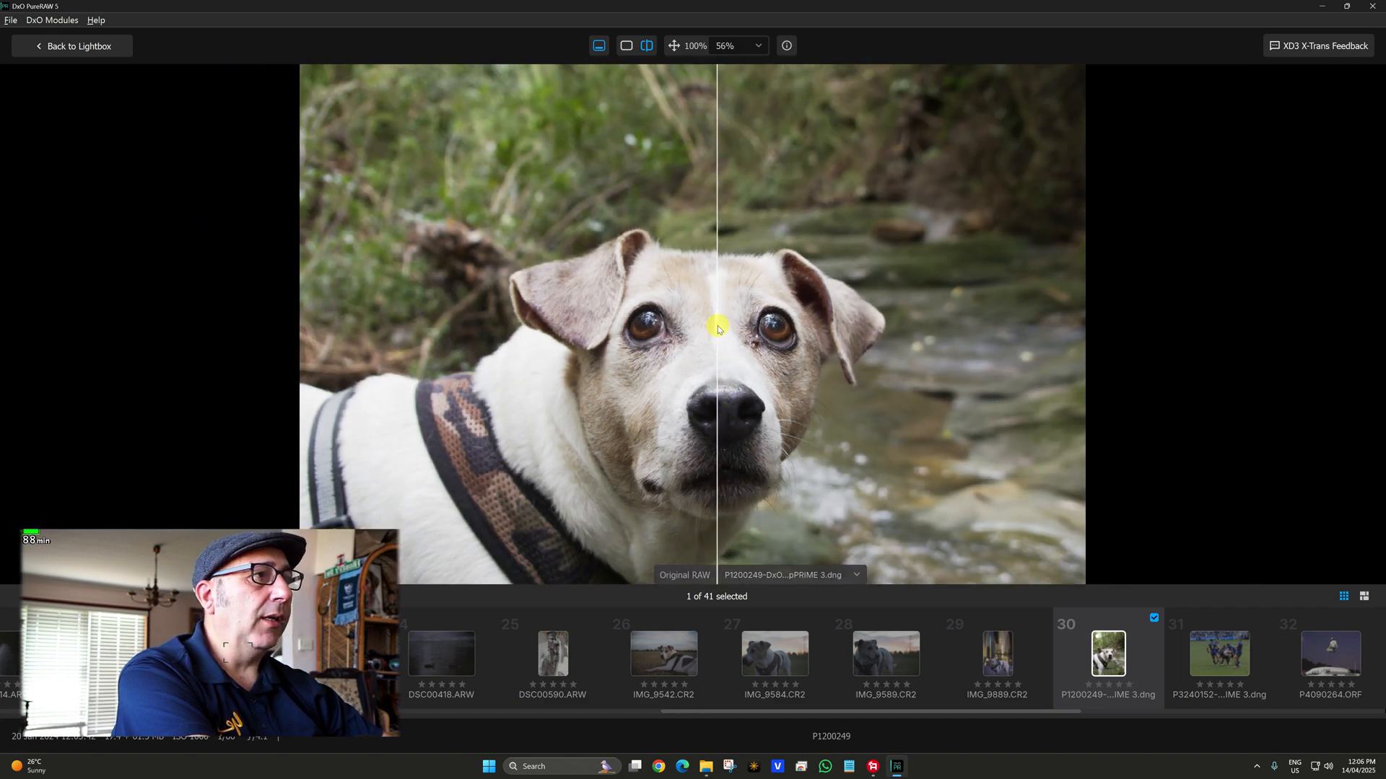
# Return to the lightbox, check IMG_9889.CR2's processing settings, then go back to the grid.
pyautogui.click(73, 46)
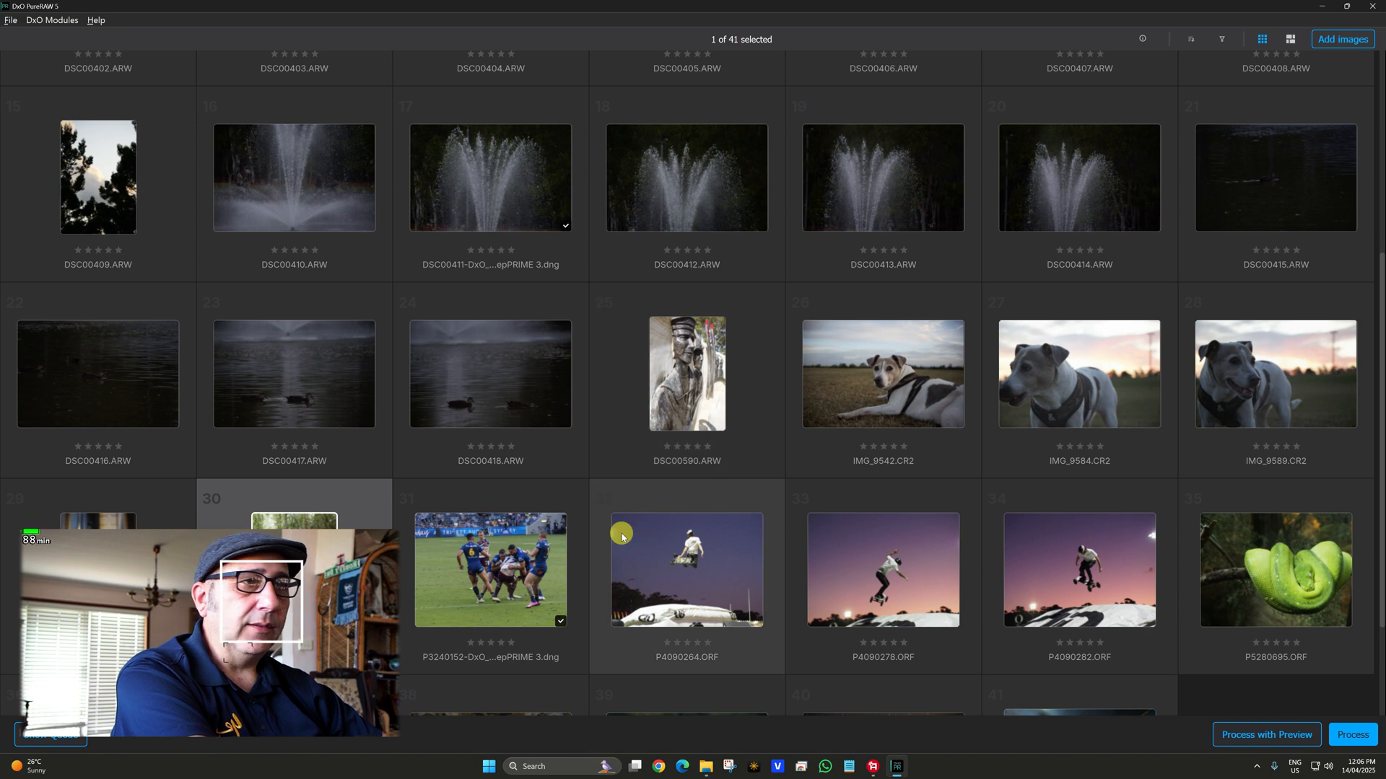
pyautogui.click(1141, 38)
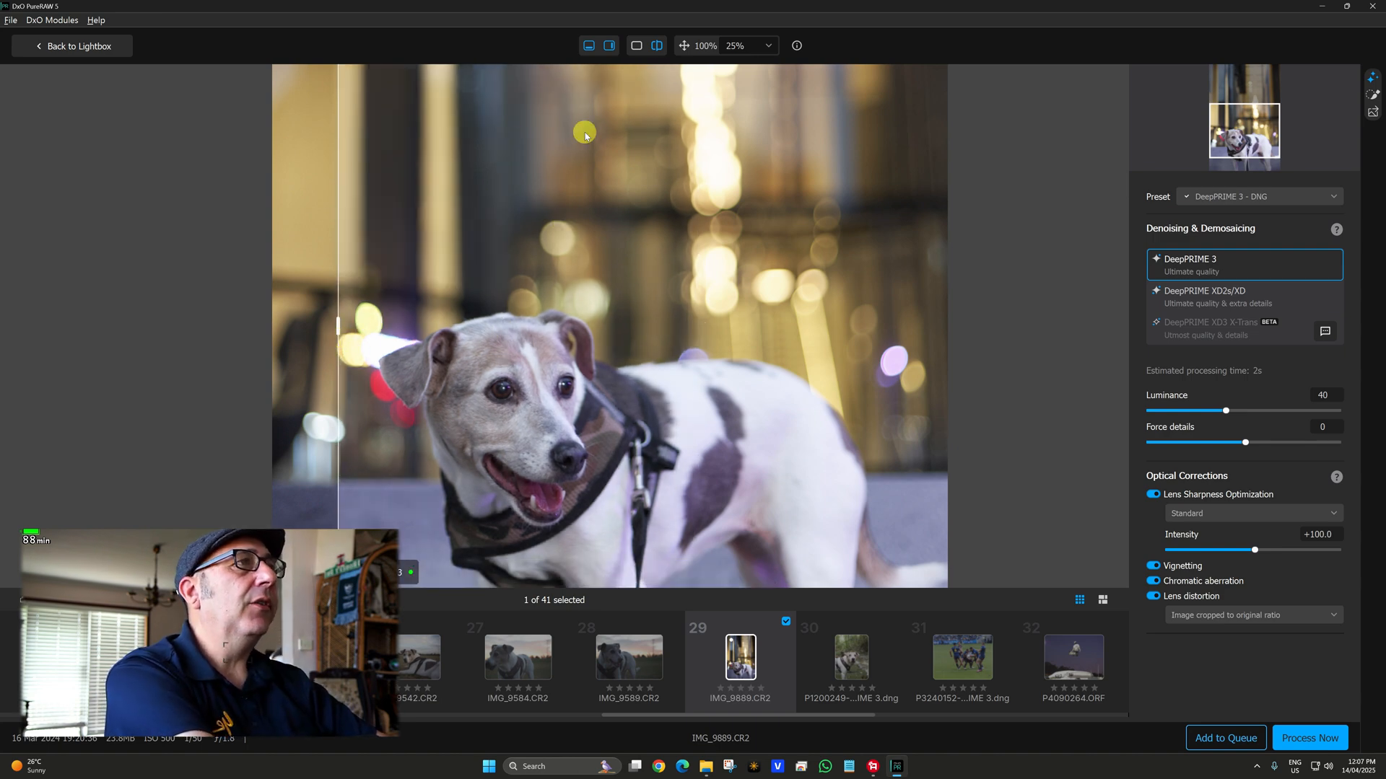
pyautogui.click(72, 44)
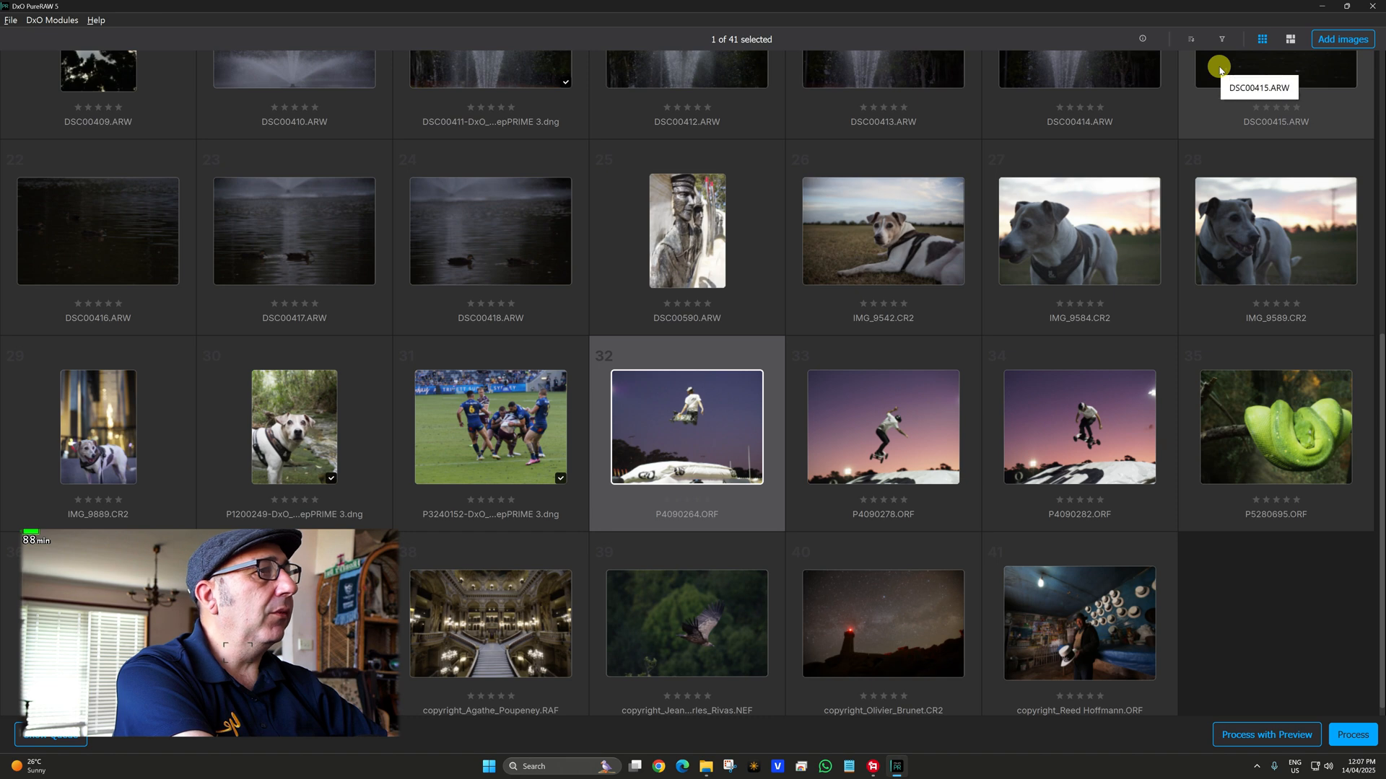
# Process skateboard photo P4090282 with DeepPRIME 3 and open the bird photo's settings.
pyautogui.click(1141, 38)
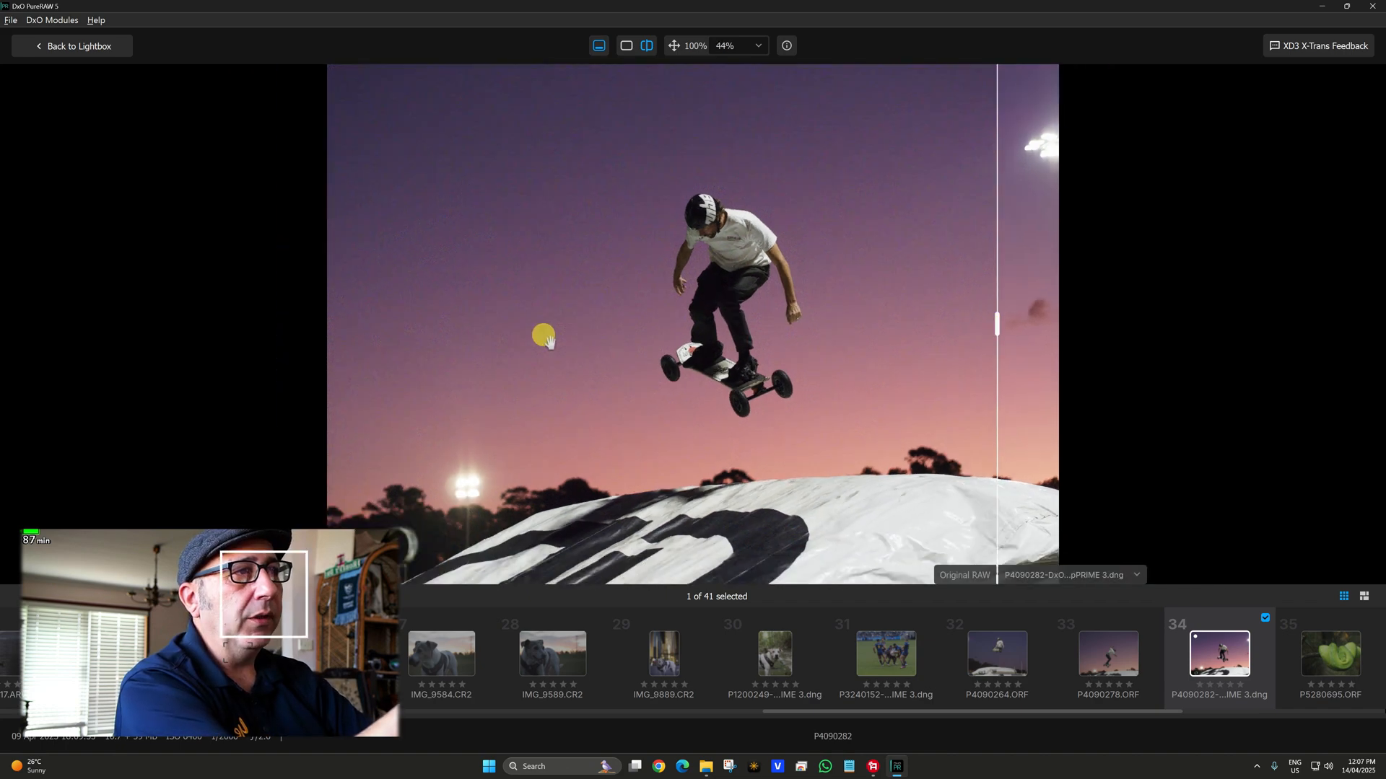
pyautogui.click(756, 45)
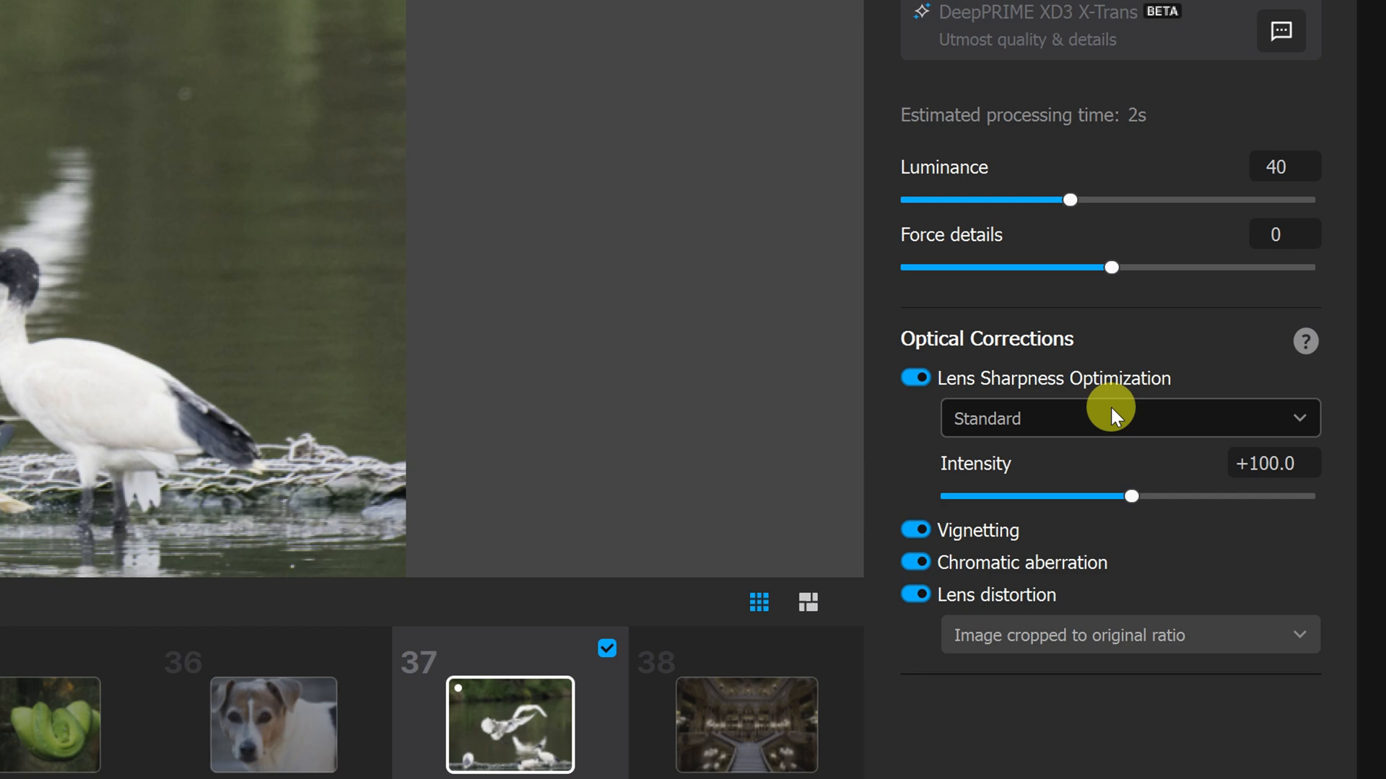
pyautogui.click(1127, 418)
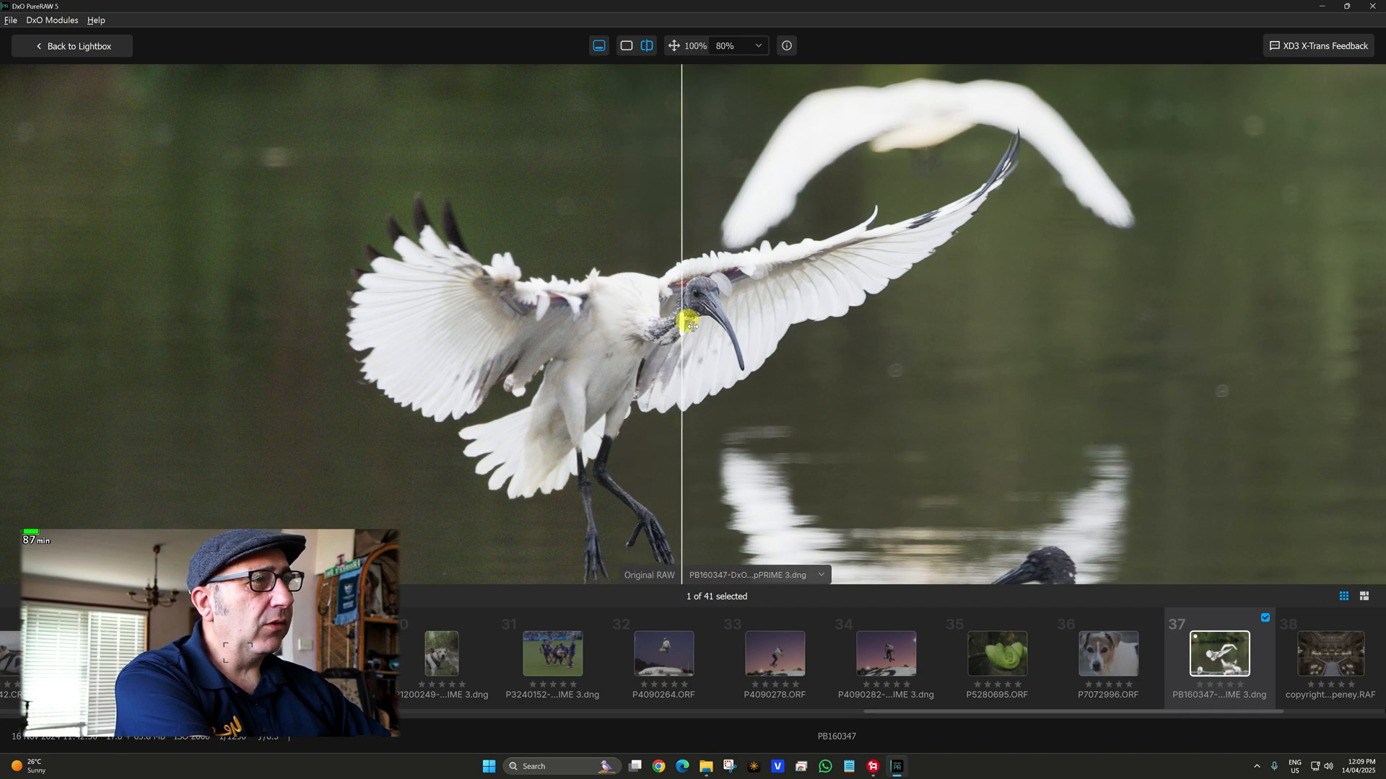
pyautogui.click(732, 45)
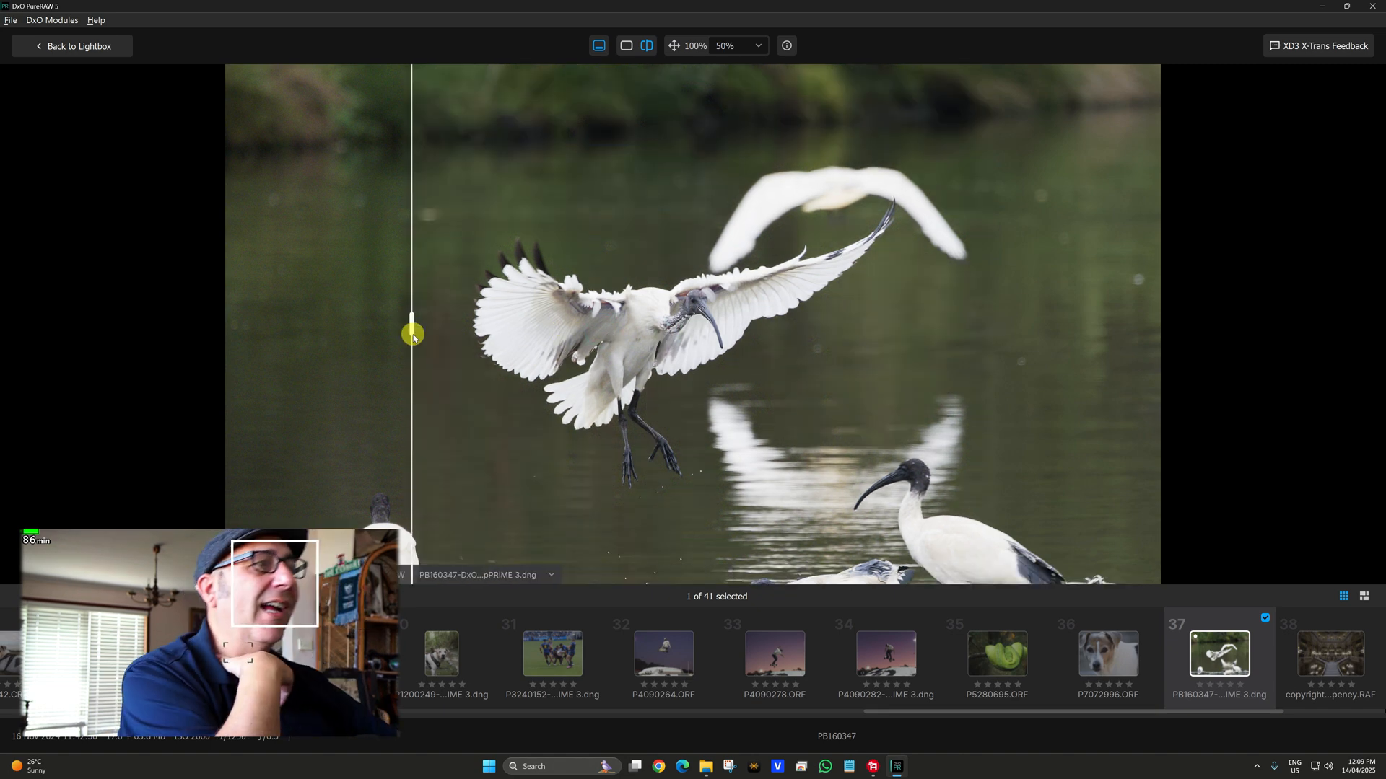
# Delete the custom preset and process dog portrait P7072996 with DeepPRIME XD2s/XD.
pyautogui.click(72, 44)
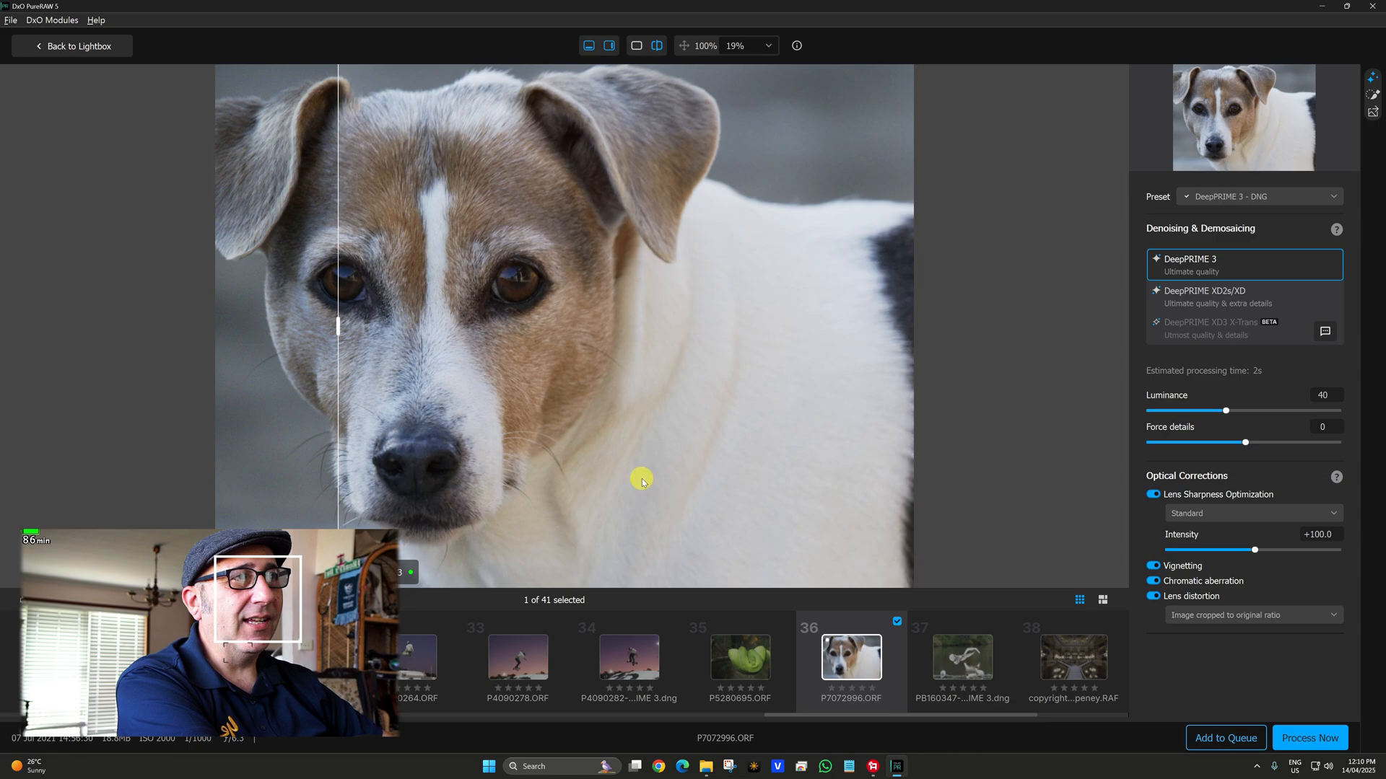
pyautogui.moveTo(1299, 659)
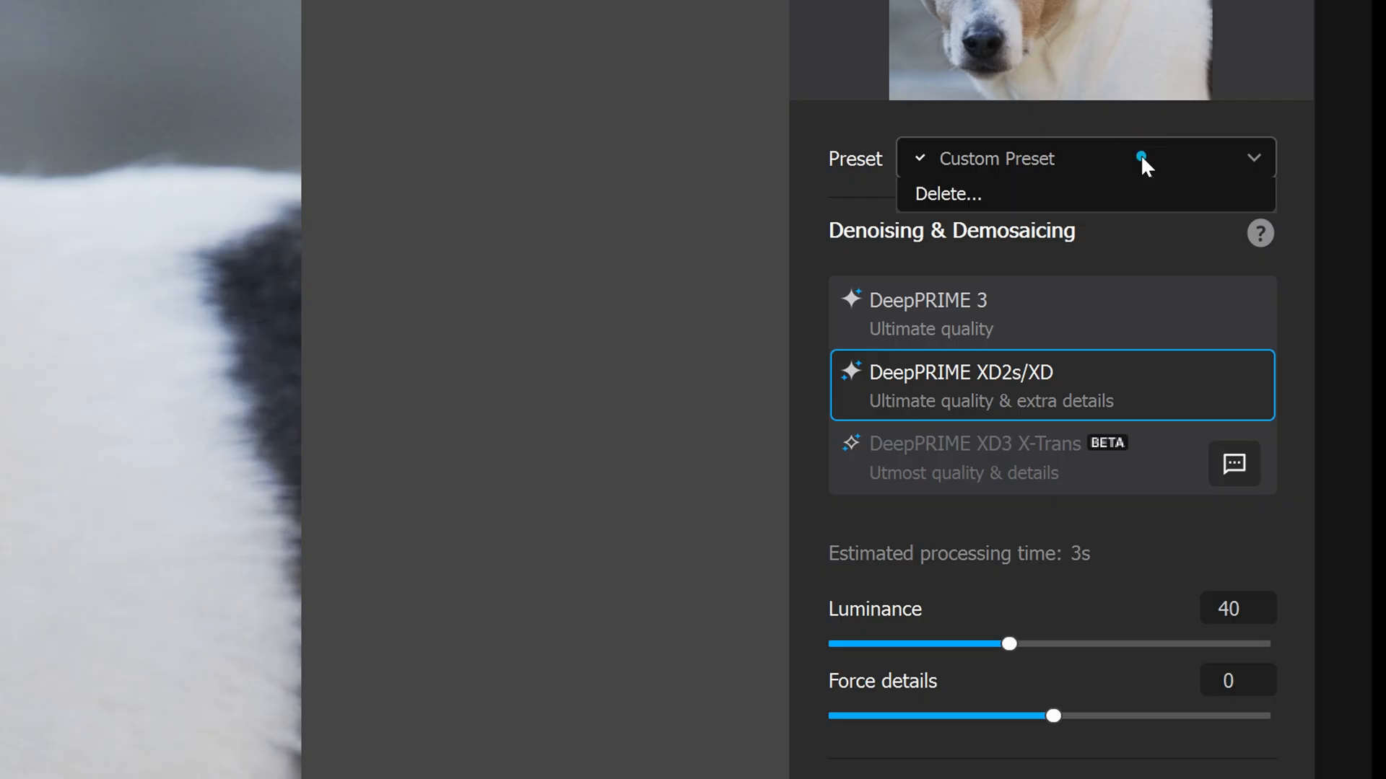
pyautogui.click(948, 192)
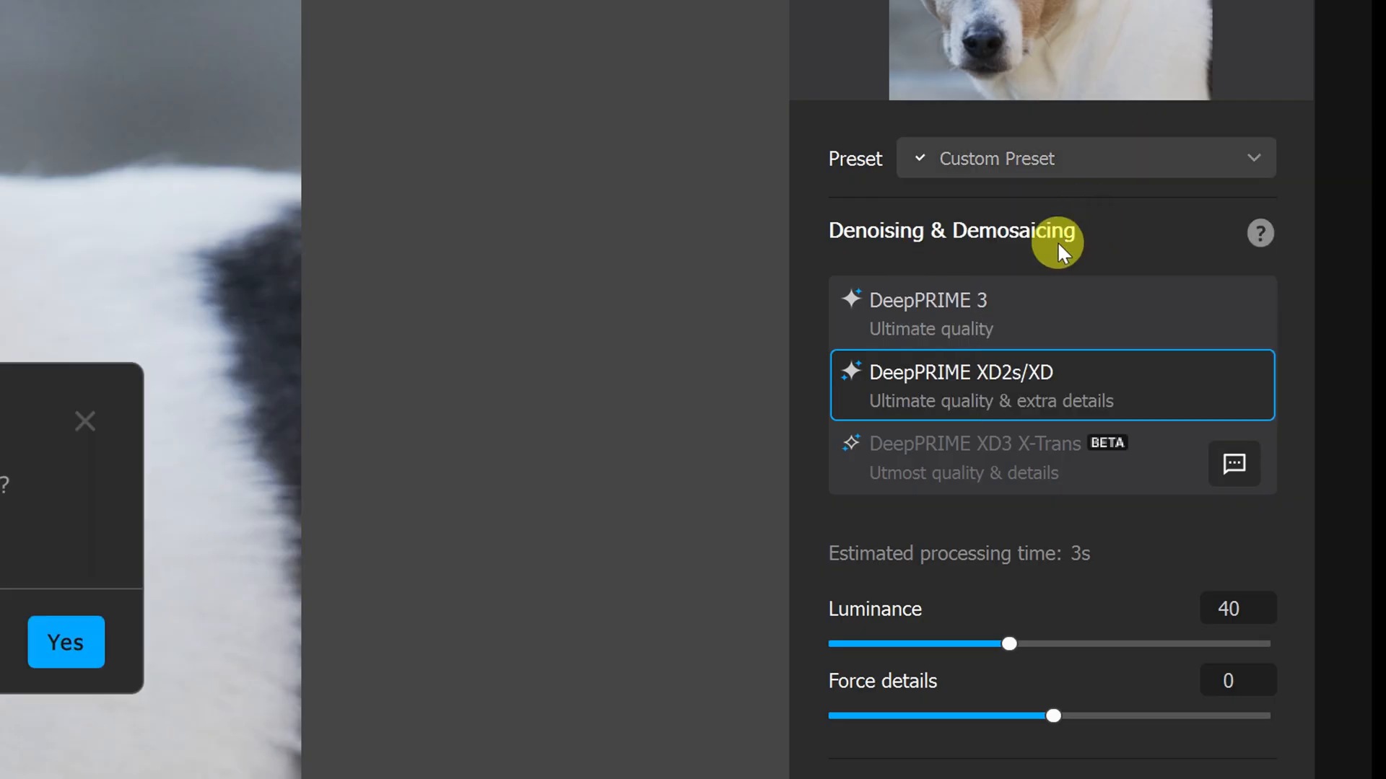
pyautogui.click(64, 642)
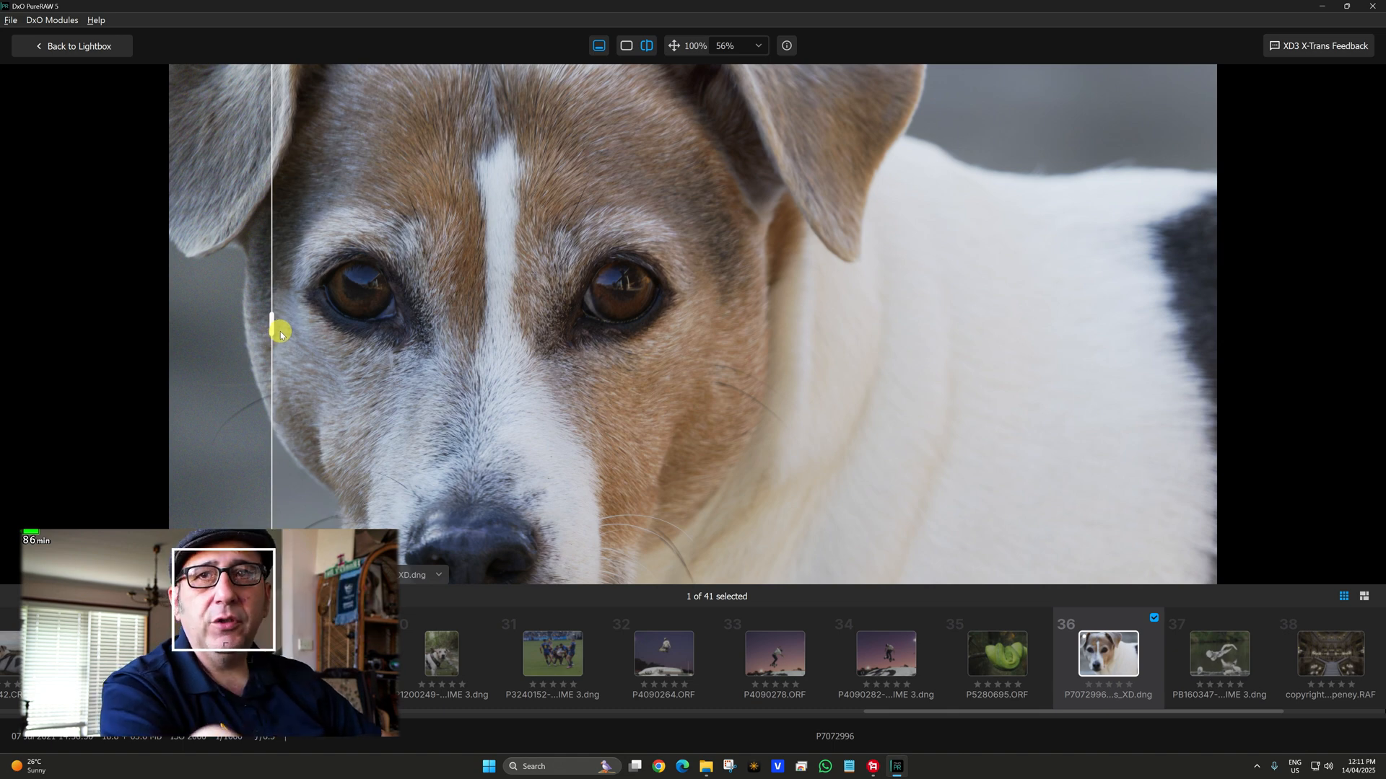
pyautogui.moveTo(272, 343)
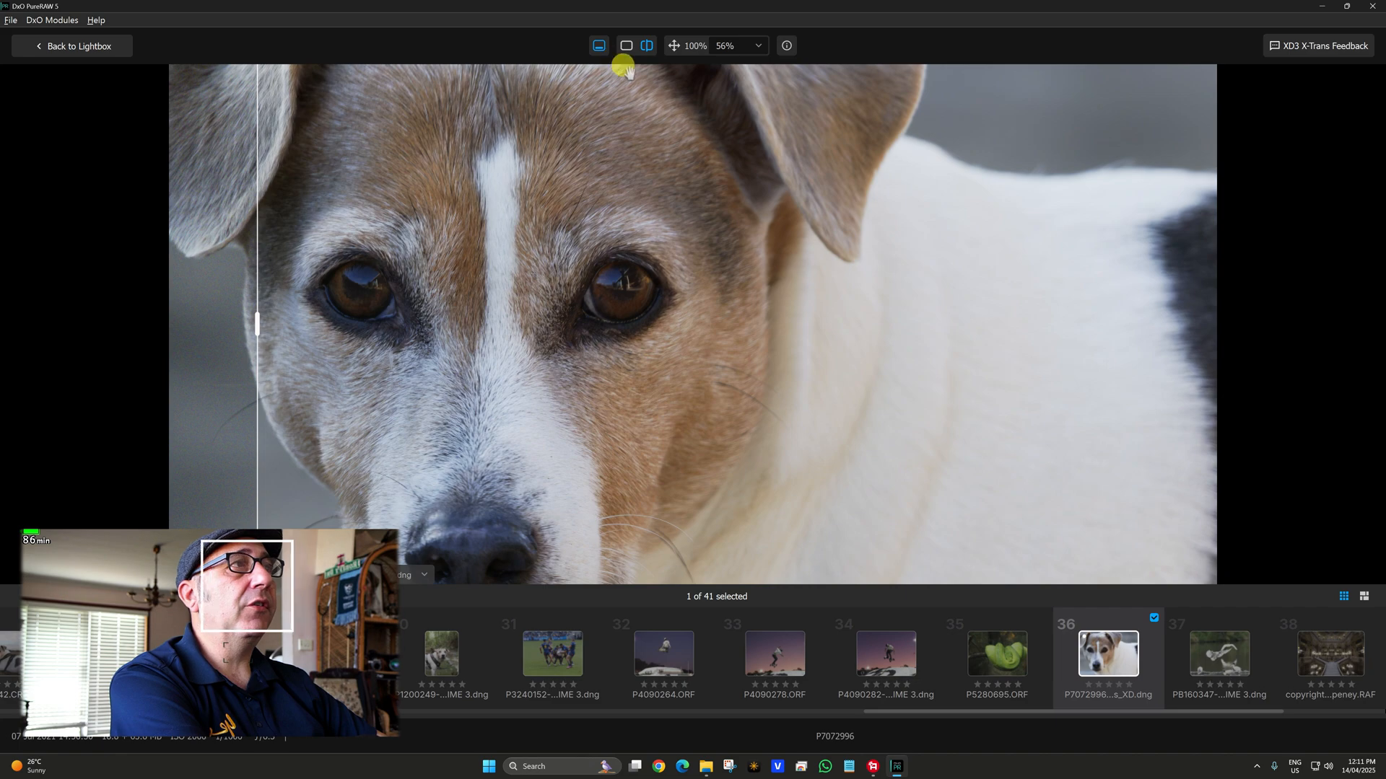
# Dismiss the filter warning and open the older man's portrait in split comparison.
pyautogui.click(73, 46)
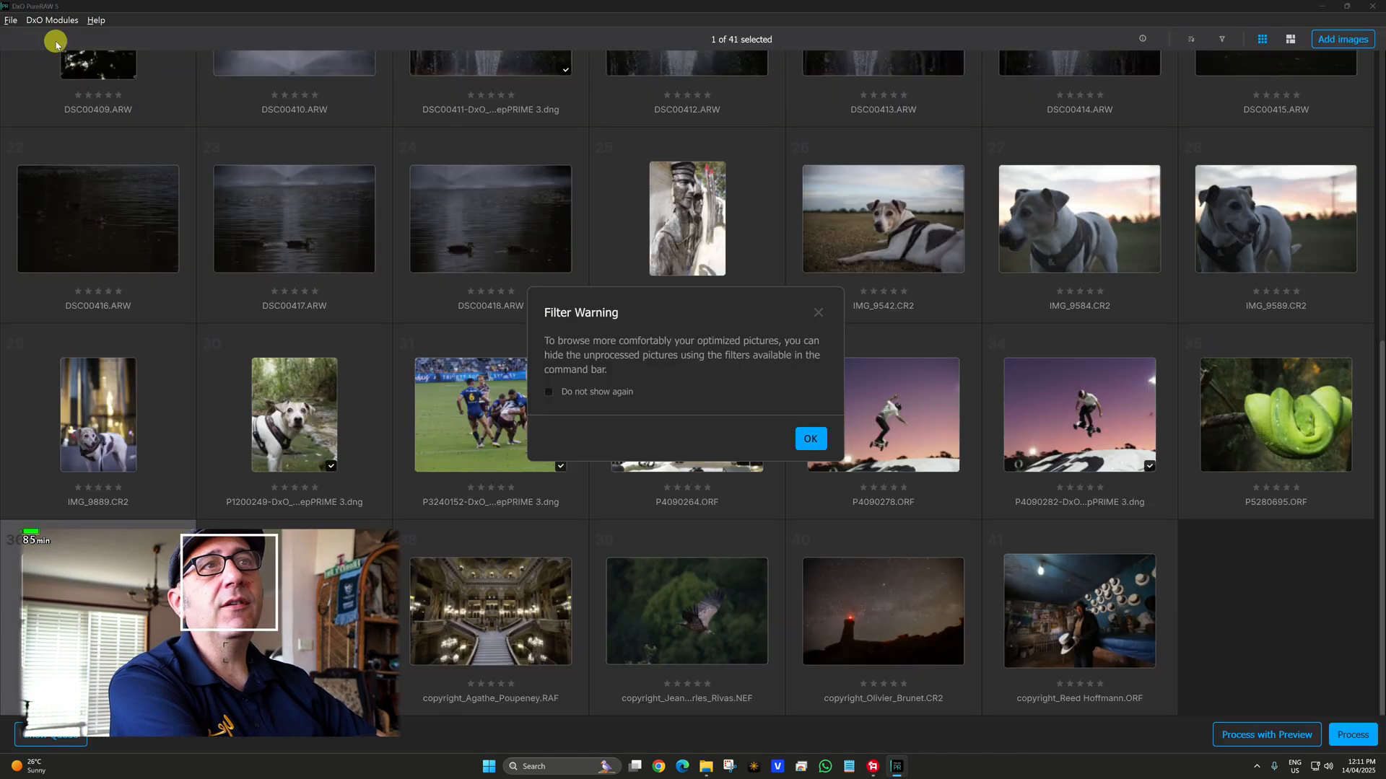
pyautogui.click(809, 438)
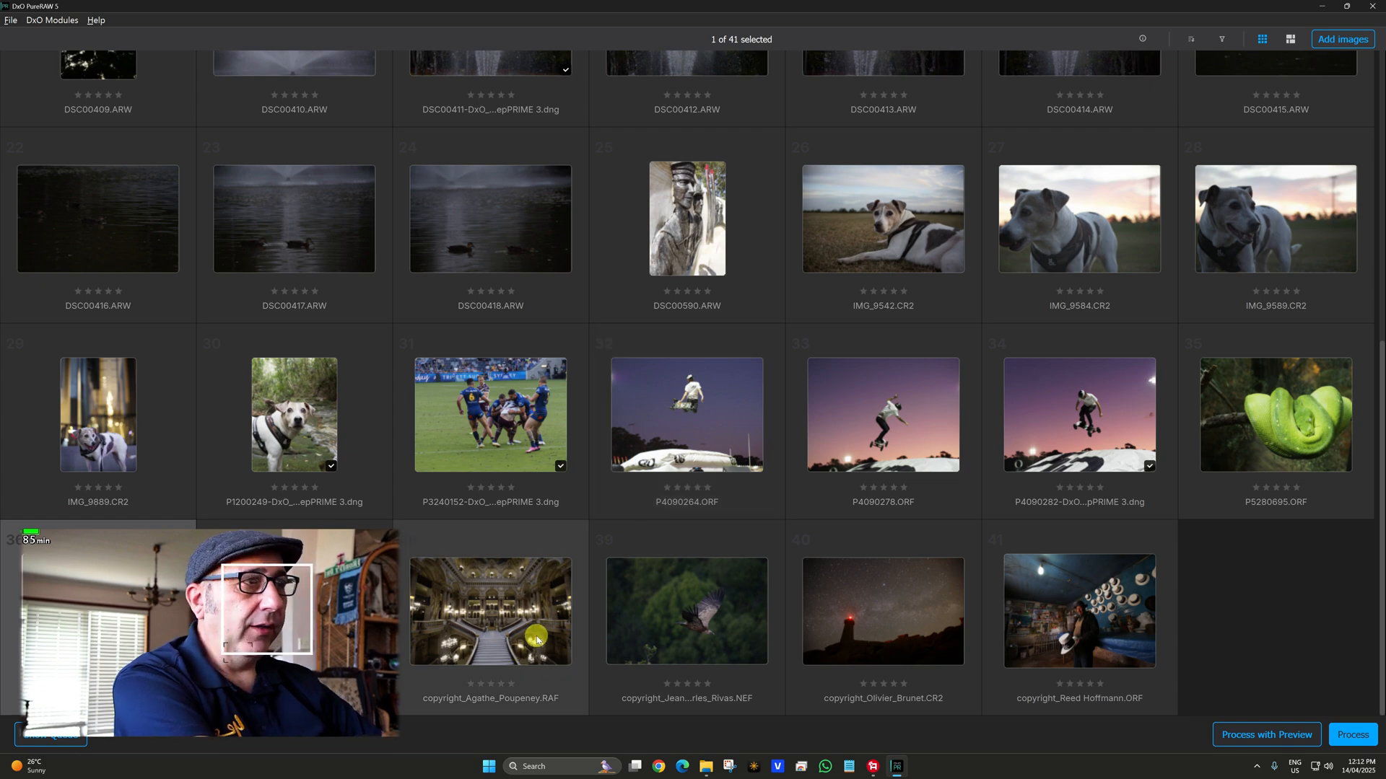
pyautogui.moveTo(976, 582)
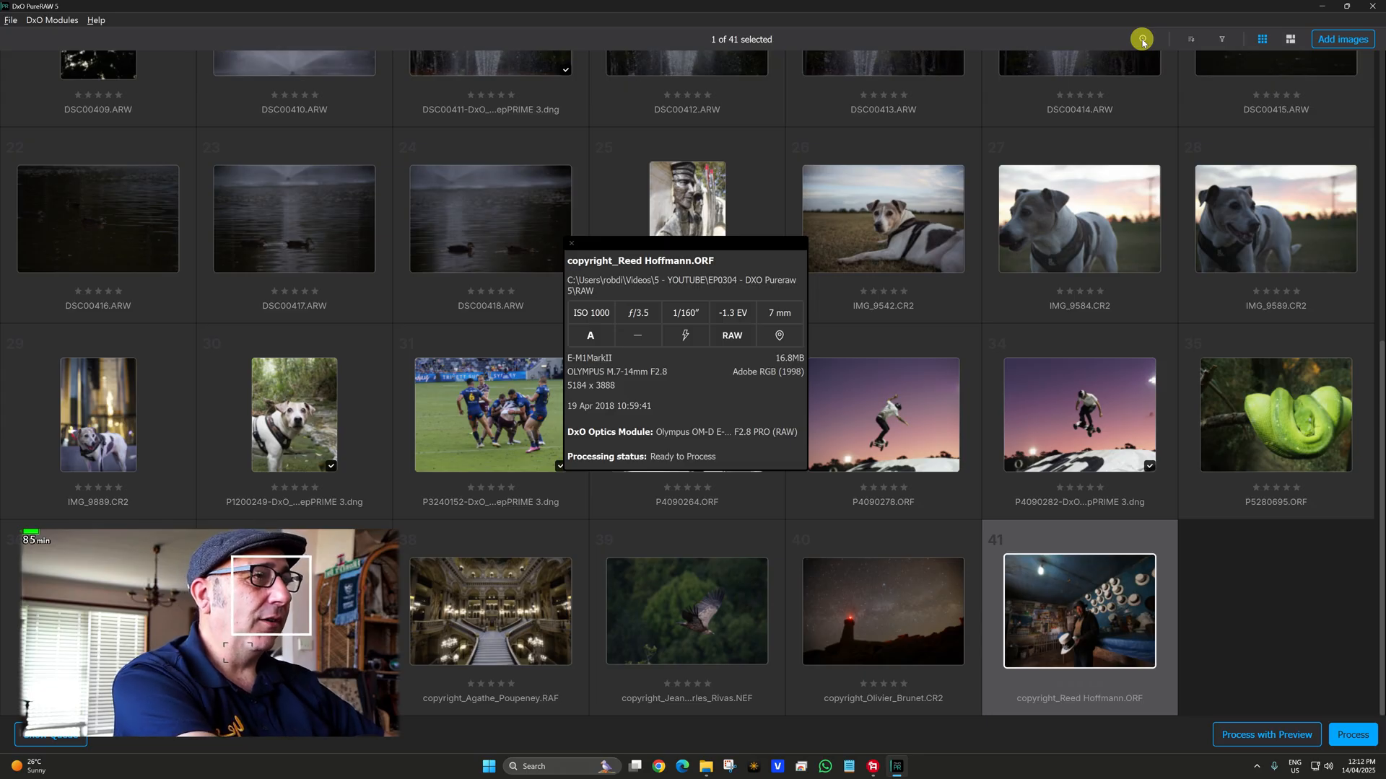
pyautogui.doubleClick(1079, 611)
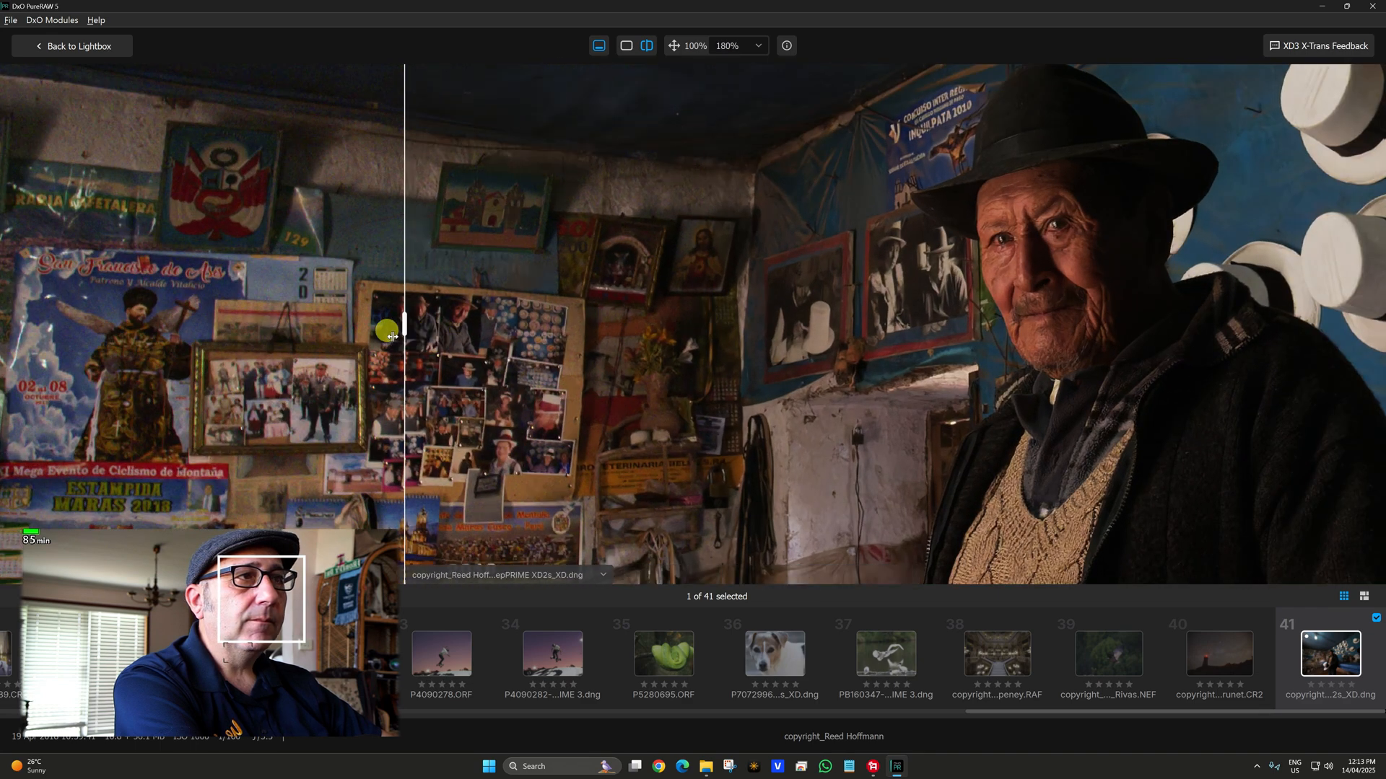
# Return to the lightbox and process all 41 photos through to the Processing done prompt.
pyautogui.click(71, 47)
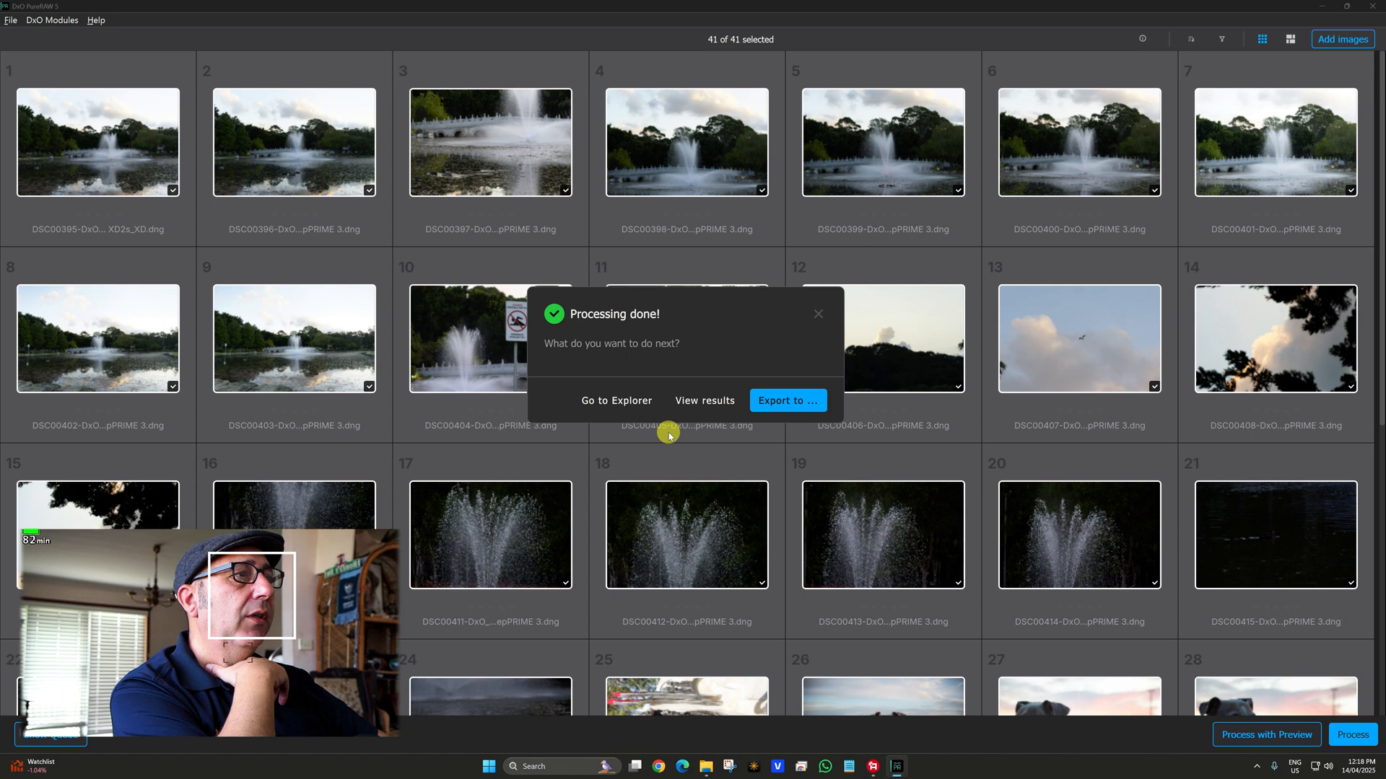
# Show skateboarder P4090278's DeepPRIME 3 settings from the processed results.
pyautogui.click(704, 401)
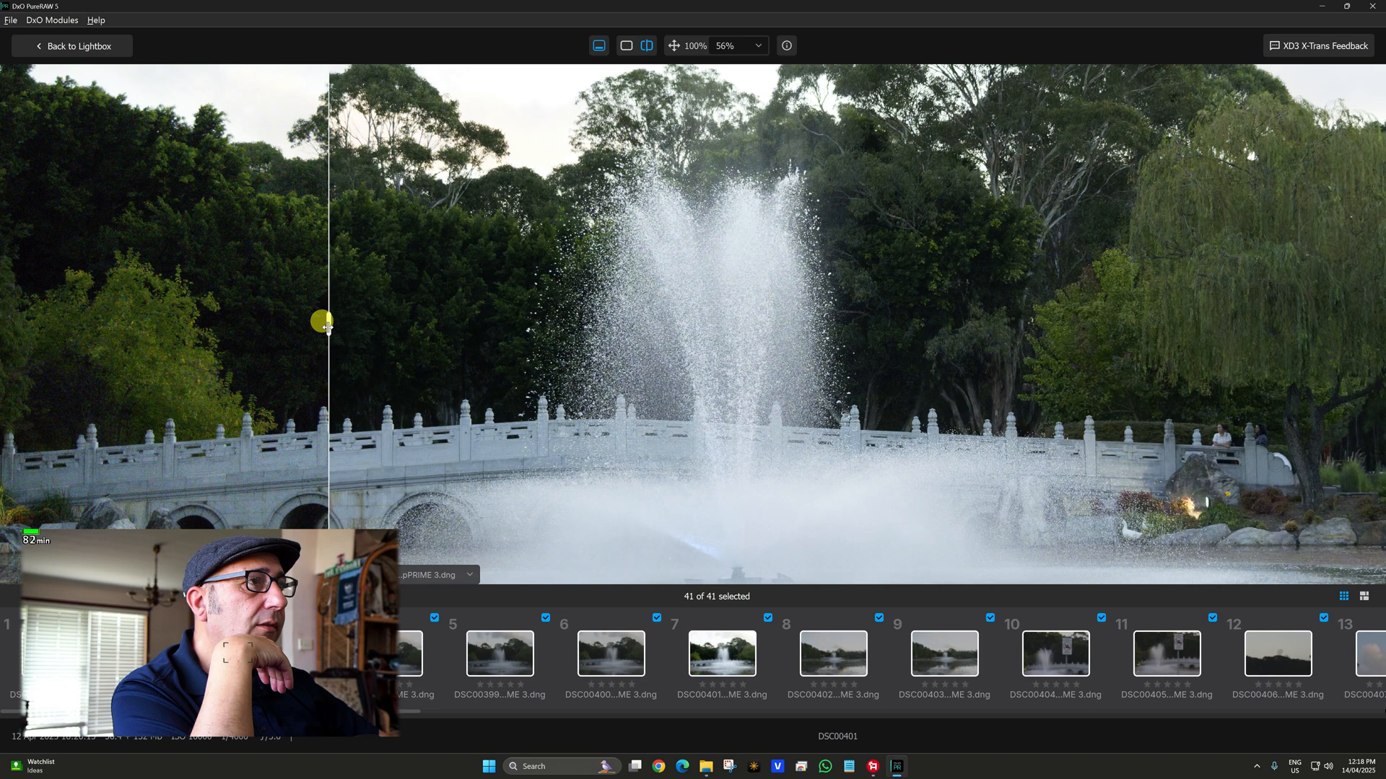
pyautogui.click(960, 659)
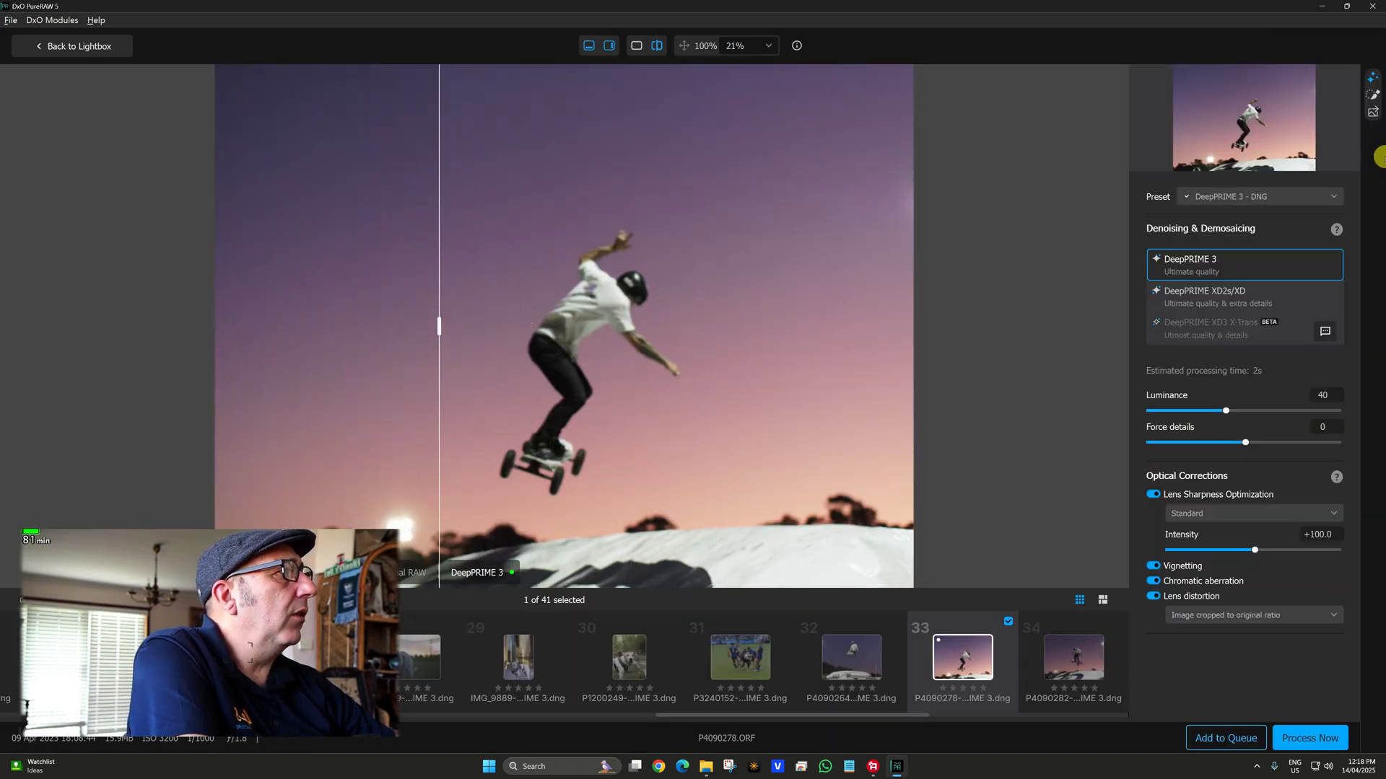
pyautogui.moveTo(1373, 94)
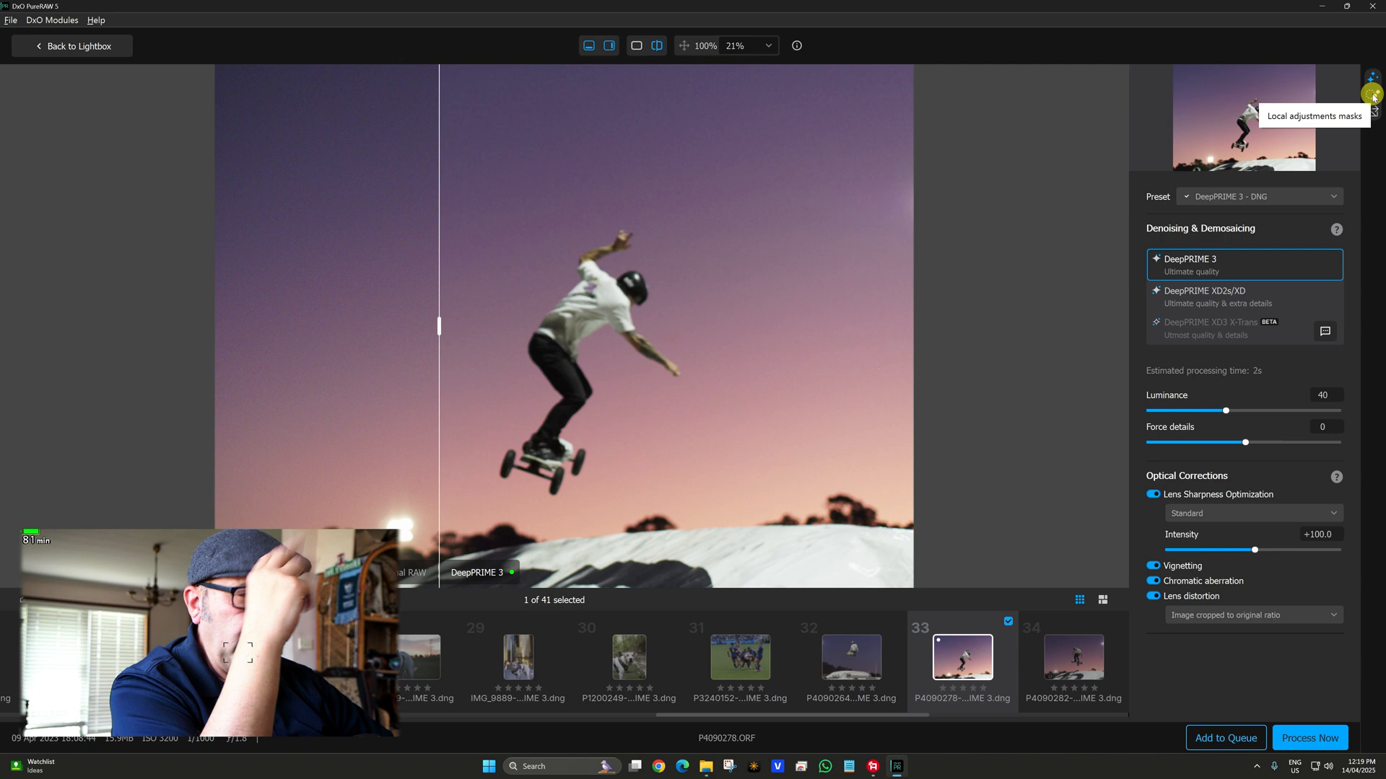
# Paint a sky mask with a 250 px, 100% feather brush and compare against the original.
pyautogui.click(1373, 95)
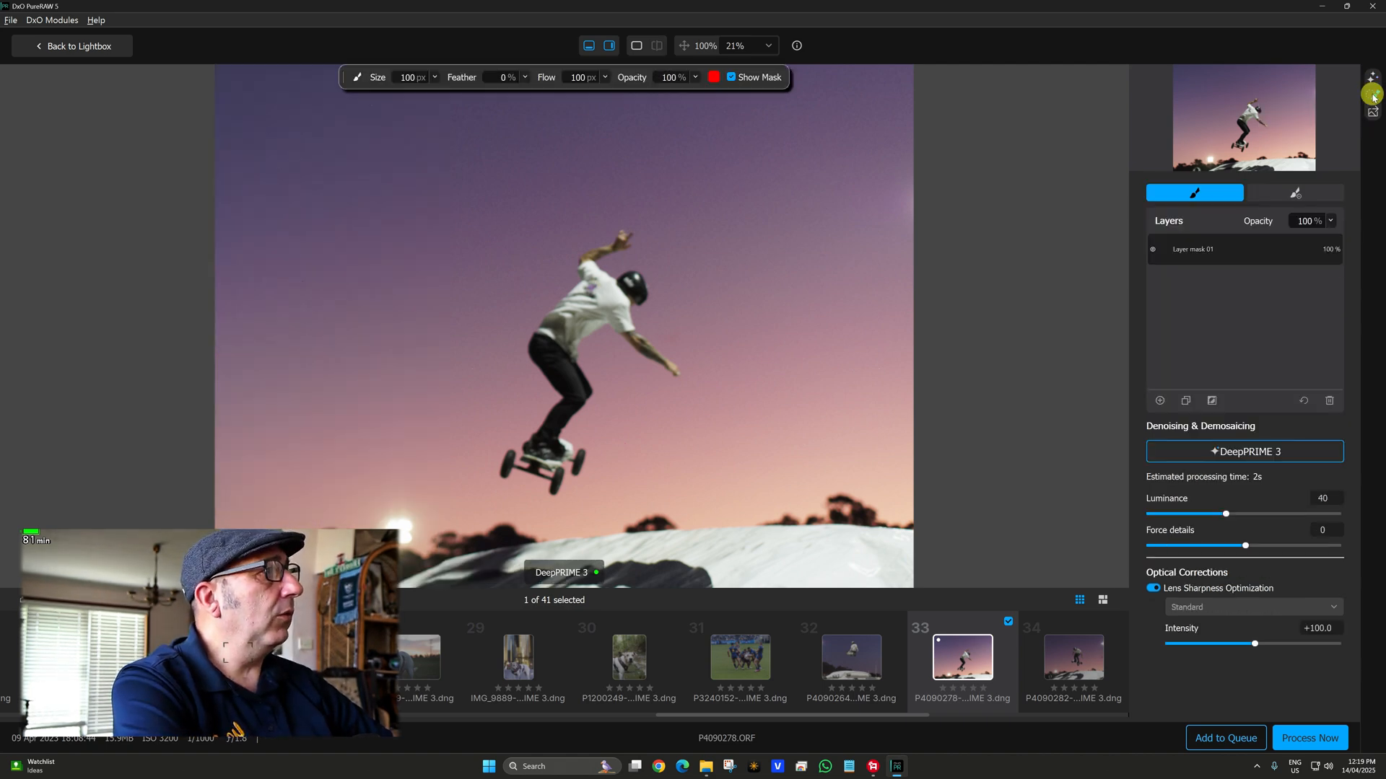
pyautogui.click(624, 280)
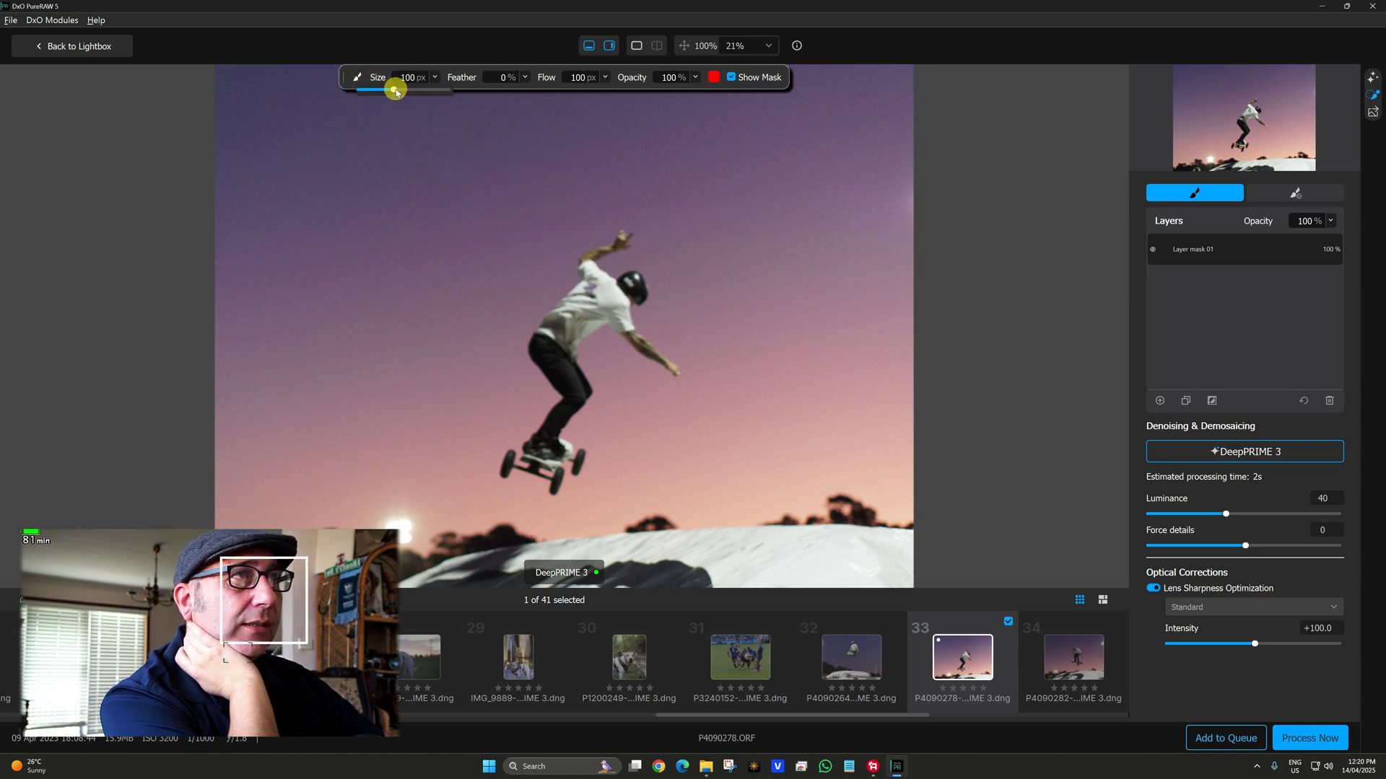
pyautogui.moveTo(394, 90); pyautogui.dragTo(371, 89)
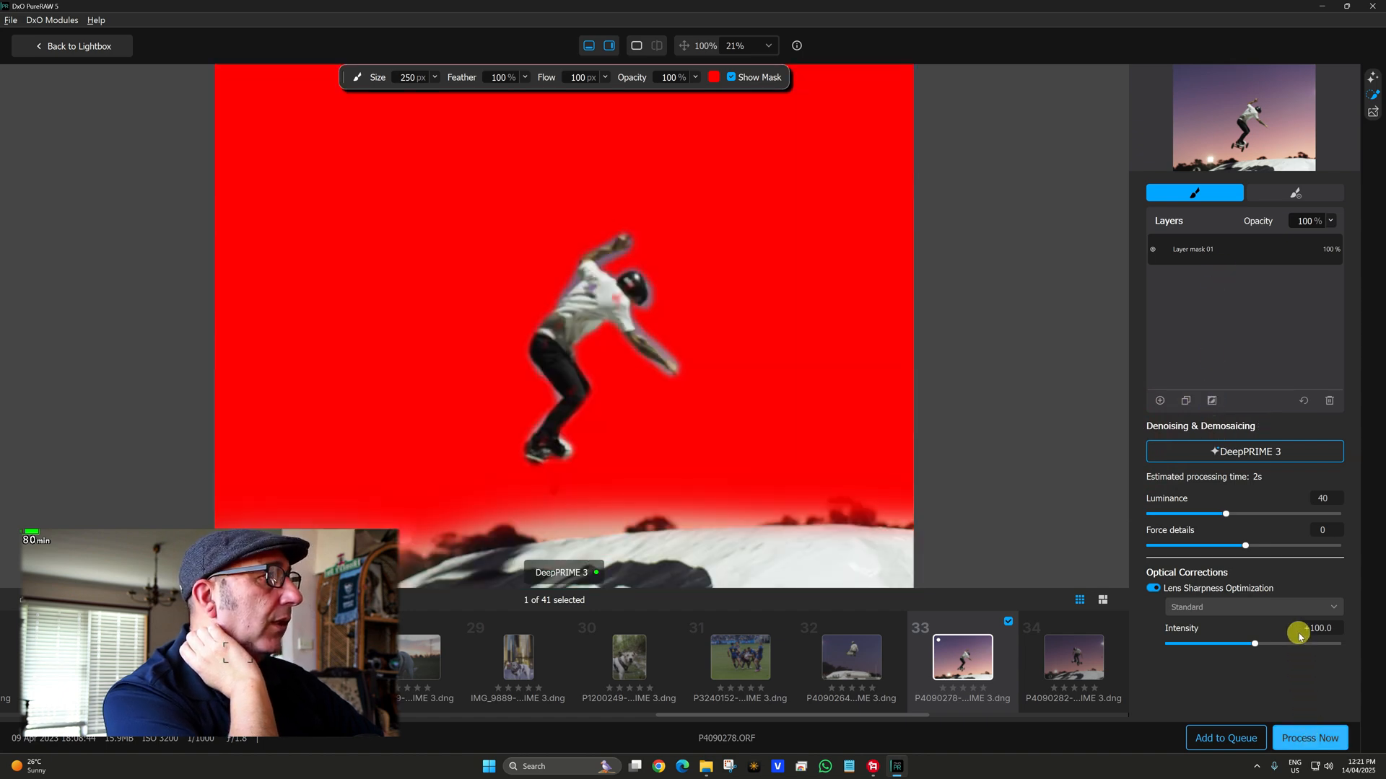
pyautogui.click(625, 44)
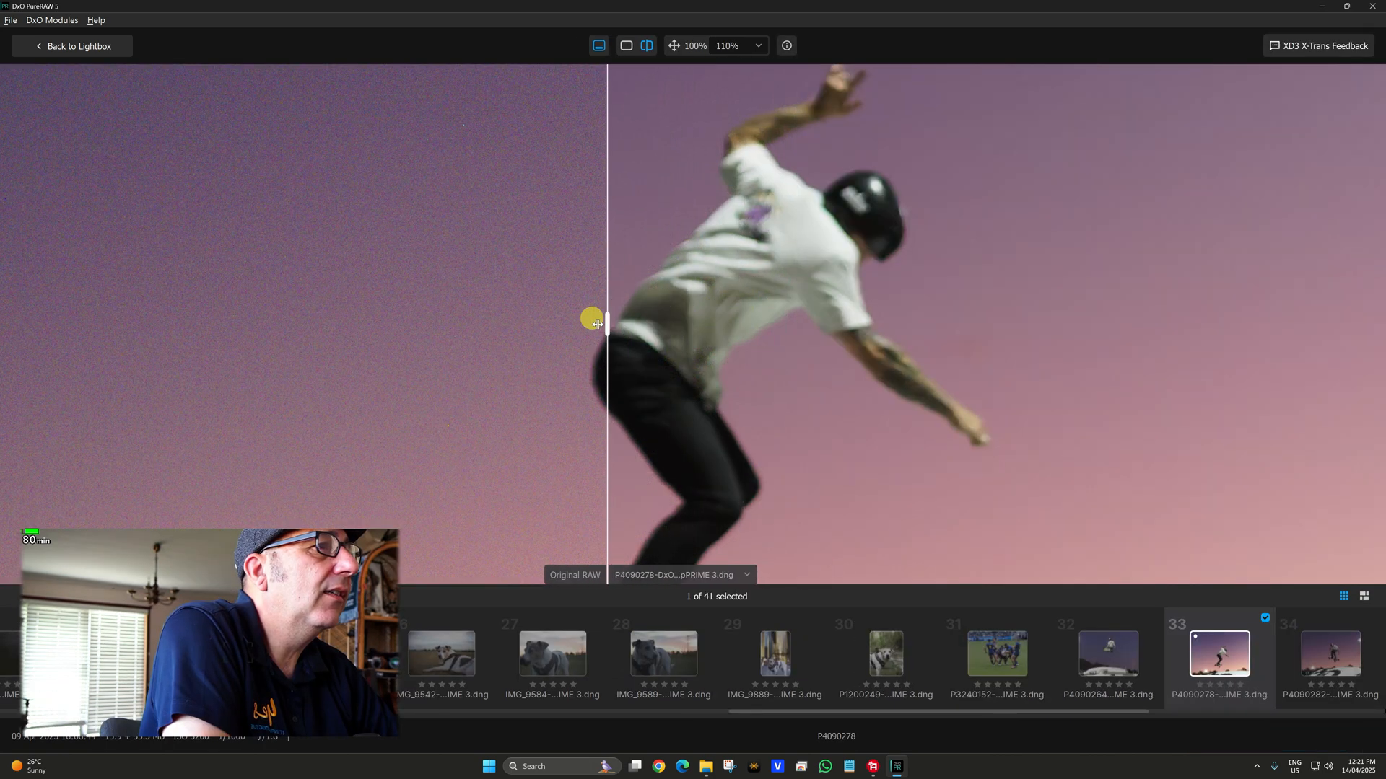